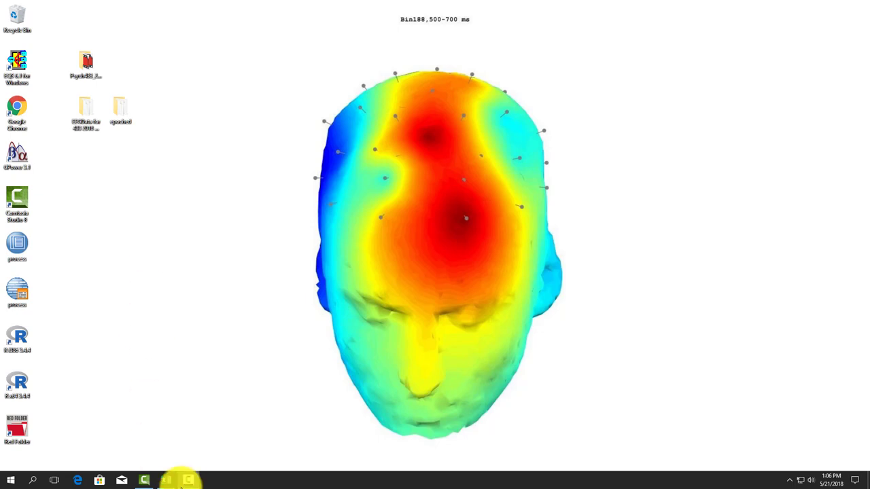
- Glance at the t-test results spreadsheet, return to the desktop and launch MATLAB
click(166, 481)
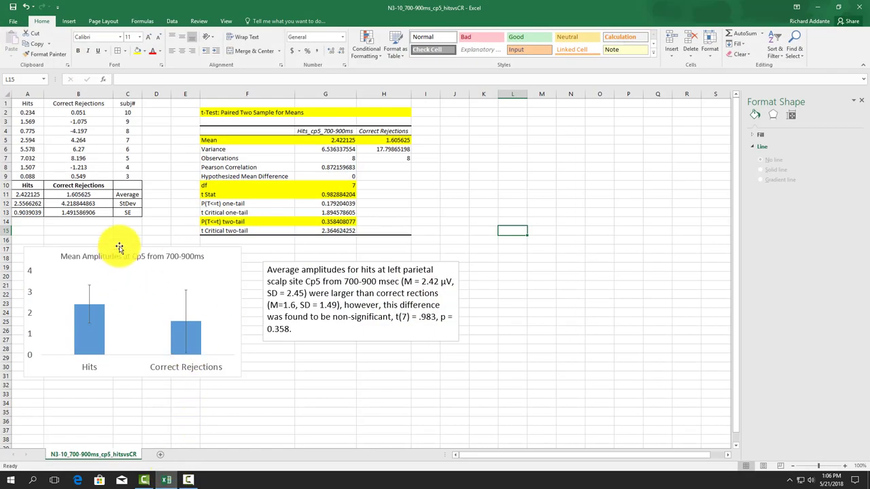
click(120, 248)
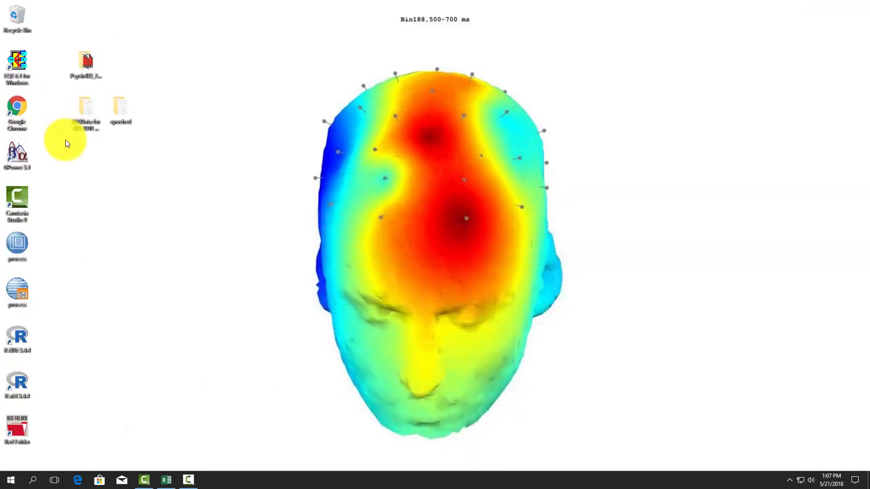
click(10, 481)
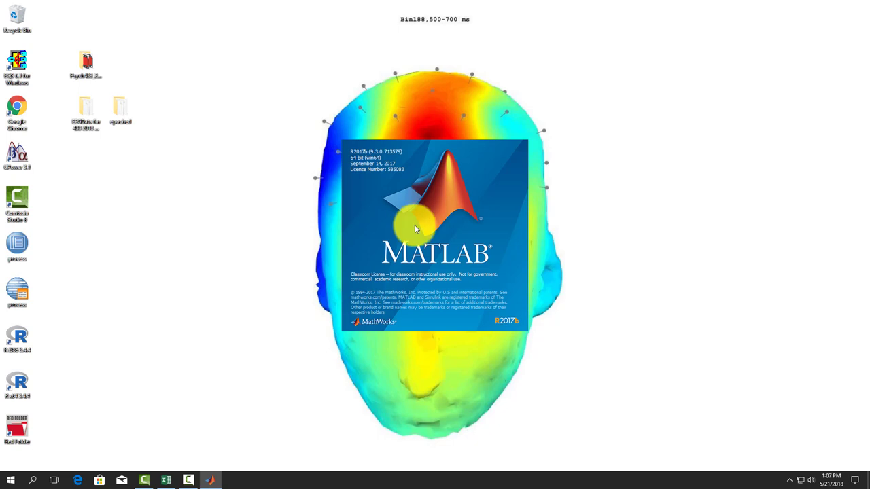
mouse_move(410, 224)
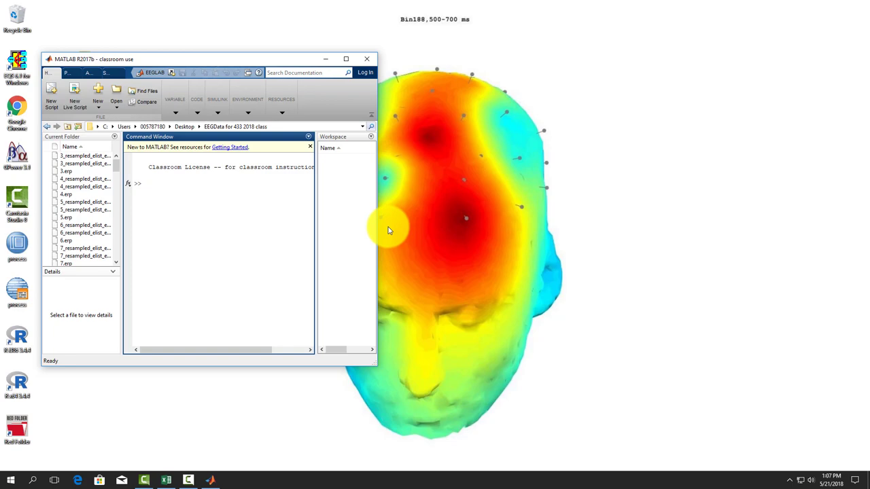
- Add Desktop\Psych433_2018 with all subfolders to the MATLAB search path via Set Path
click(346, 59)
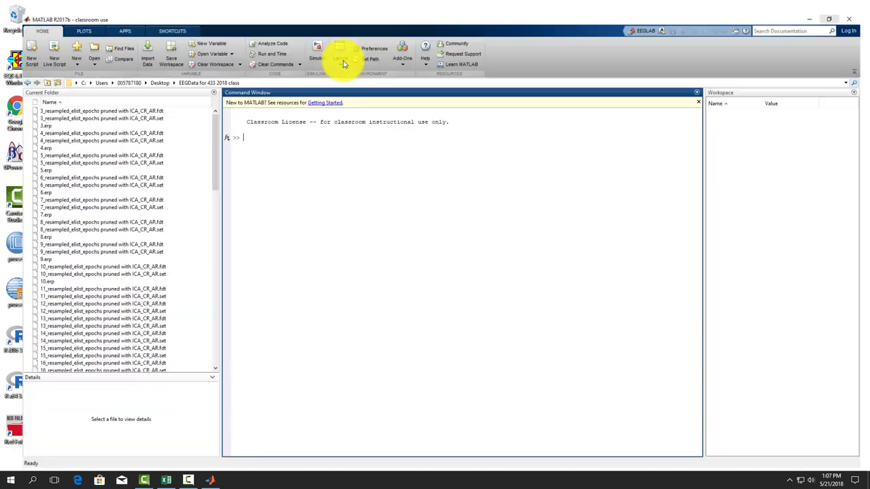
click(370, 57)
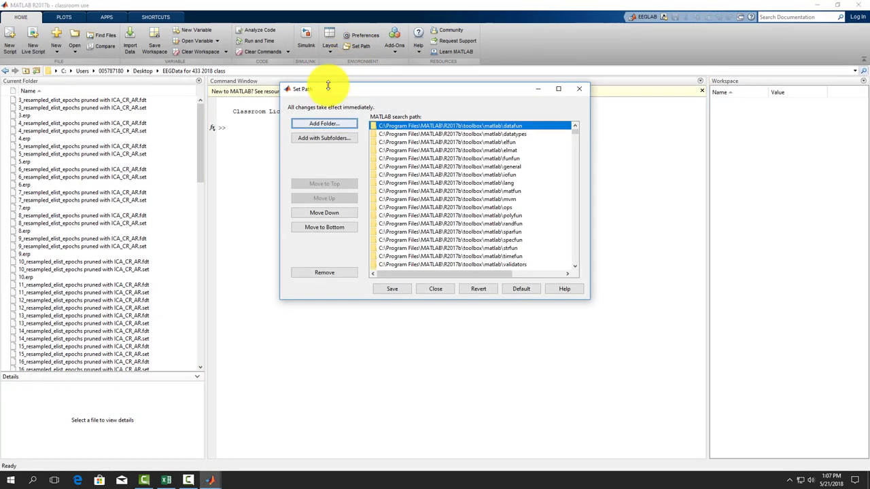
click(324, 138)
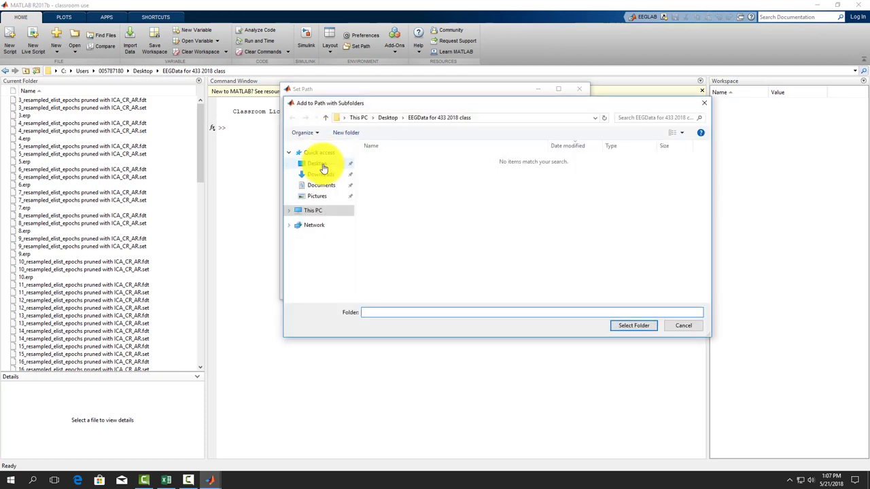
click(317, 163)
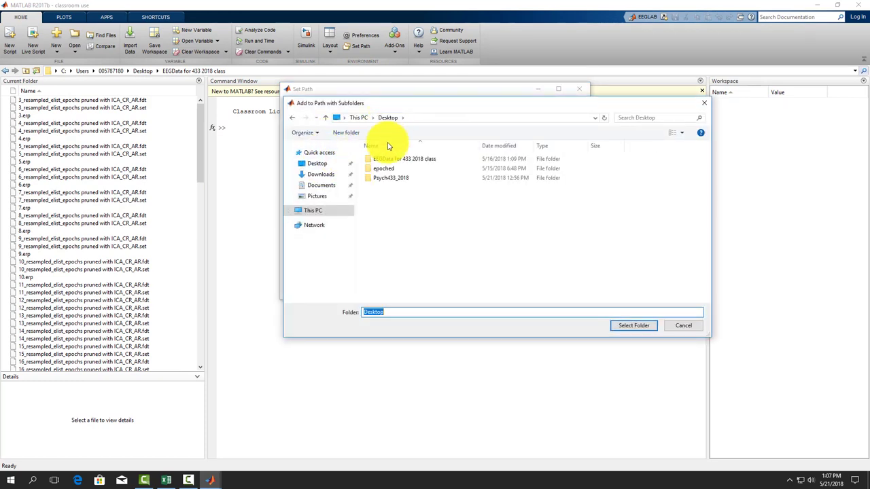
click(392, 176)
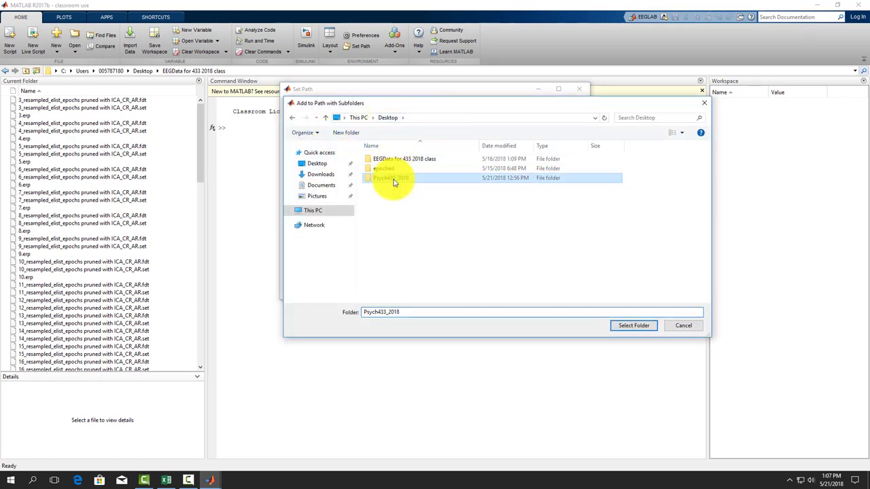
click(633, 325)
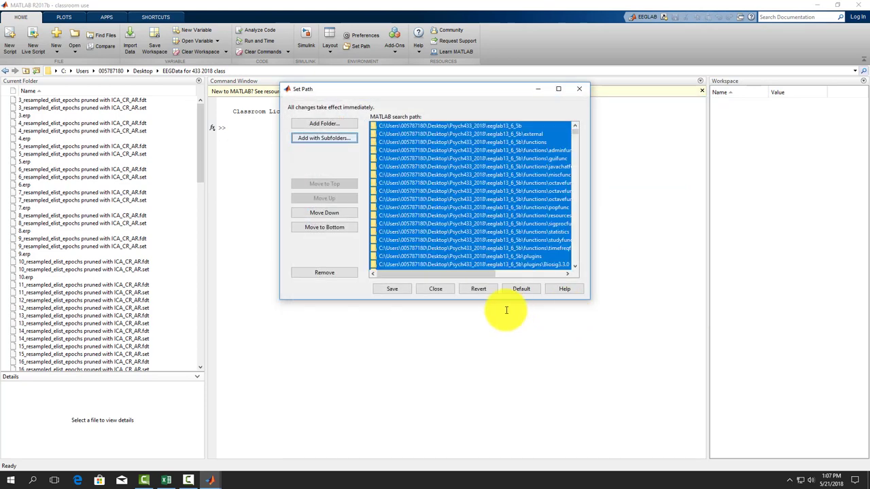
click(435, 288)
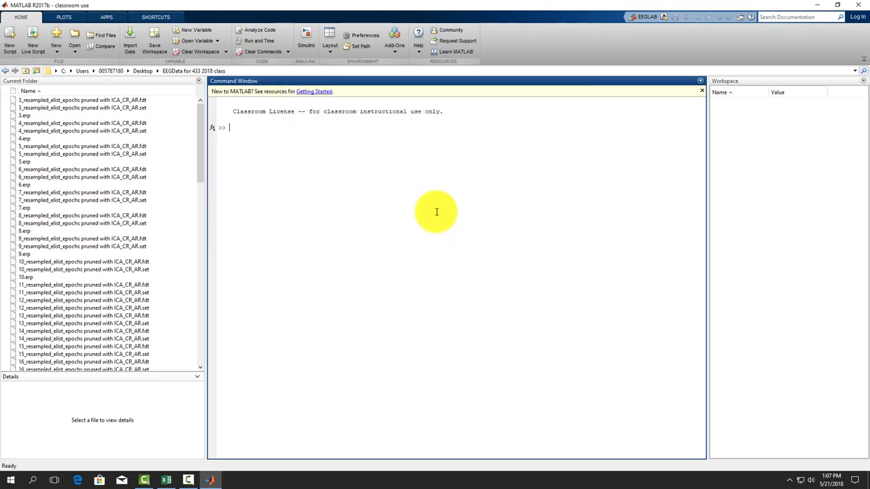
mouse_move(631, 19)
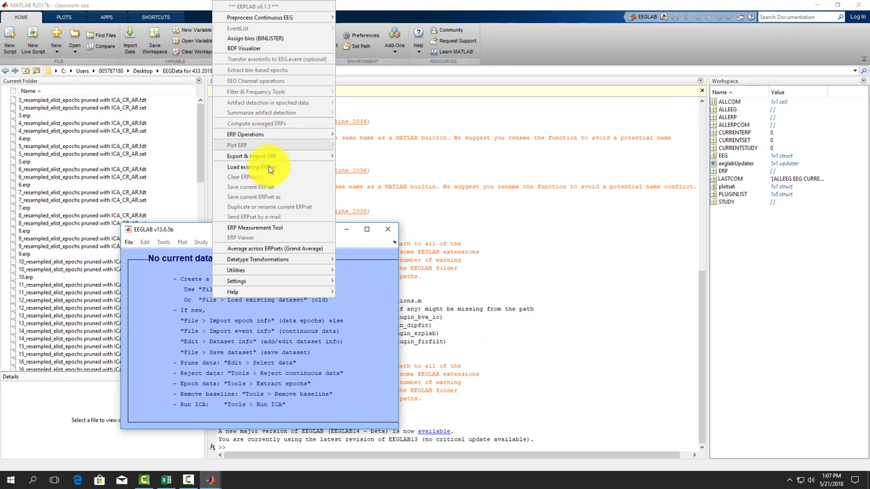
mouse_move(252, 168)
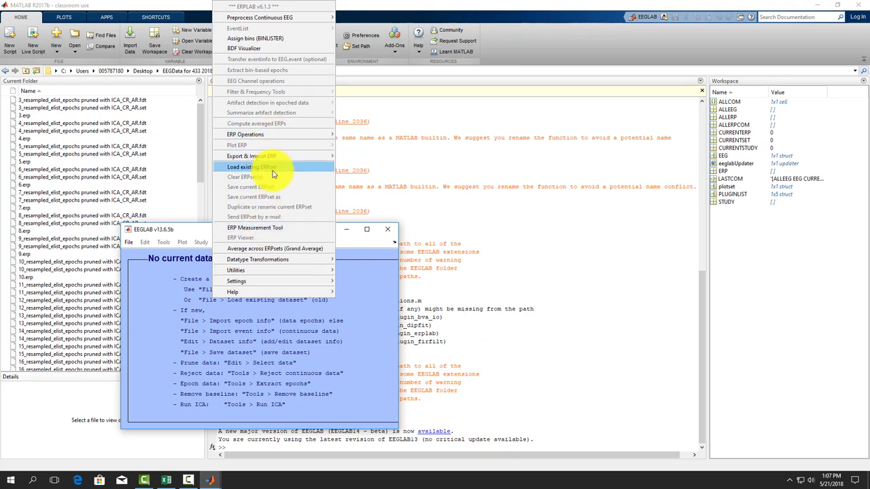
- Load an existing ERPset in ERPLAB and look for its ERP plotting functions
click(252, 166)
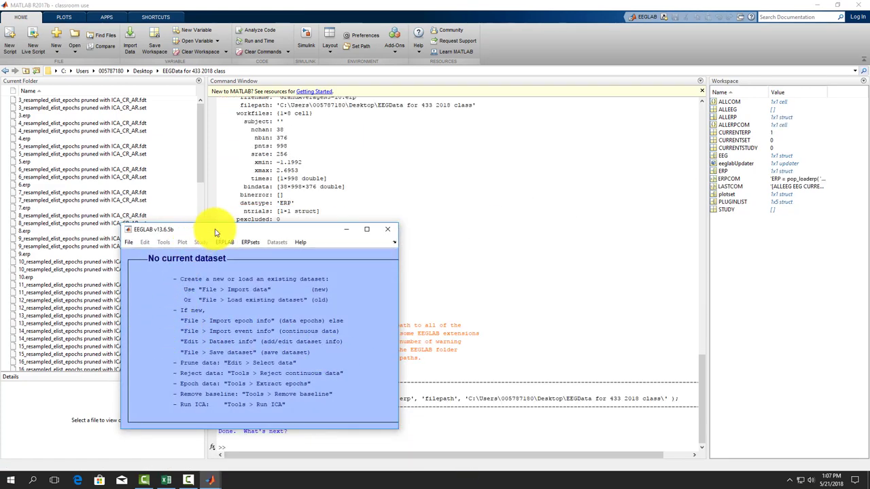
click(224, 242)
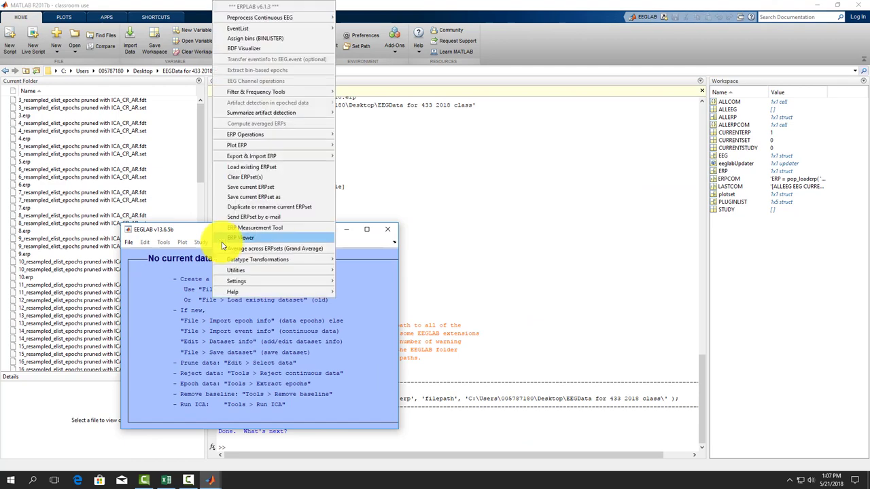
mouse_move(237, 145)
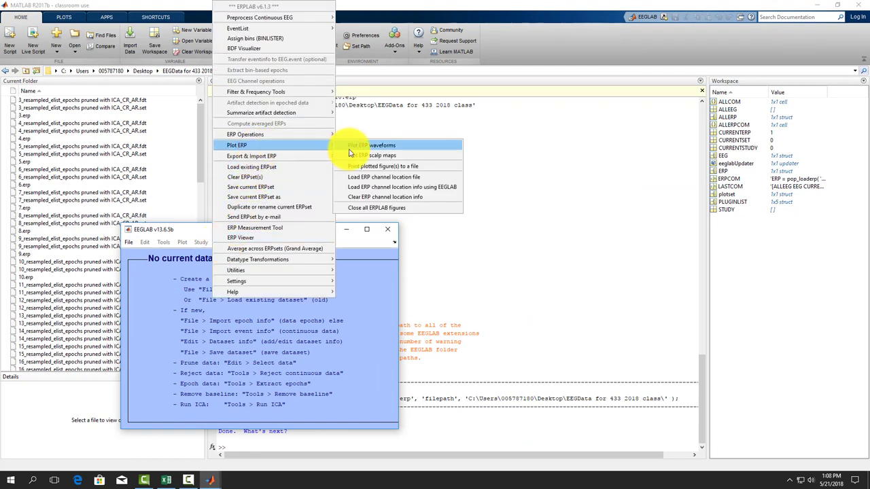
- In ERPLAB Scalp Mapping, choose BIN228 (Hit − CR) as the bin to map
click(383, 155)
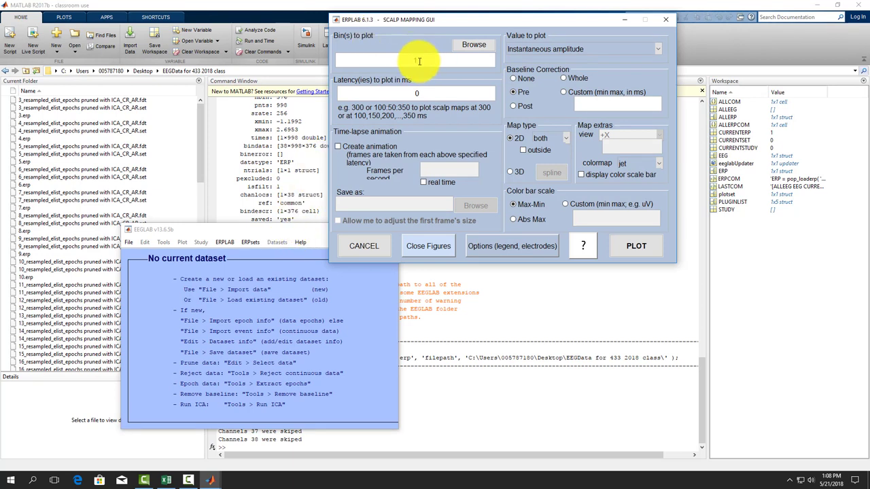
click(473, 44)
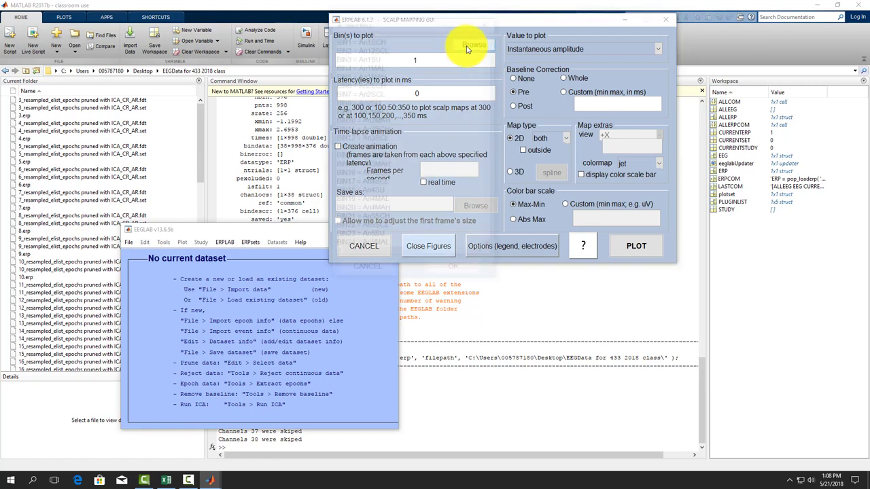
click(473, 43)
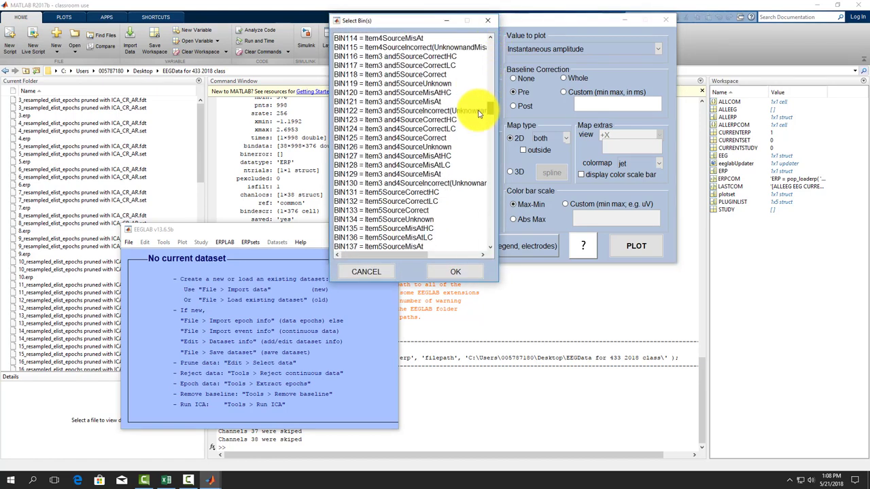
scroll(down, 3)
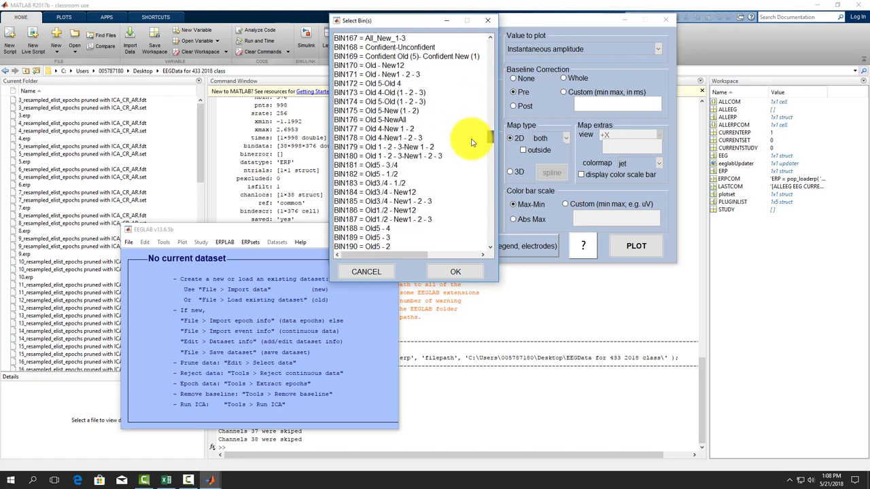
scroll(down, 3)
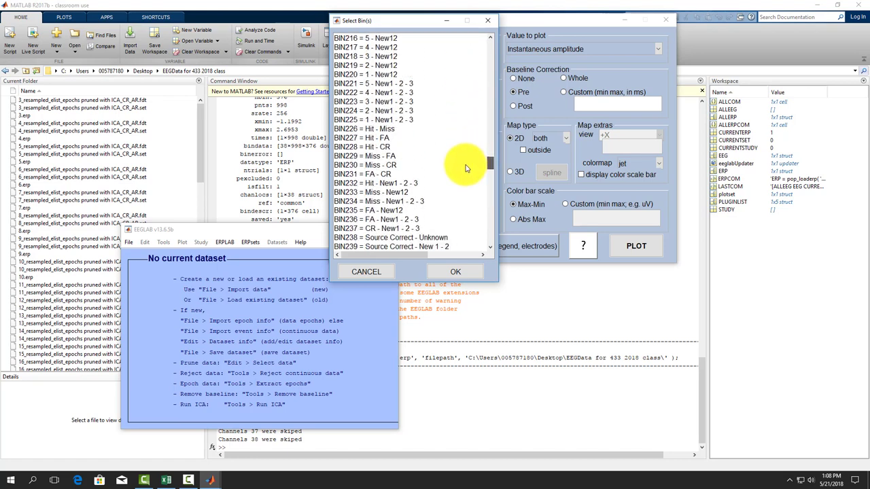
click(362, 147)
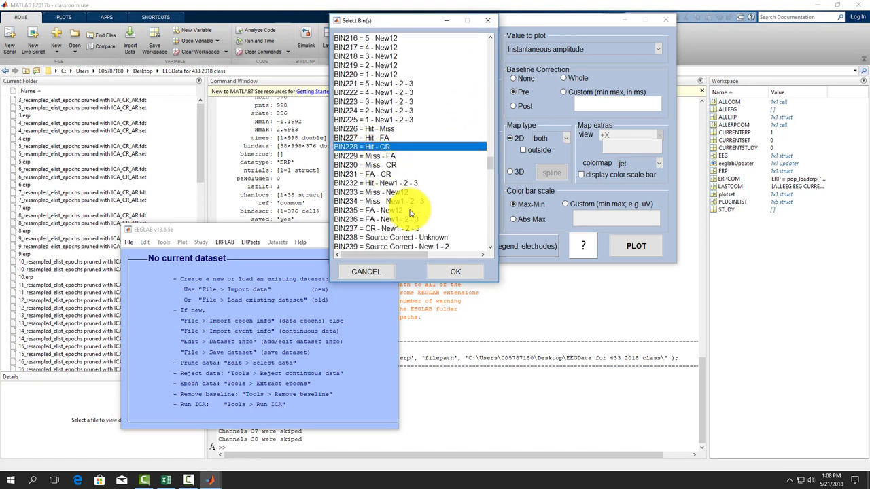
click(454, 272)
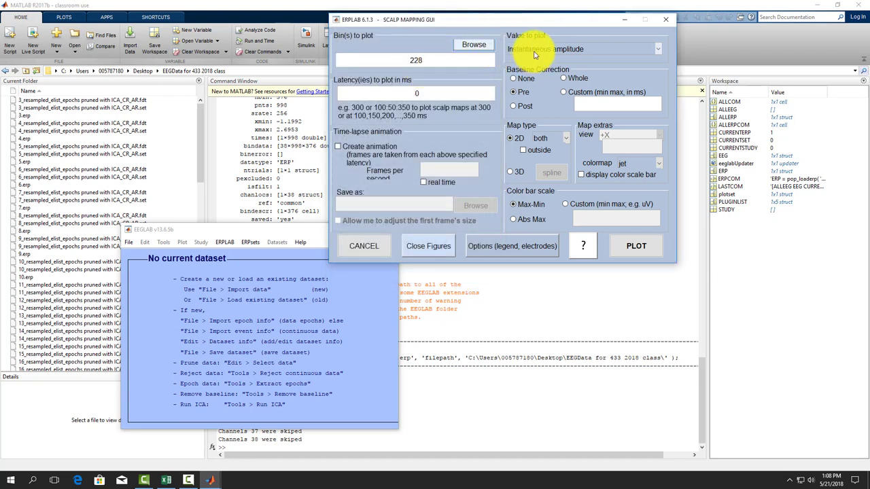
- Plot mean amplitude between 700 and 900 ms with pre-stimulus baseline and 2D map type
click(583, 49)
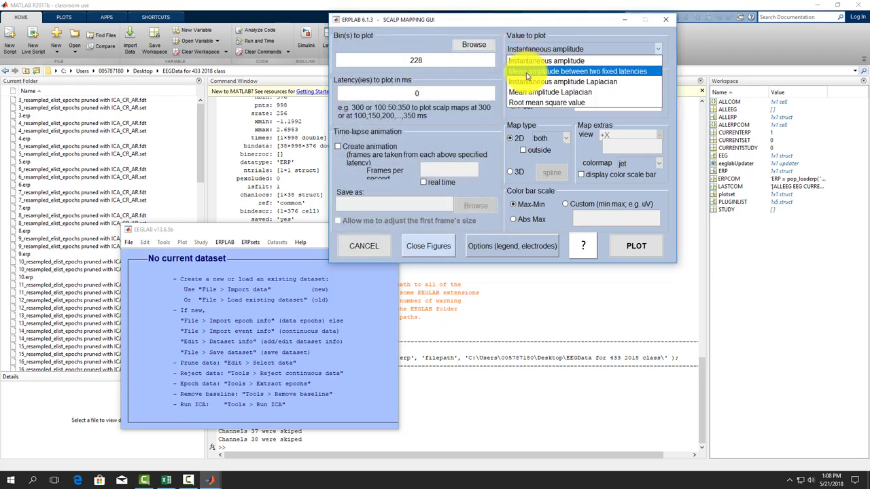
click(577, 71)
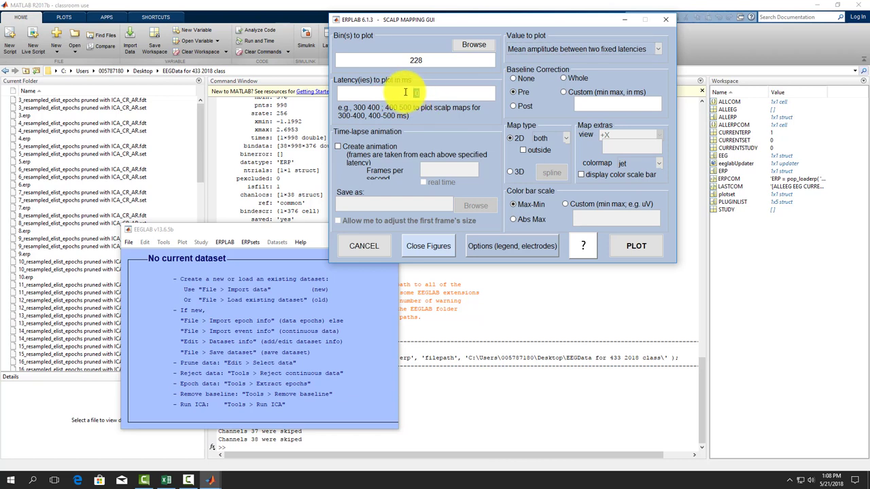
text(700 900)
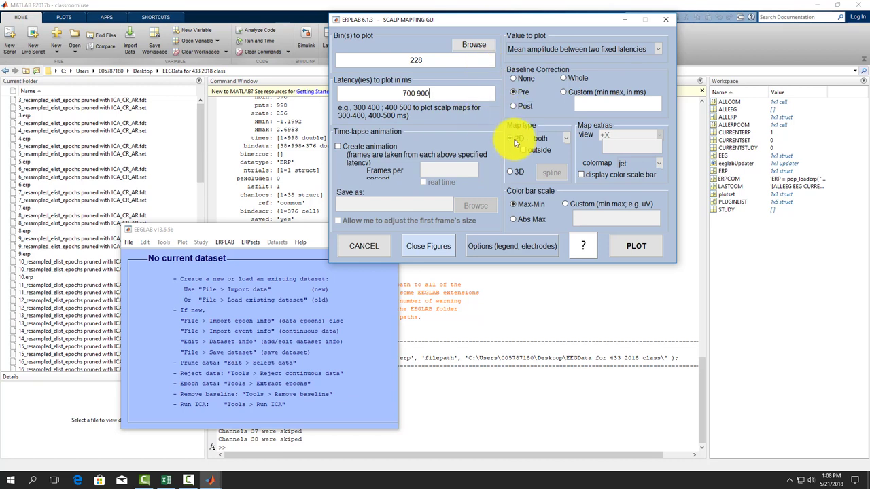
click(511, 139)
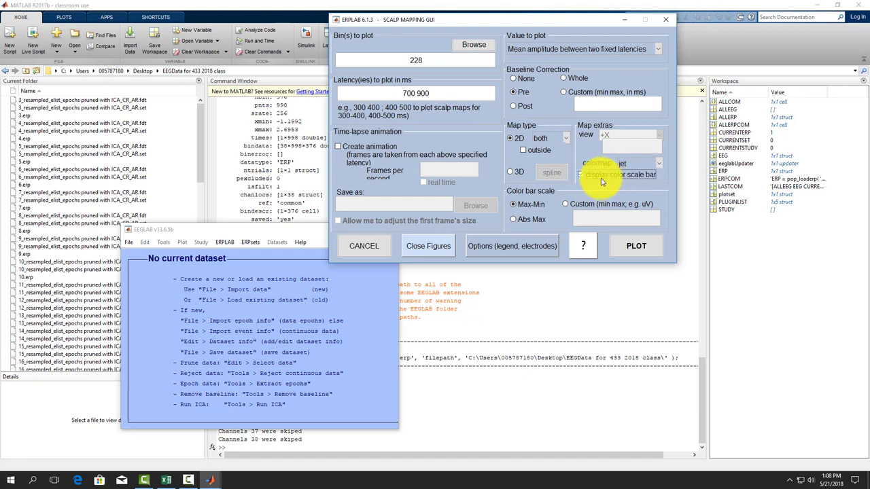
click(582, 174)
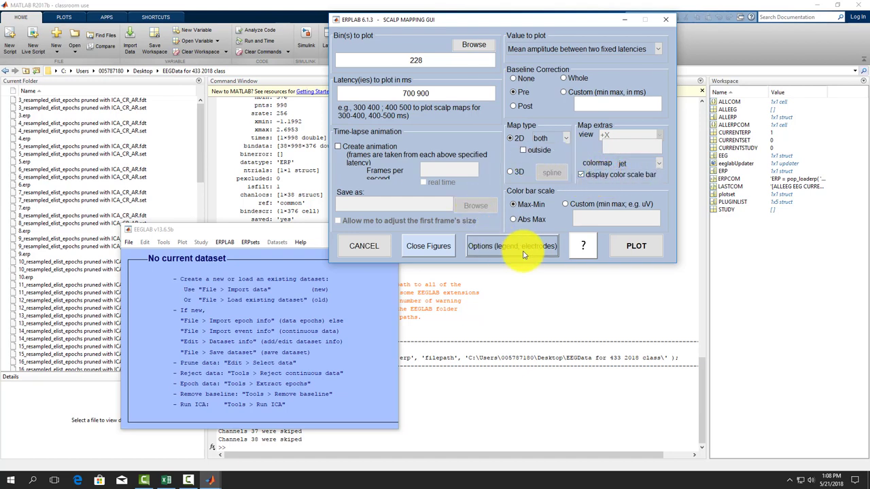
- Leave bin details out of the map legend in the legend/electrode settings
click(512, 245)
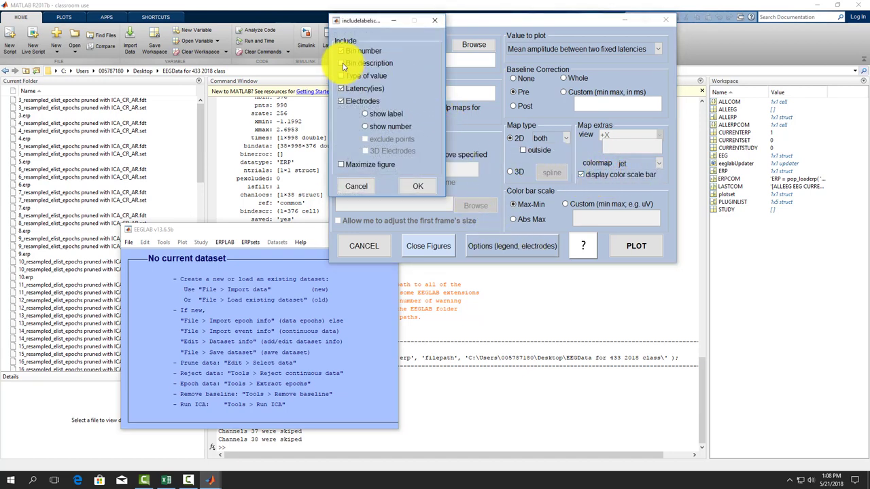
click(341, 50)
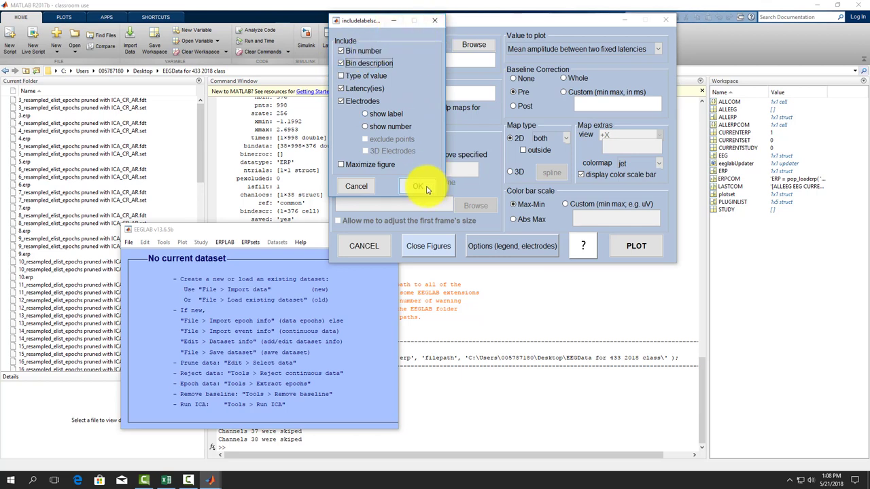
click(418, 187)
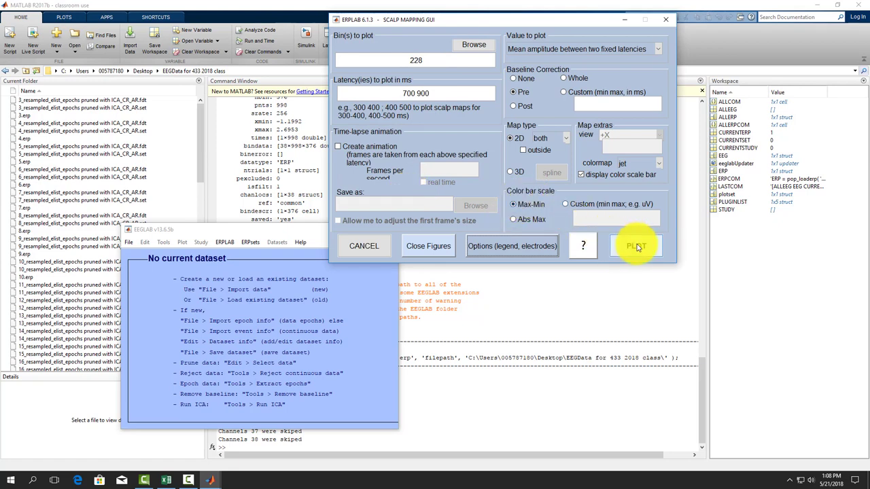
- Draw the 2D scalp map for bin 228 averaged over 700–900 ms
click(636, 247)
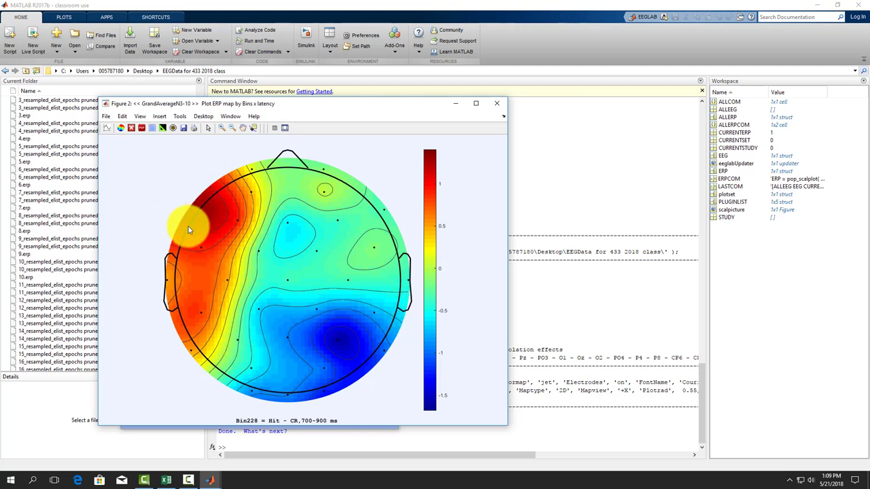
mouse_move(193, 216)
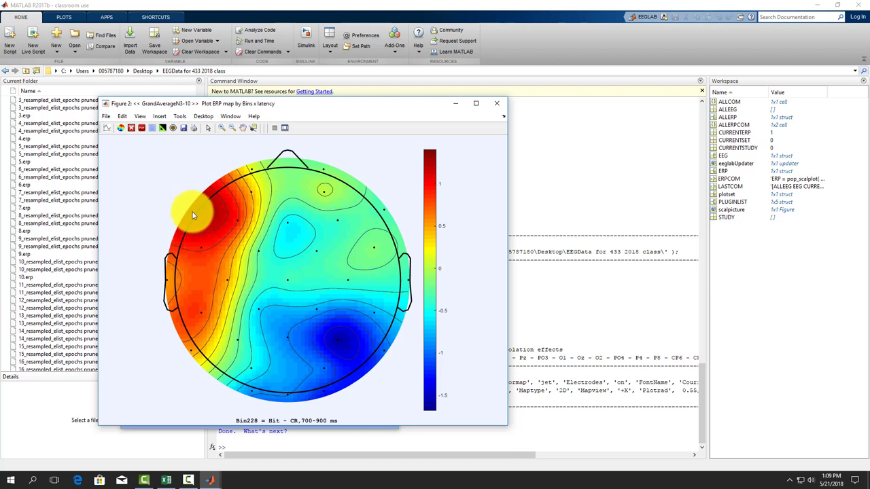
mouse_move(196, 215)
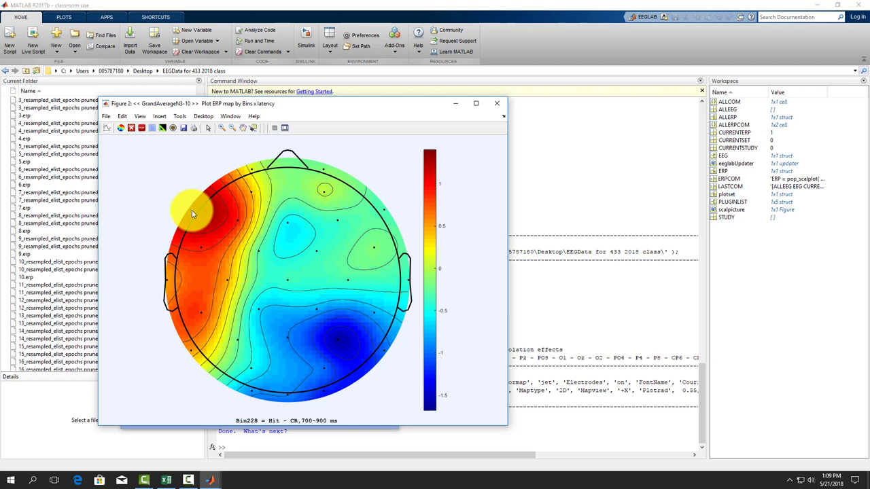
mouse_move(177, 204)
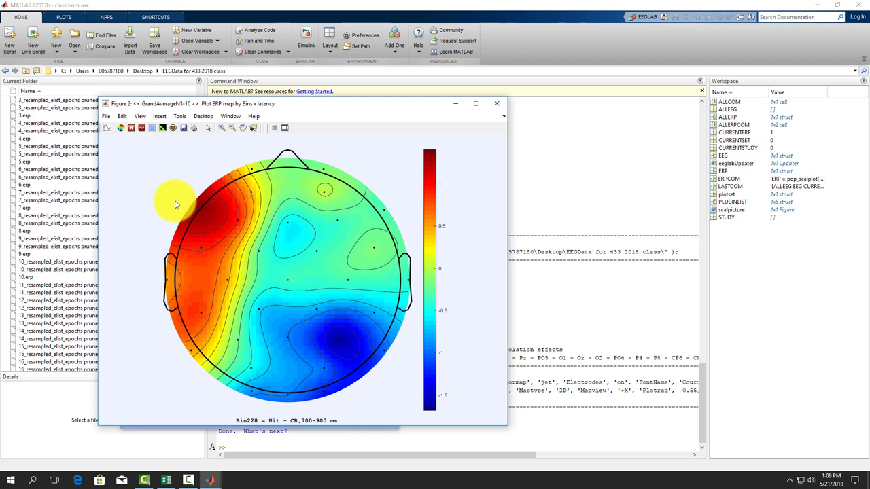
mouse_move(120, 199)
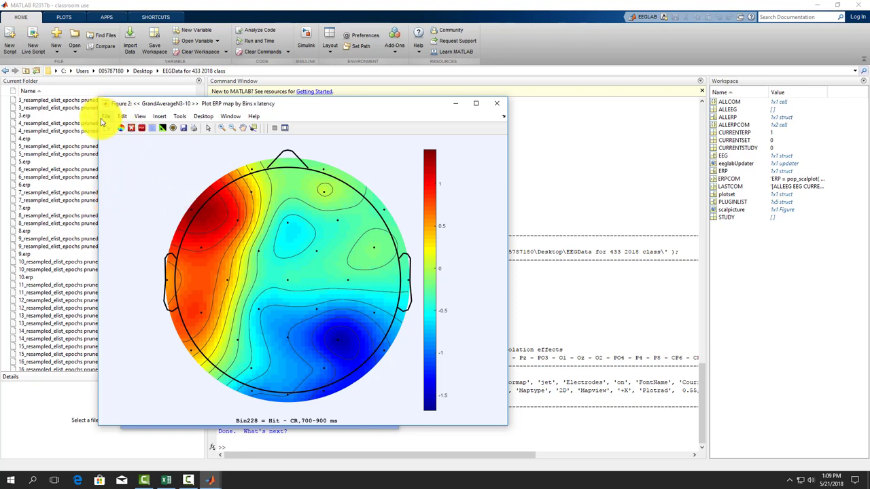
- Save the scalp map figure as JPEG into the Desktop class EEG data folder
click(106, 117)
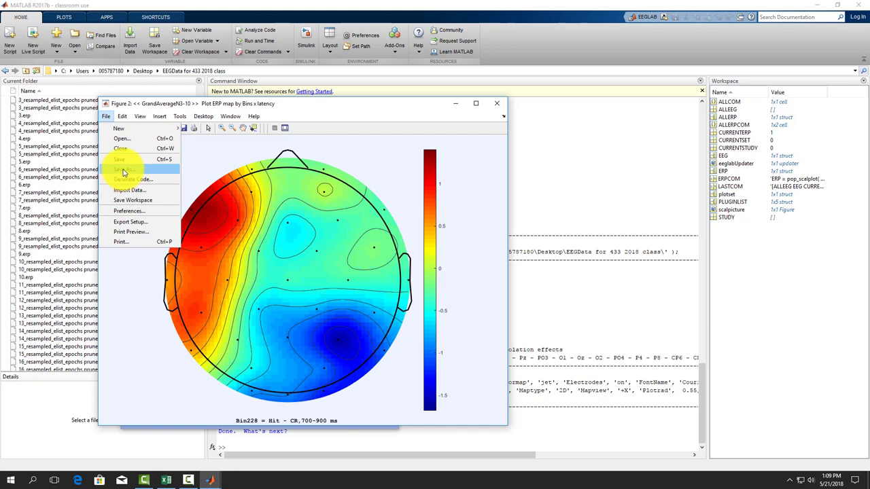
click(125, 169)
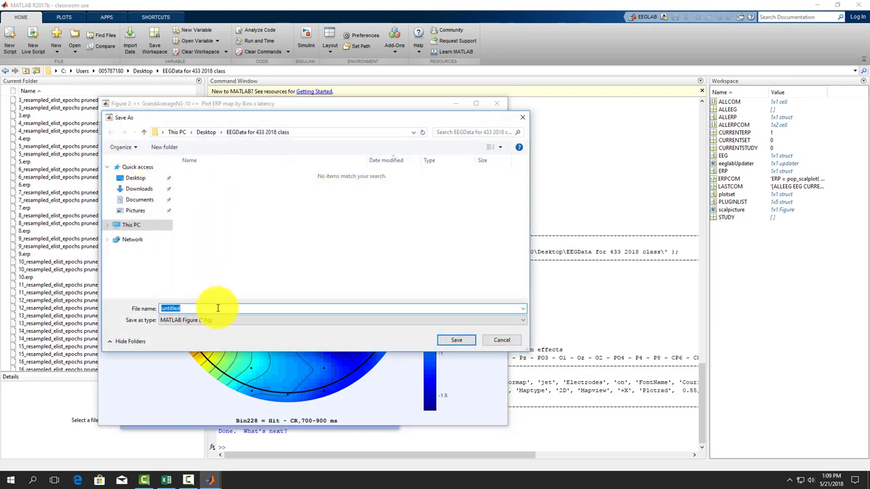
click(340, 321)
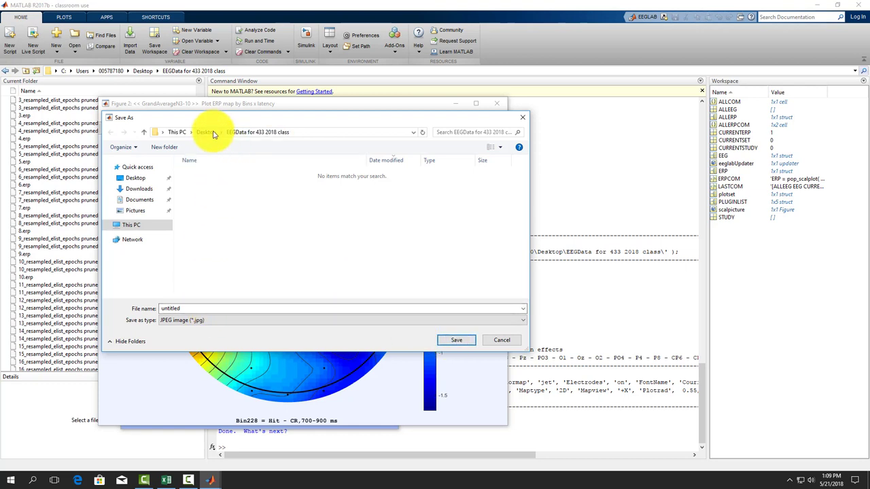
click(206, 132)
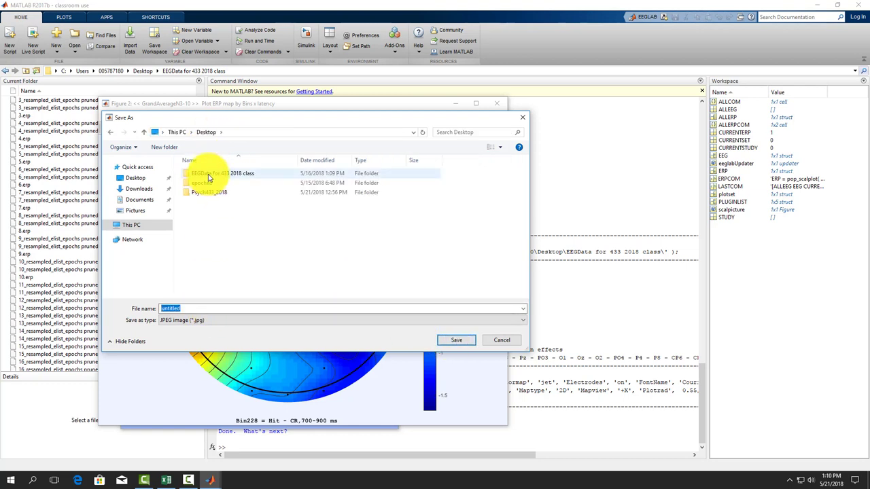
double_click(210, 174)
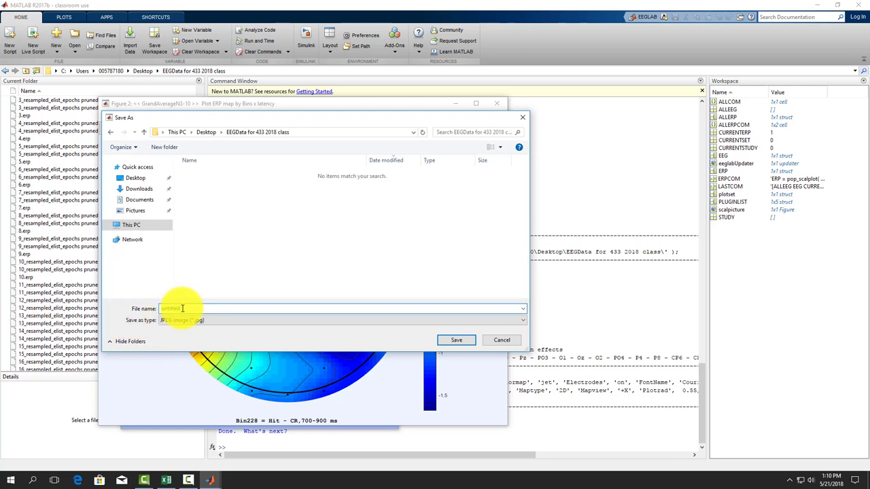
- Name the file '2d topo m… hits vs cr 700-…' for the Hit vs CR map
text(2)
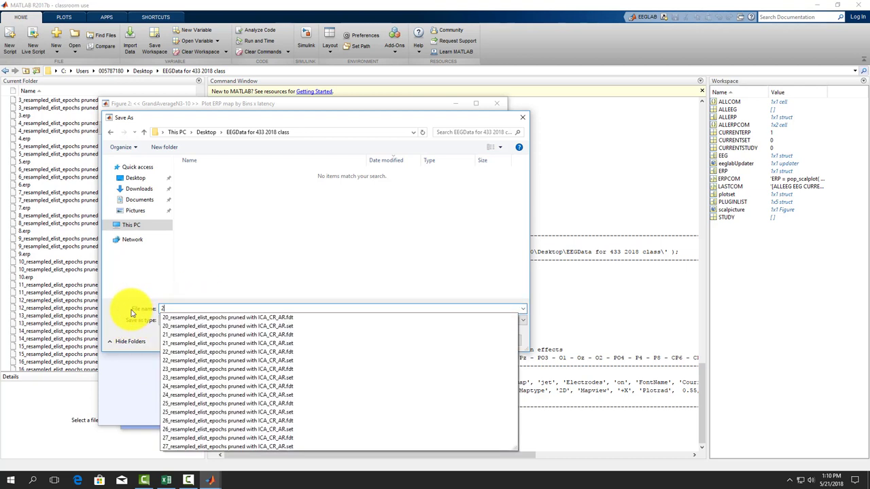
text(d topo map)
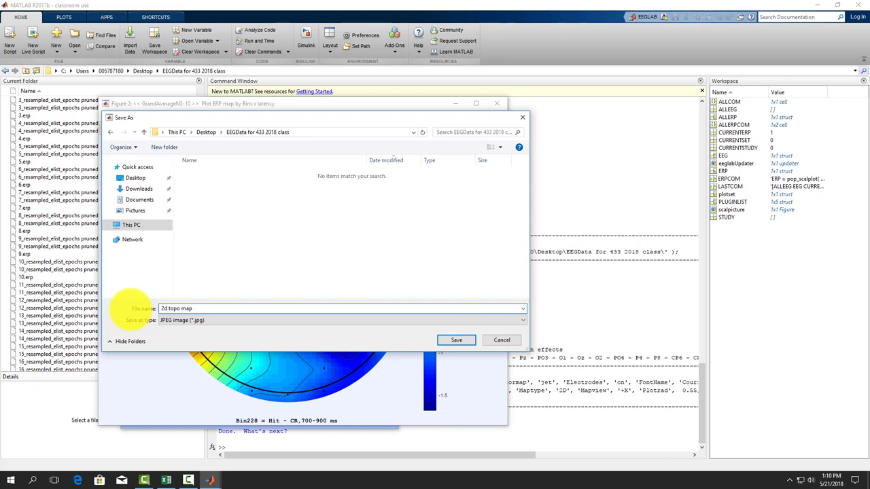
text(hits vs)
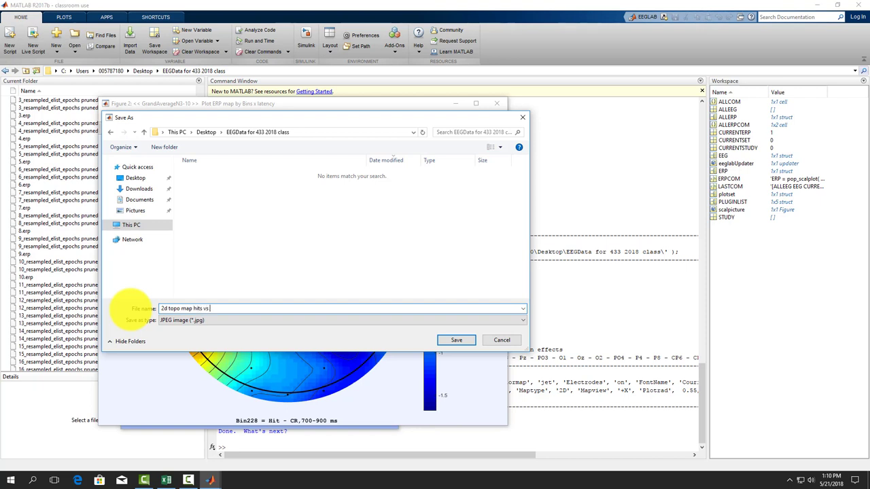
text(cr 700-)
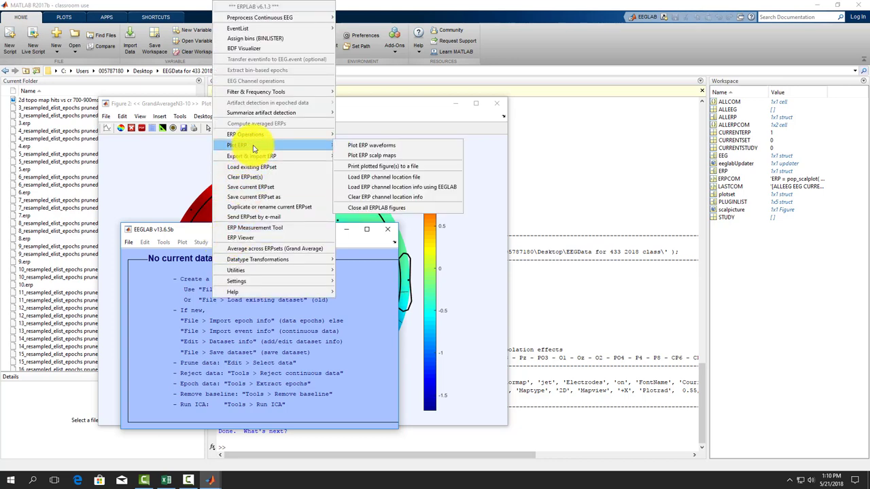
mouse_move(373, 144)
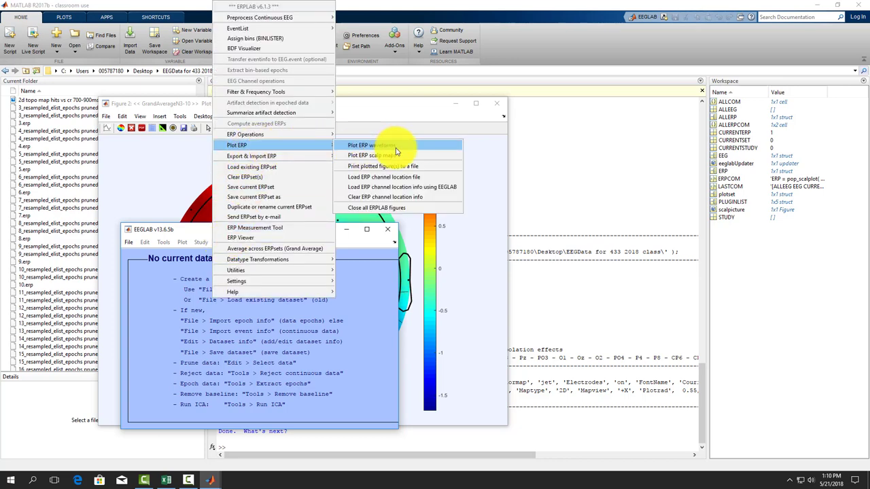
- In ERPLAB Plot ERP waveforms, plot only bins 82 and 139 instead of all bins
click(370, 144)
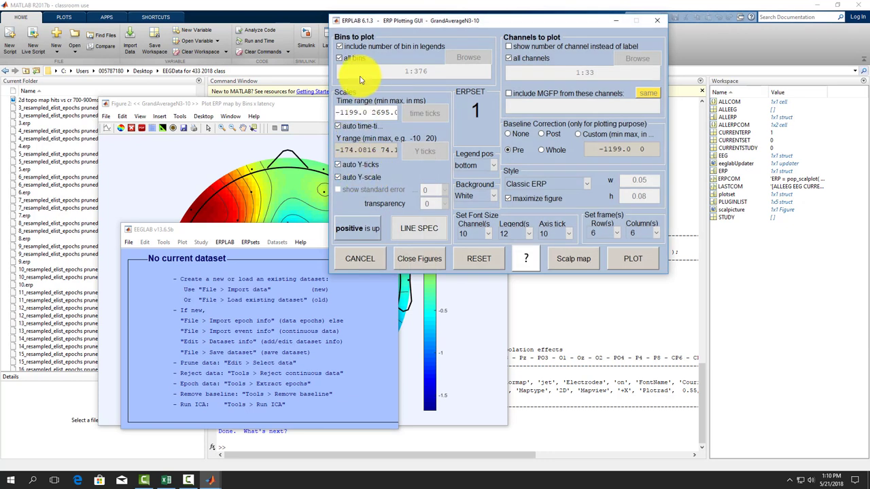
click(338, 57)
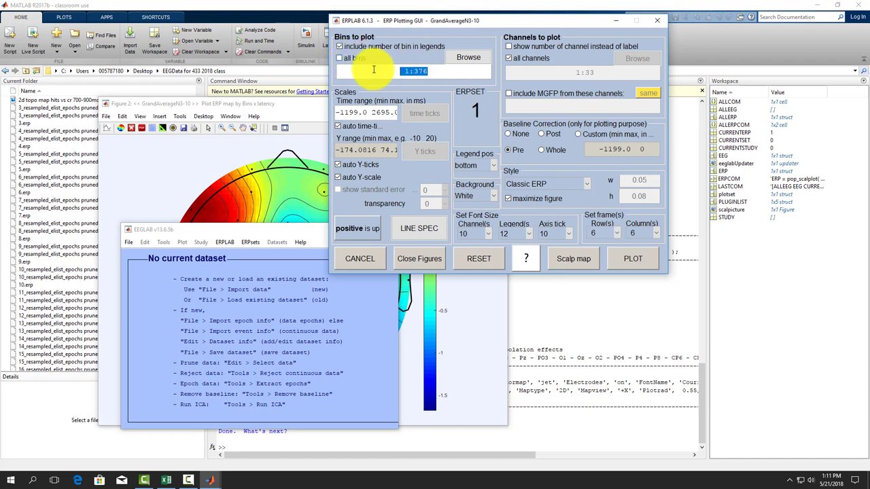
text(82)
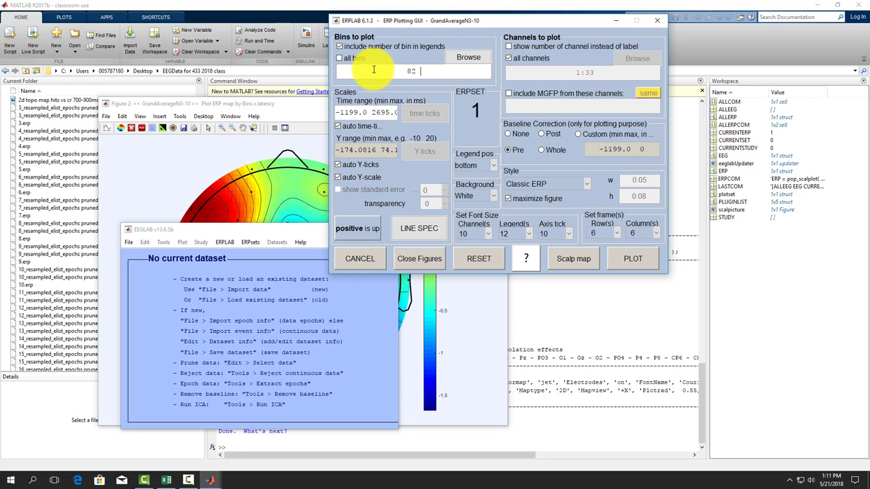
text(139)
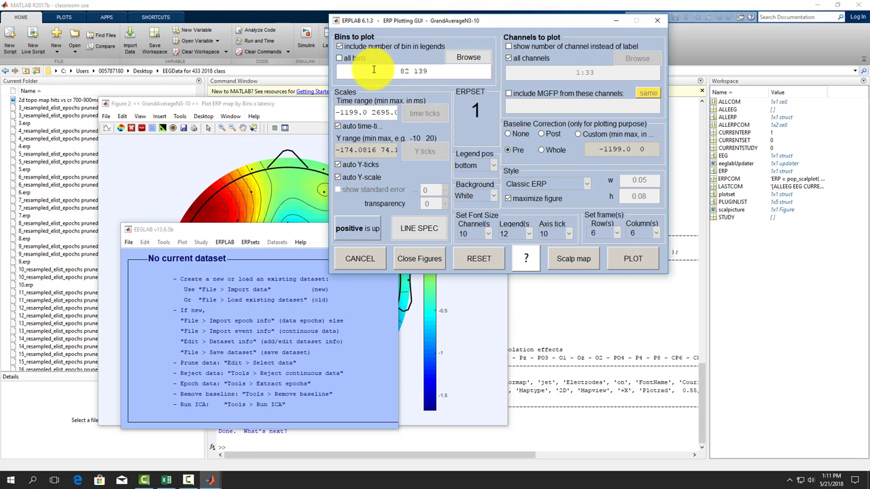
click(468, 57)
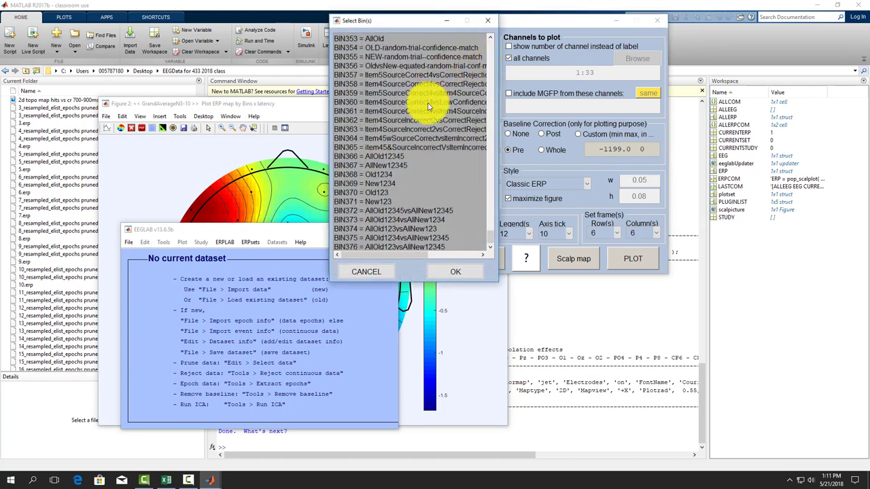
scroll(down, 3)
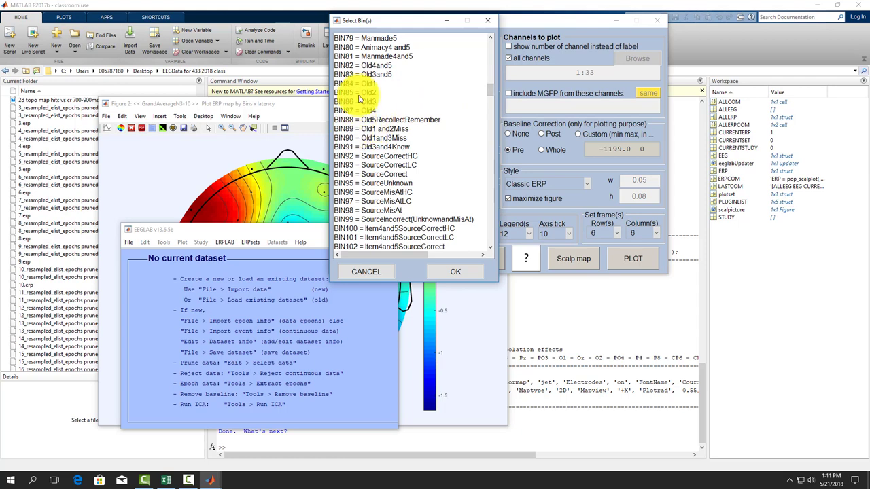
click(363, 65)
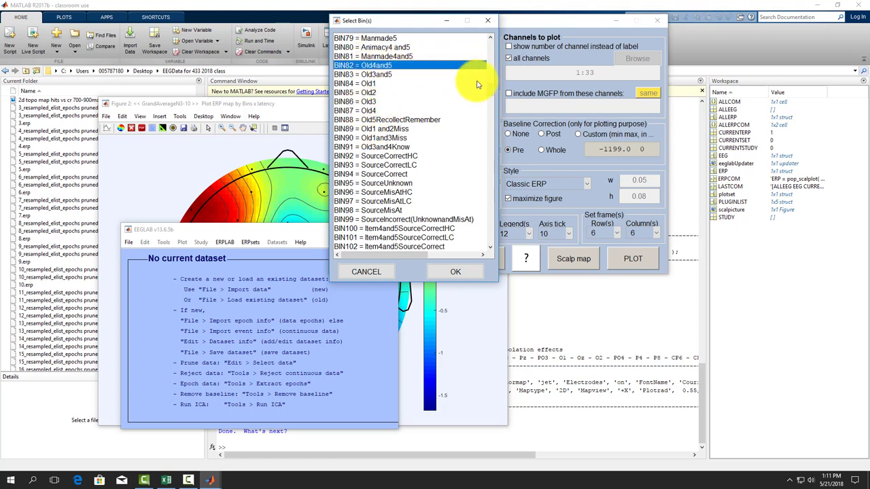
scroll(down, 3)
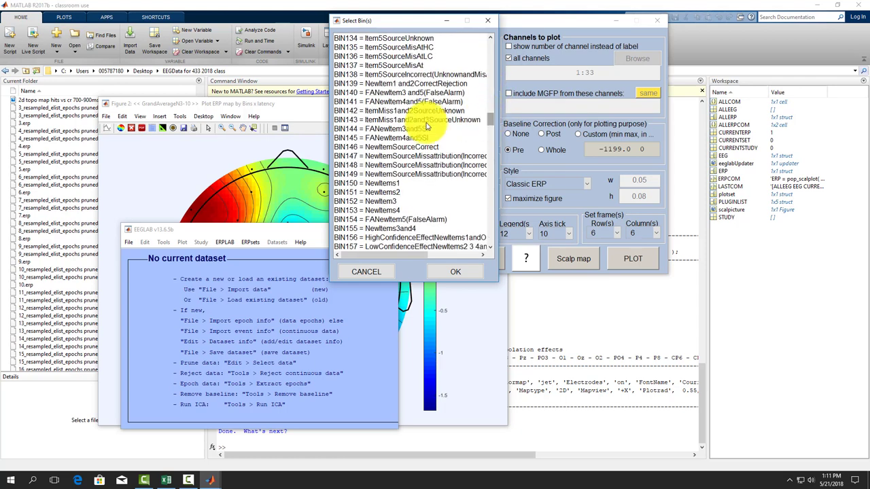
click(401, 83)
text(2)
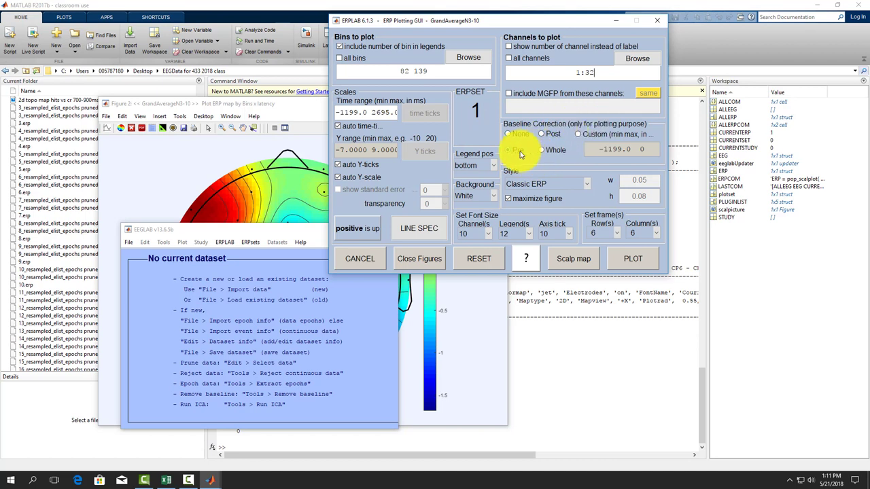
click(508, 149)
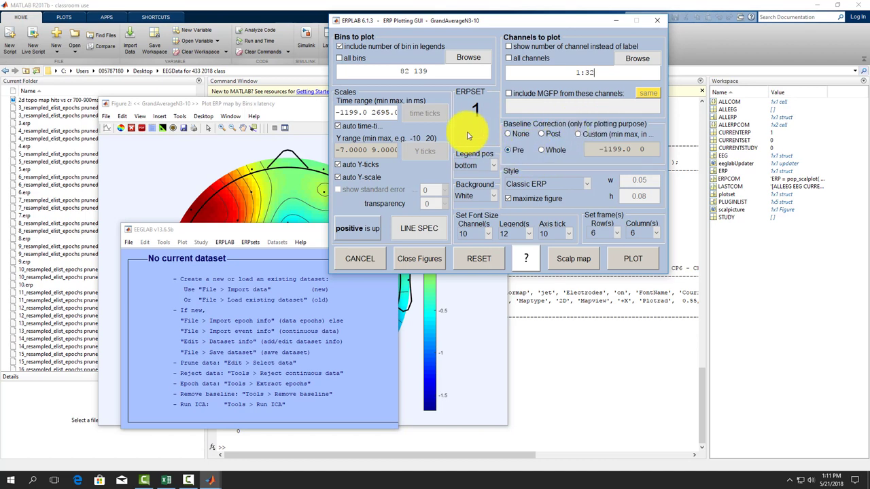
mouse_move(492, 130)
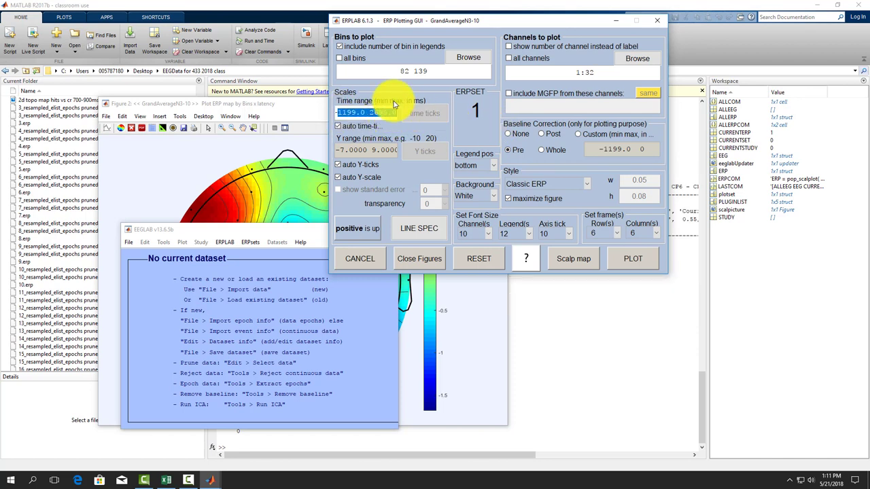
- Set the plotted time range to -200 1500 ms and draw the waveforms
click(367, 112)
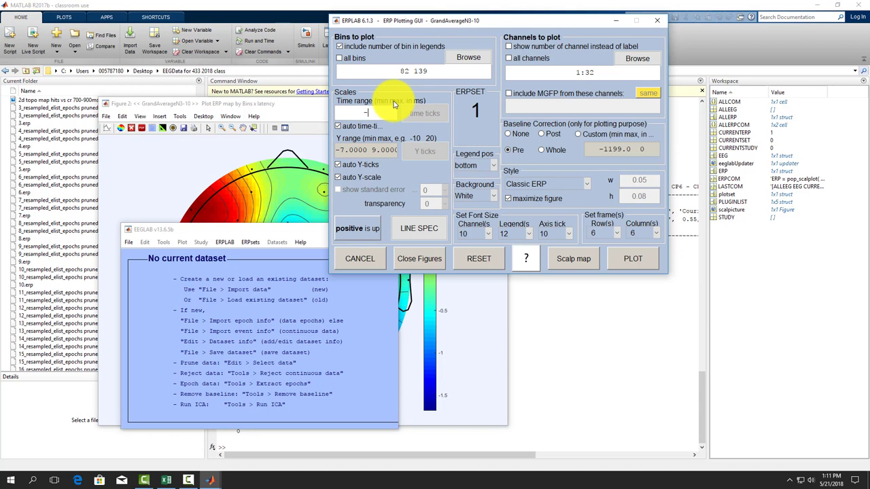
text(-200 1500)
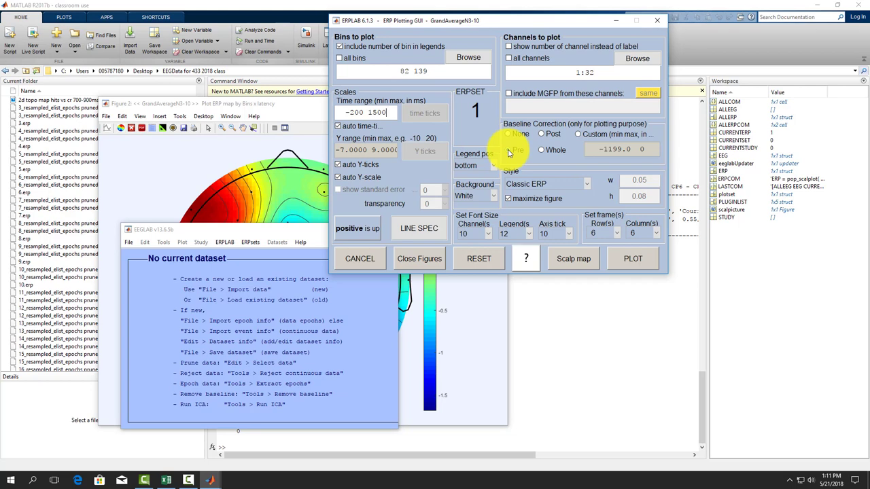
click(507, 149)
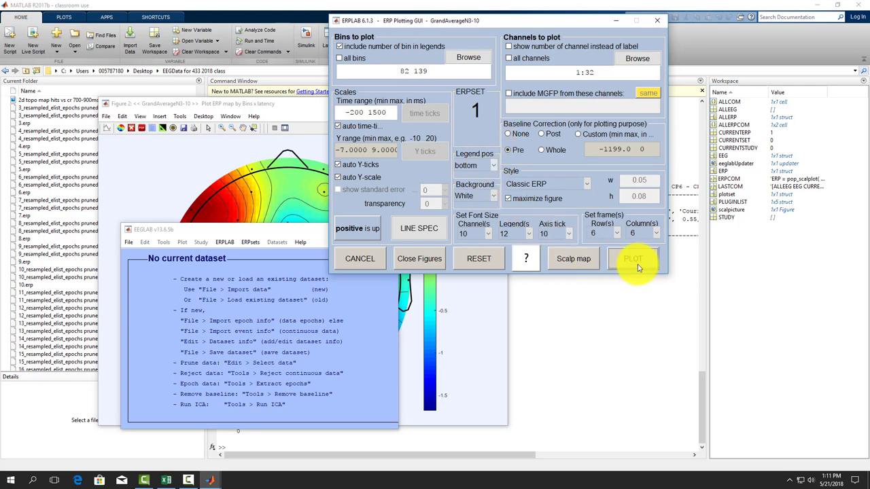
click(633, 258)
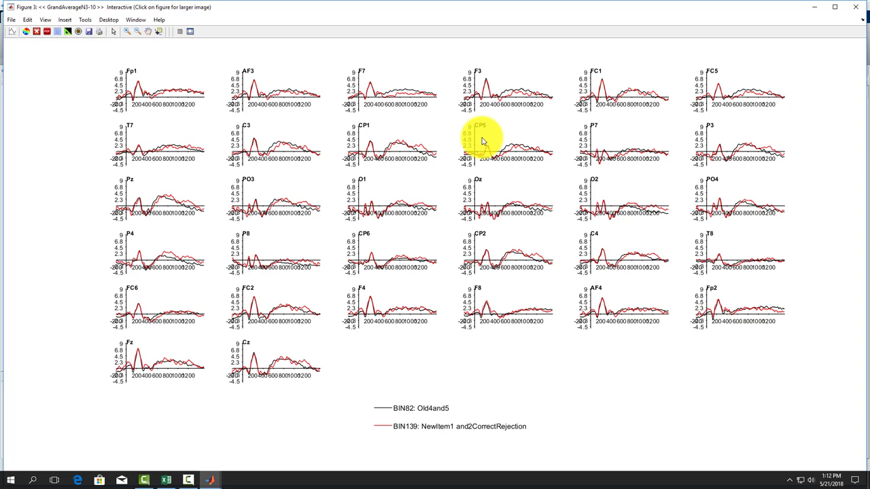
mouse_move(503, 153)
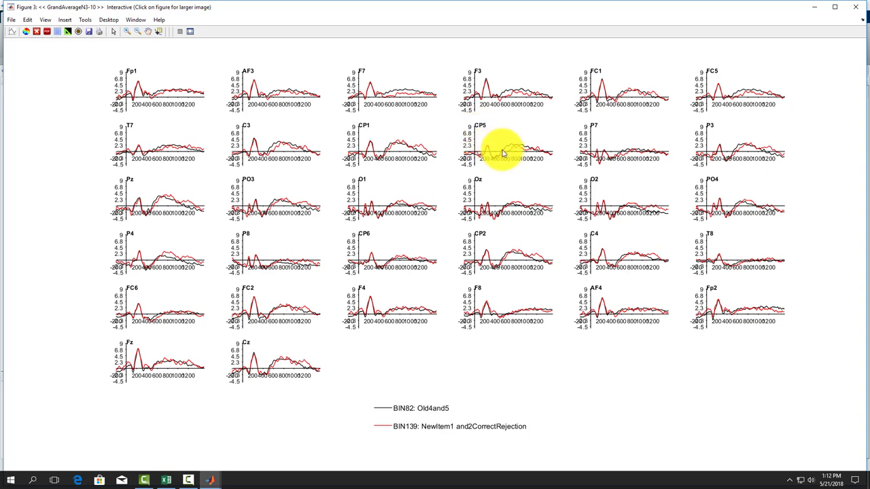
- Enlarge the CP5 channel waveforms in their own figure, then close it
click(503, 147)
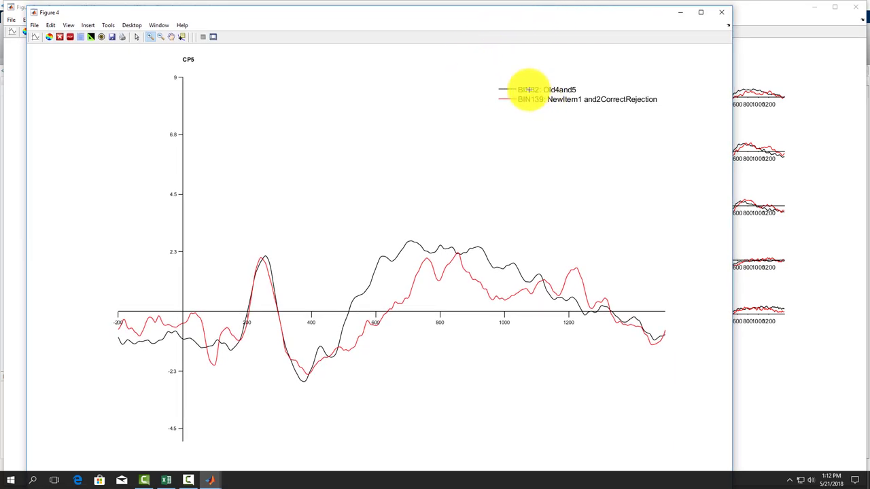
mouse_move(286, 204)
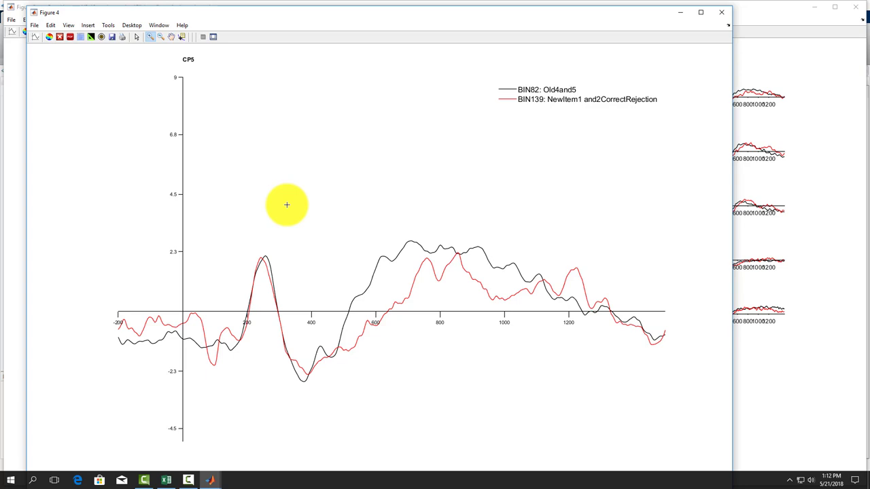
mouse_move(191, 96)
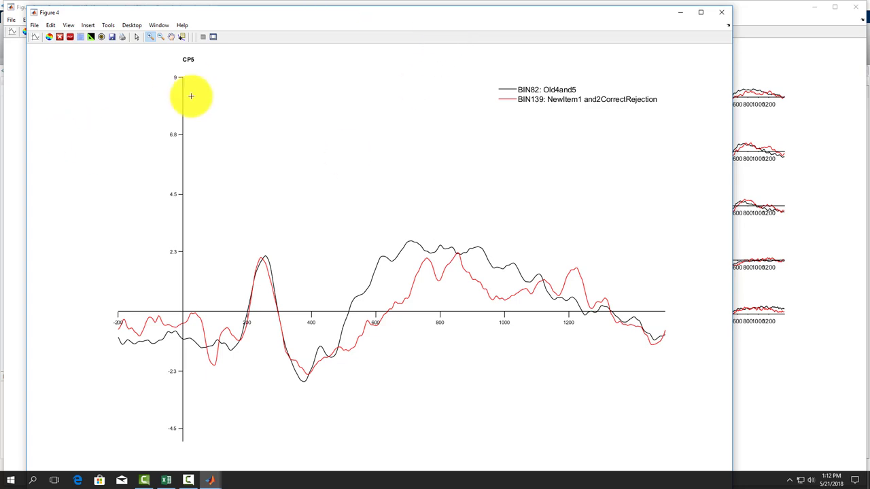
mouse_move(424, 242)
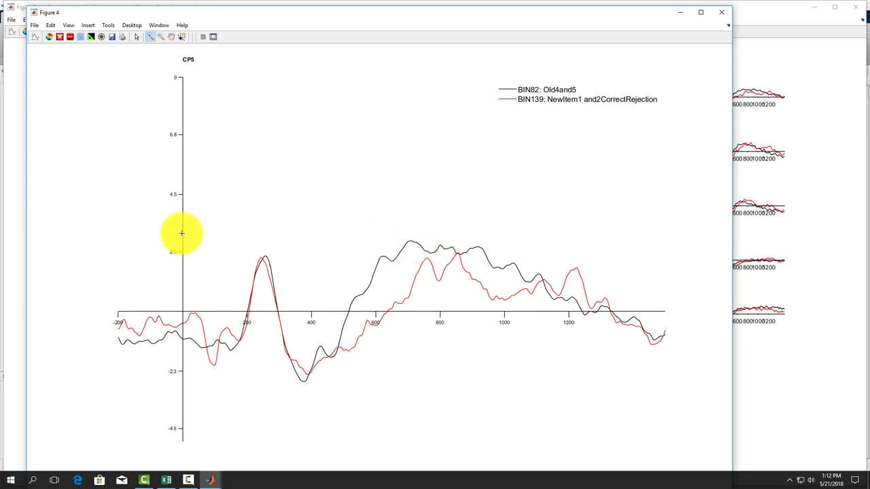
mouse_move(182, 226)
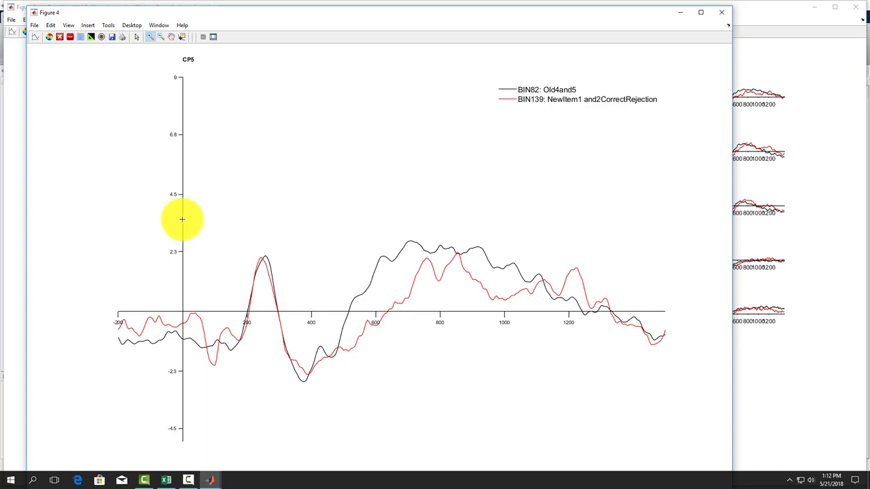
mouse_move(185, 400)
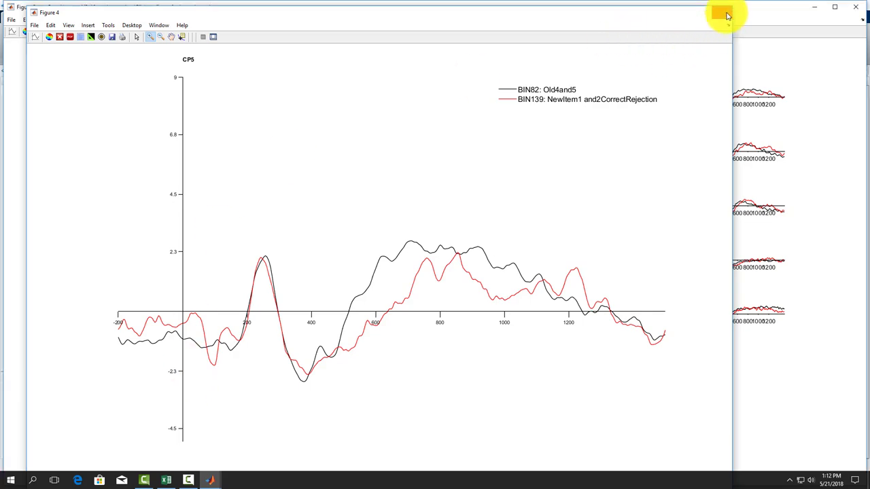
click(726, 12)
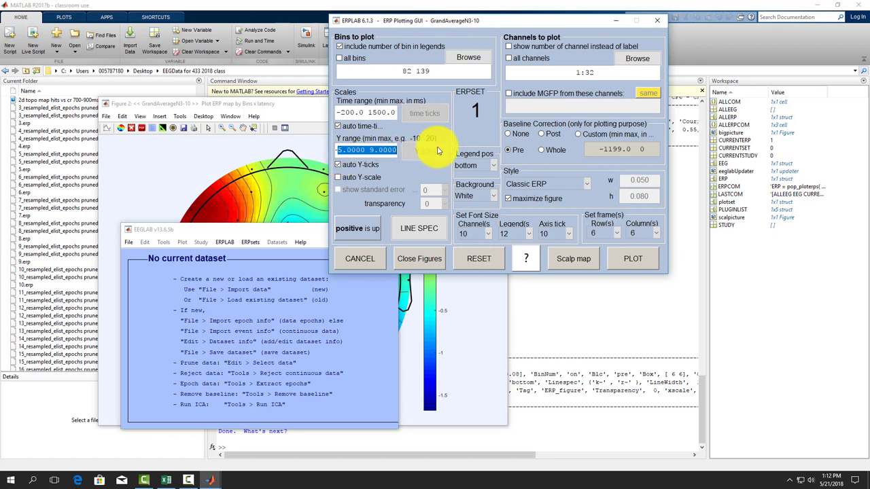
- Limit the Y range to -3 3, redraw the waveforms and enlarge CP5 again
text(-3 3)
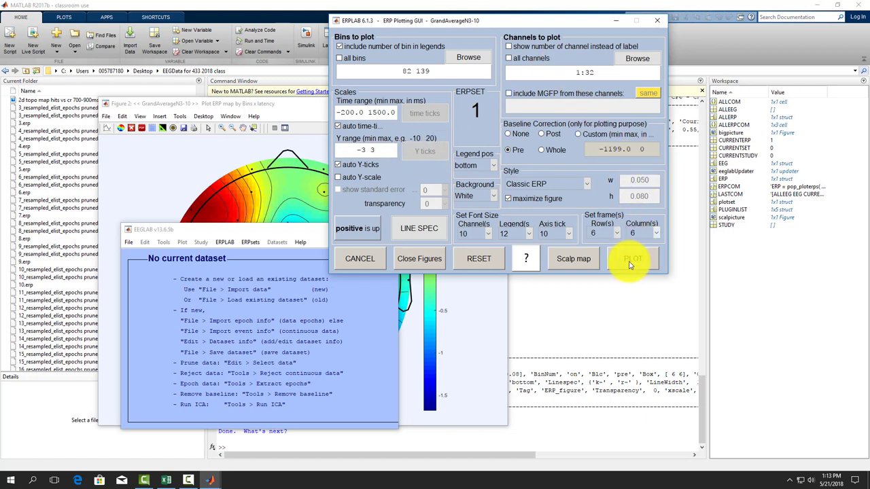
click(632, 259)
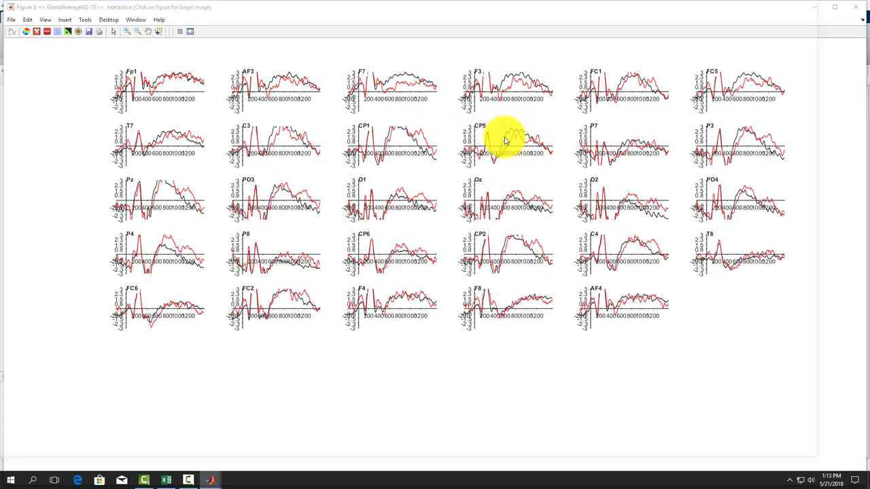
click(506, 143)
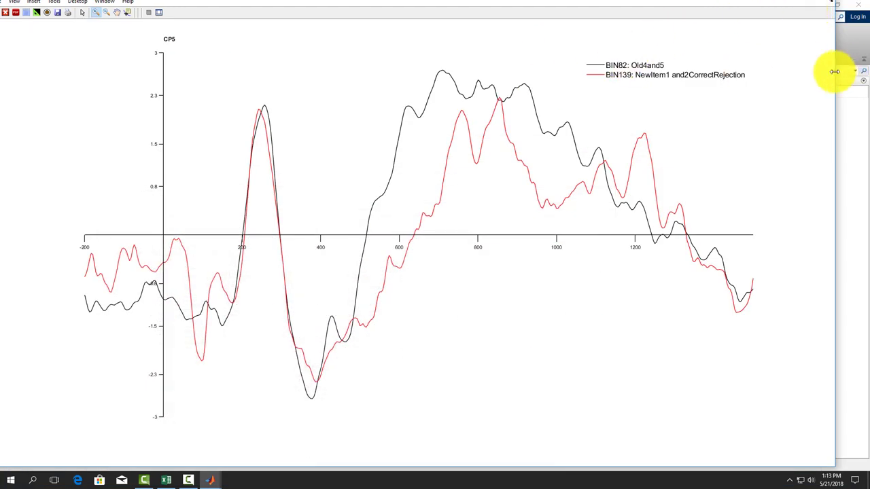
mouse_move(438, 60)
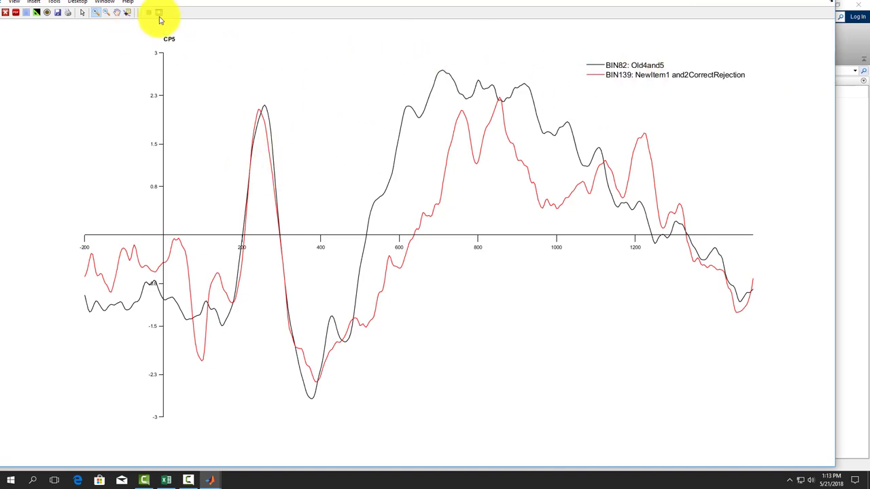
mouse_move(159, 13)
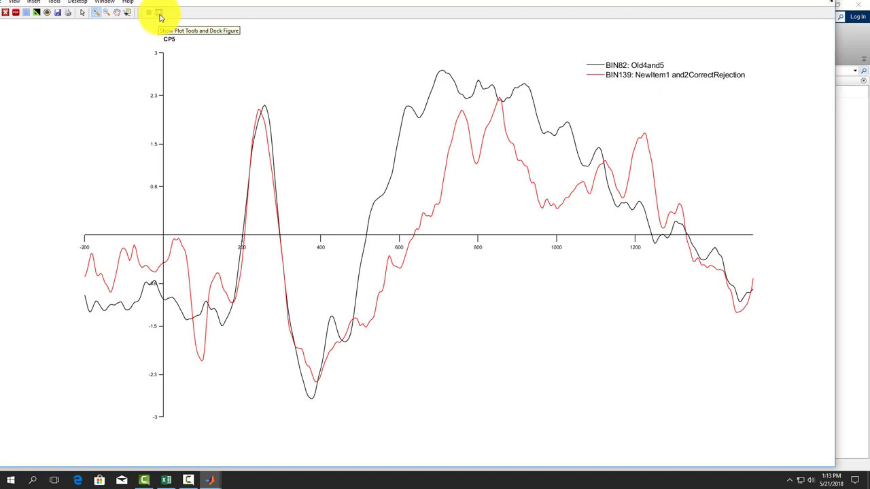
- Show the plot tools for the CP5 figure and maximize the figure editor
click(158, 12)
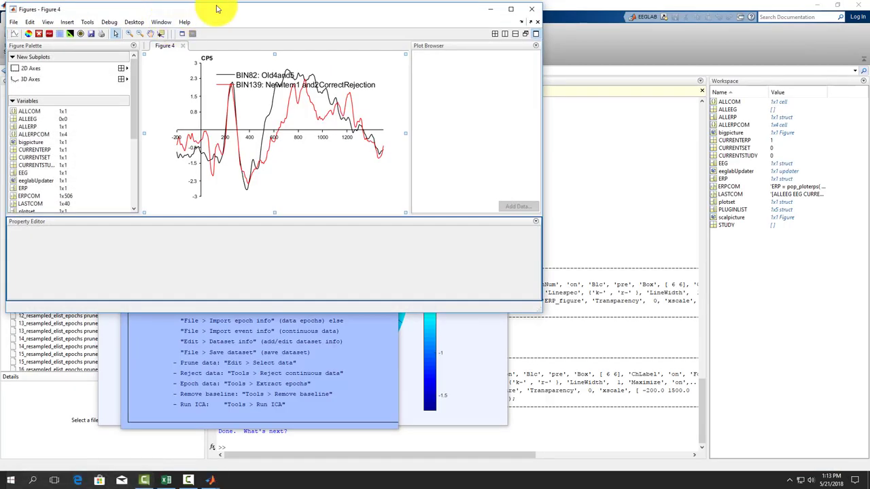
click(511, 9)
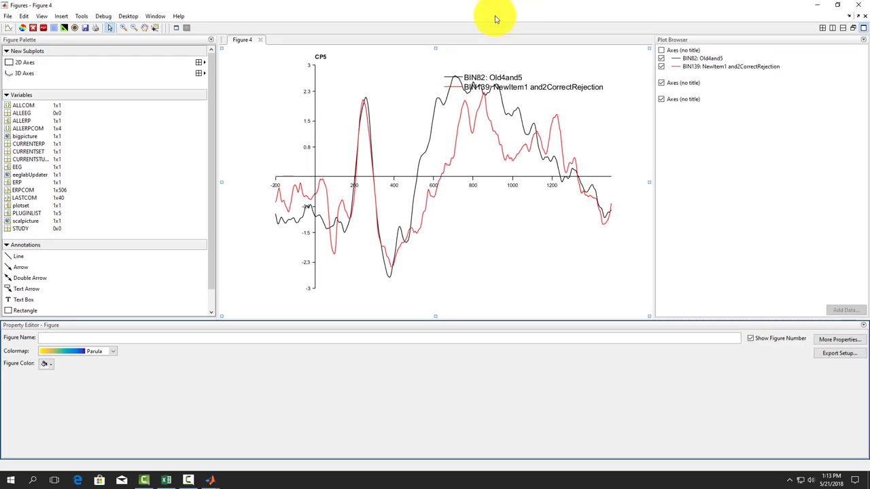
- Move the CP5 legend lower and rename its entries Hit and Correct Rejection
click(476, 81)
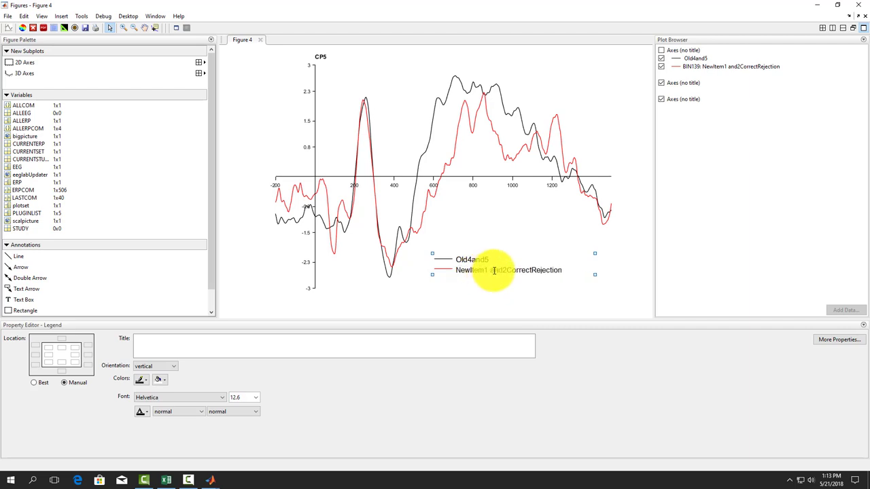
mouse_move(510, 272)
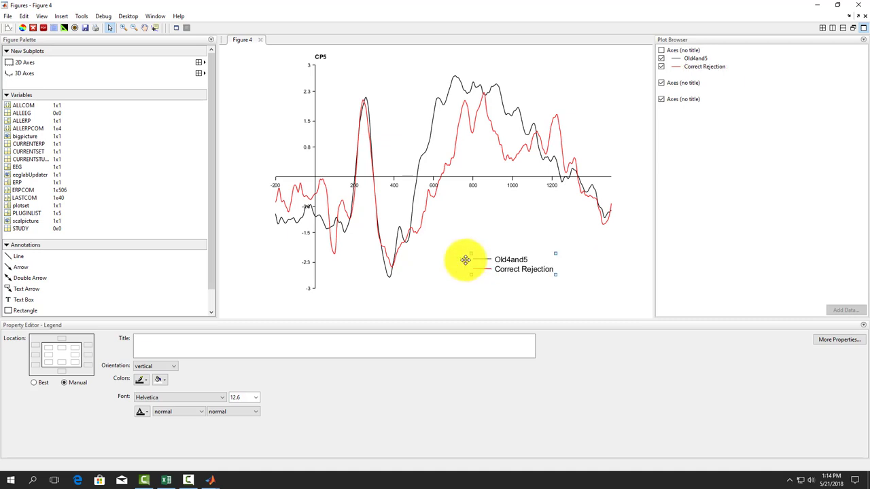
double_click(512, 260)
text(Hit)
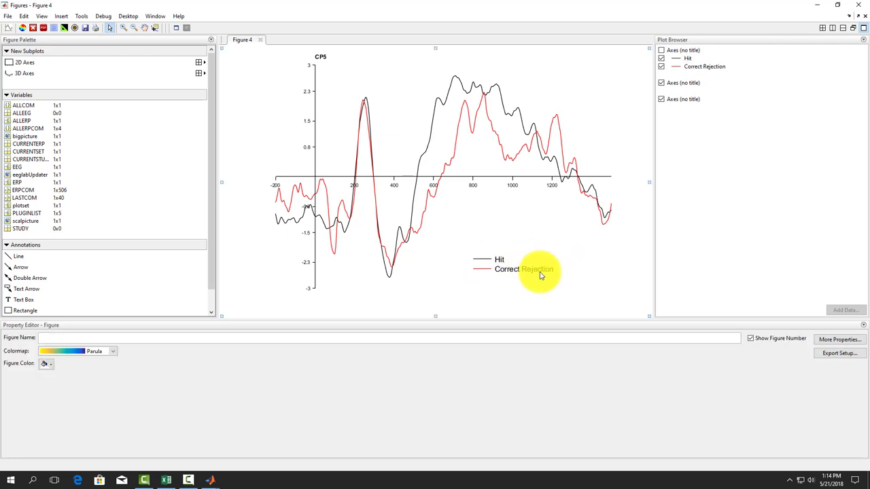
mouse_move(530, 275)
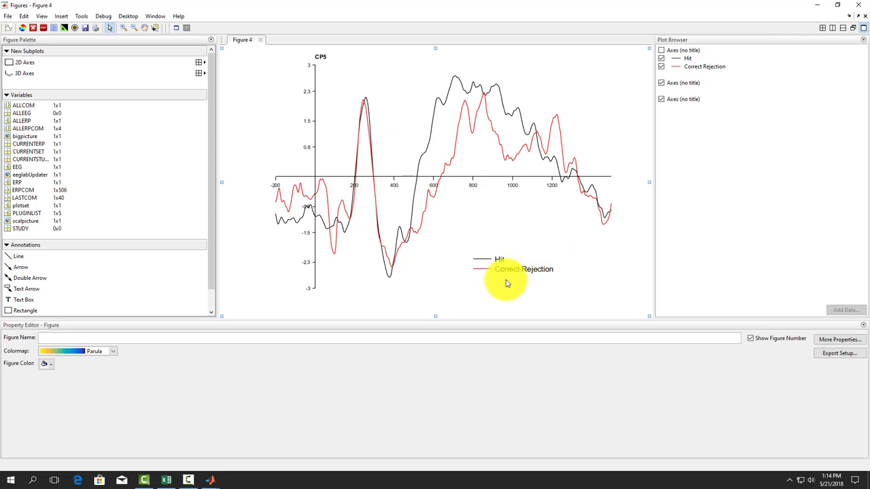
mouse_move(378, 183)
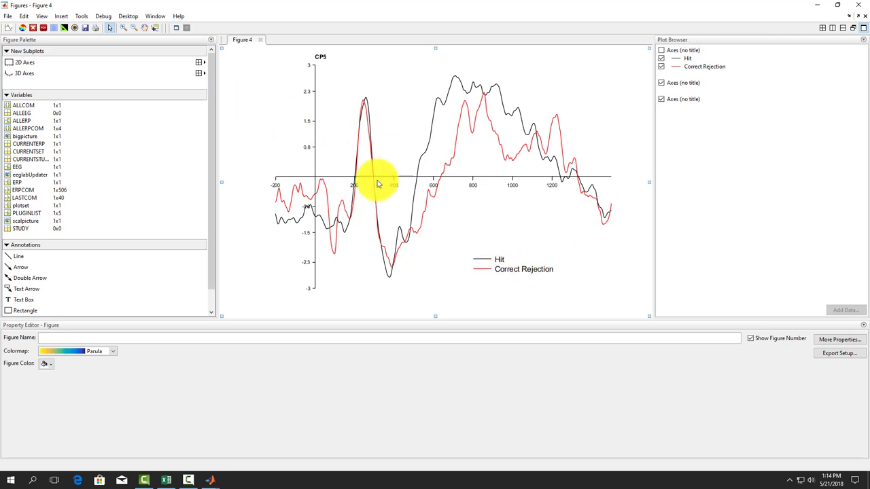
mouse_move(496, 196)
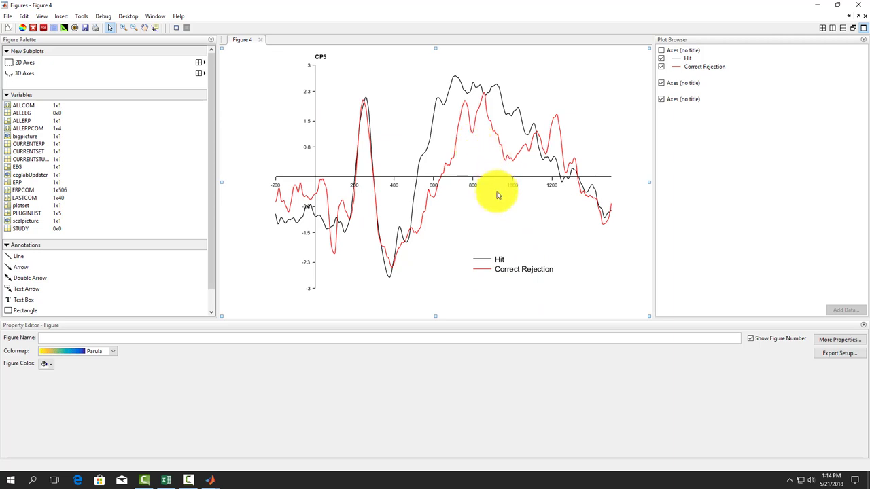
mouse_move(475, 187)
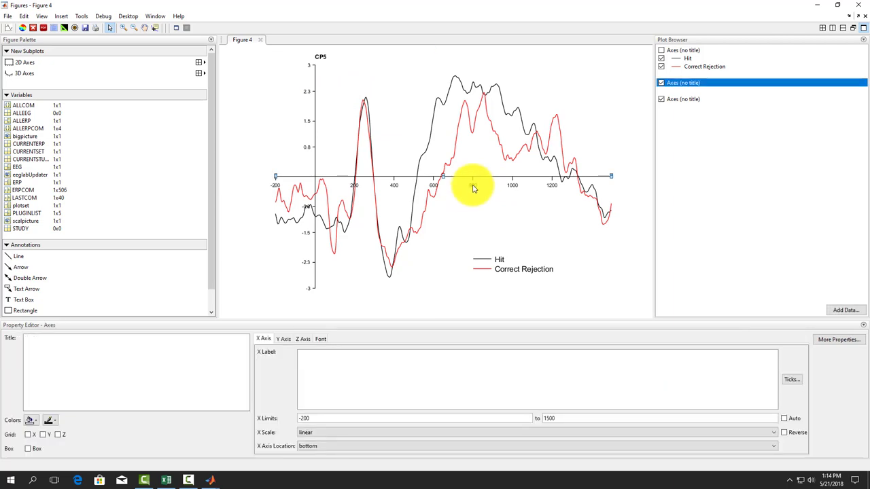
mouse_move(467, 184)
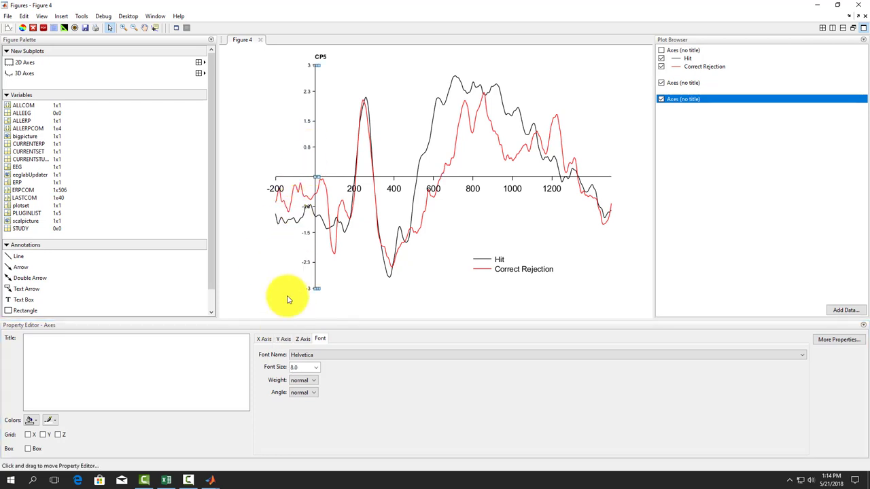
mouse_move(318, 348)
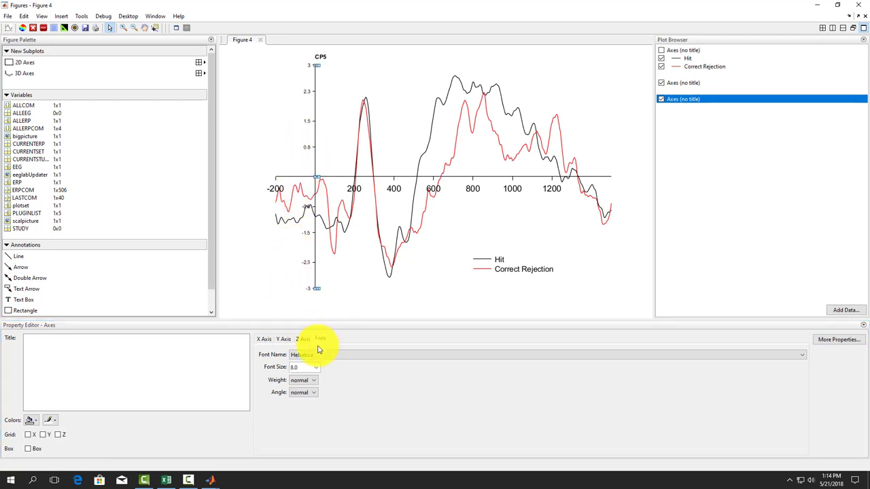
- Enlarge the axis tick numbers via a larger font size in the Property Editor
click(316, 367)
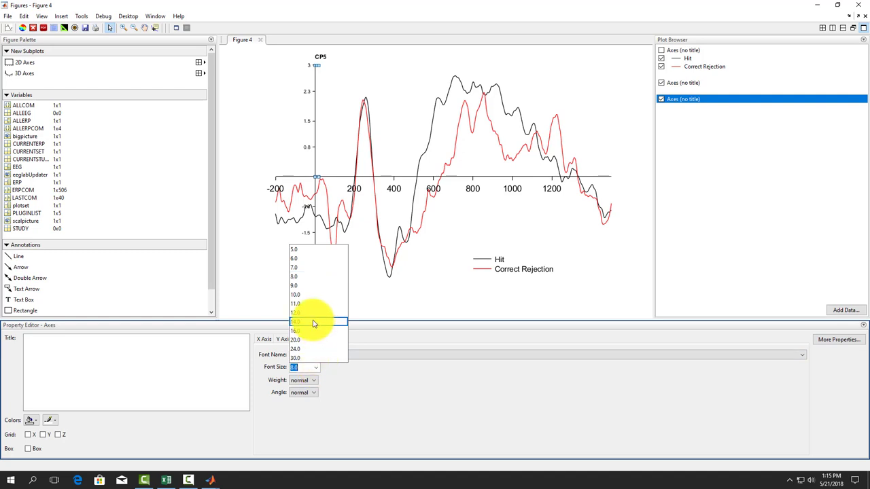
click(295, 321)
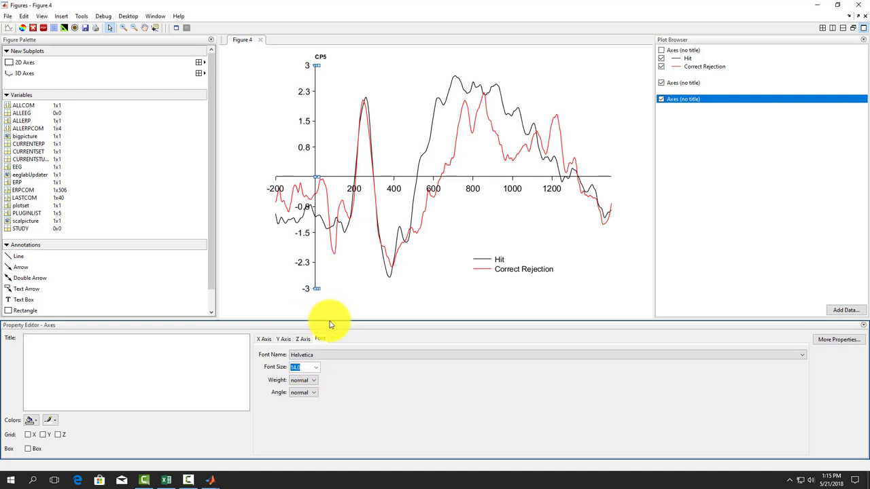
mouse_move(337, 321)
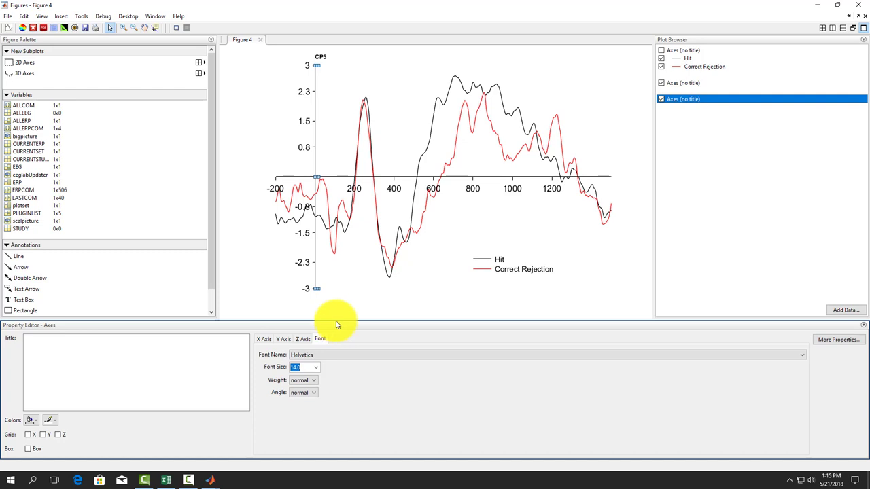
- Set a larger font size for the legend text and the CP5 channel label
click(516, 264)
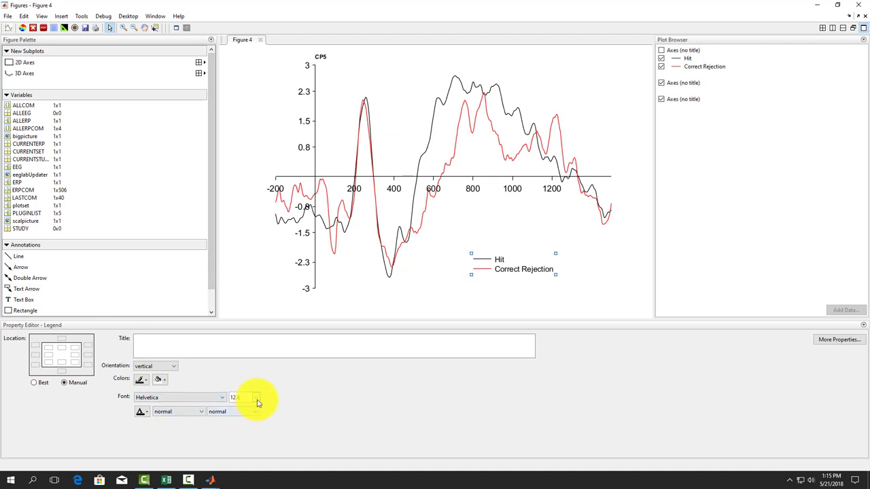
click(255, 397)
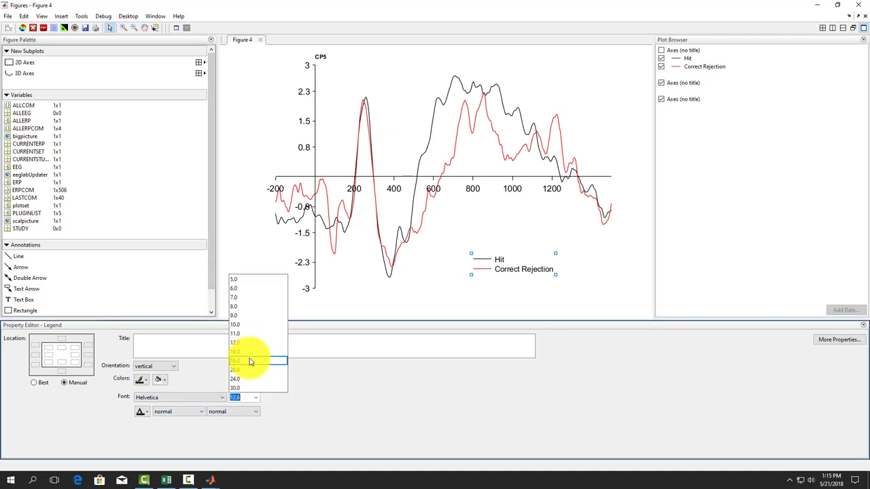
click(235, 362)
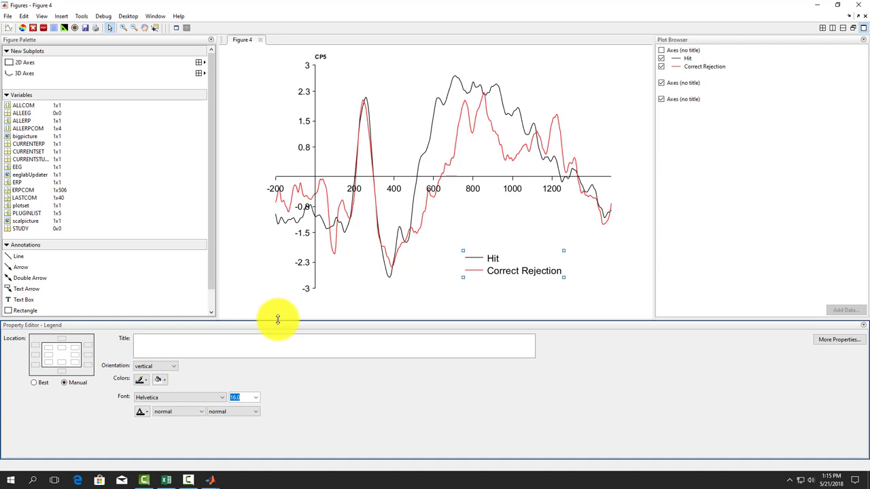
mouse_move(242, 143)
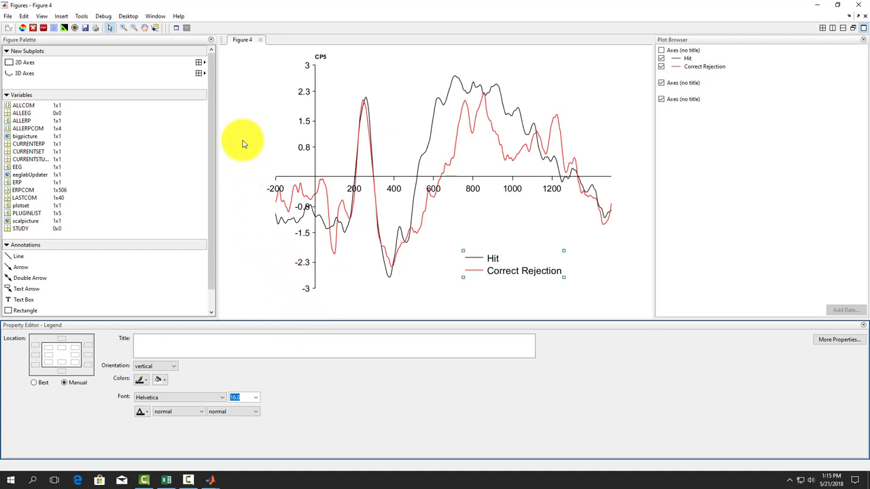
click(321, 57)
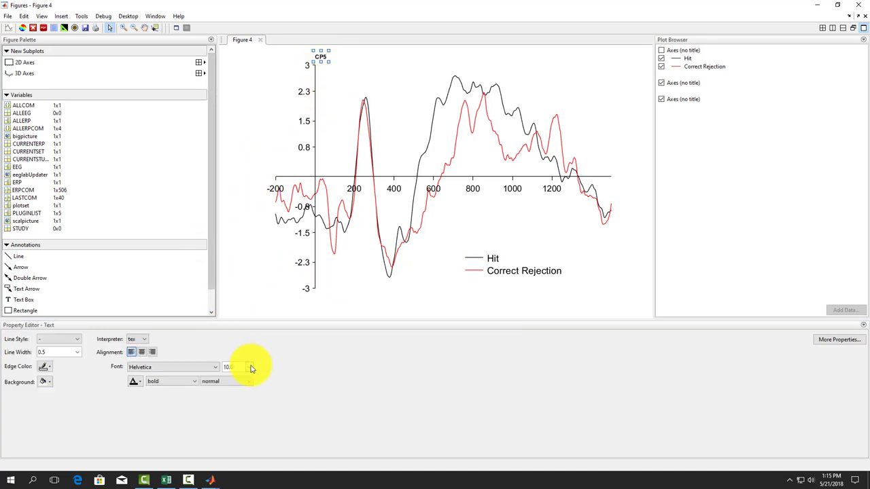
click(249, 367)
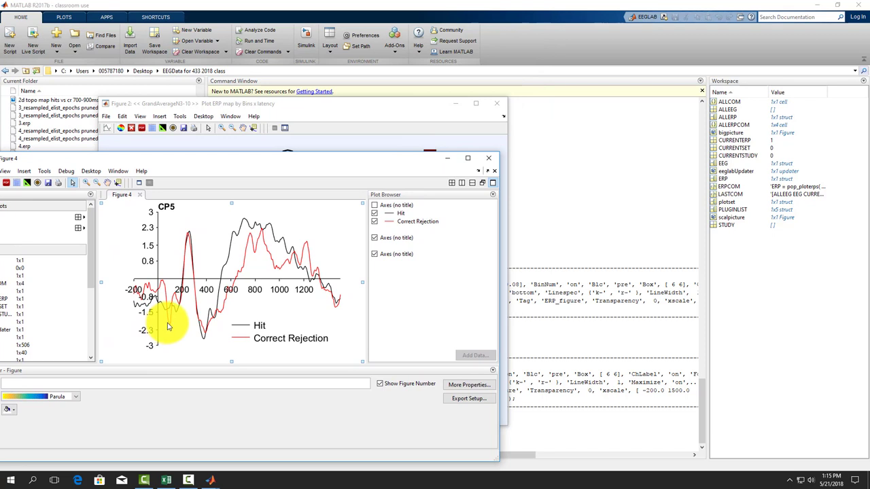
mouse_move(169, 326)
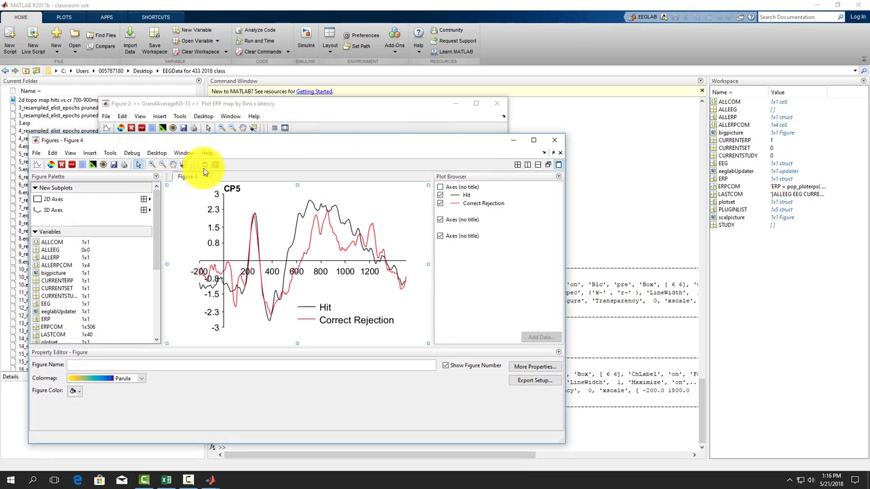
mouse_move(205, 166)
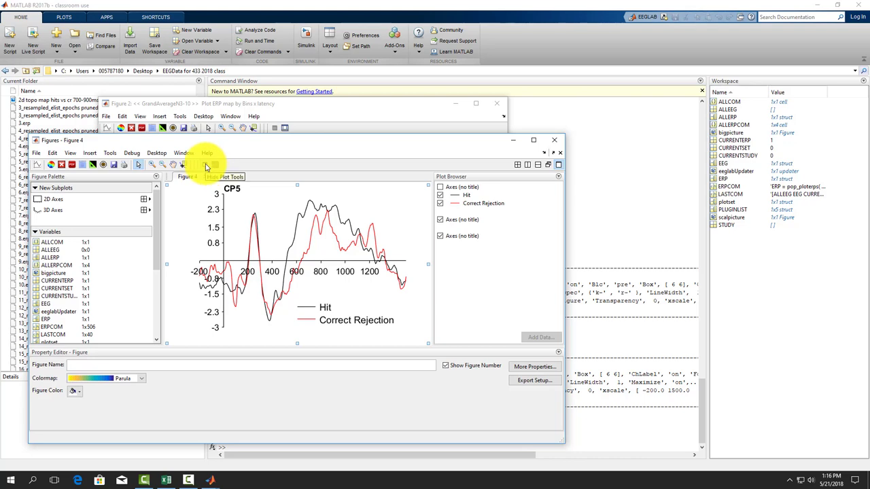
- Hide the plot tools so the CP5 Hit versus Correct Rejection plot shows alone
click(226, 177)
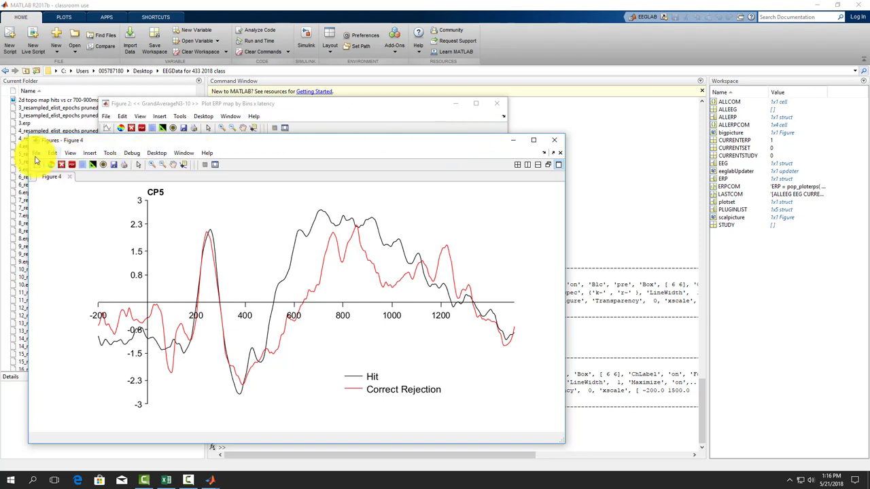
- Save the figure as JPEG named 'ERP hits correct rejections Cp5' in the class data folder
click(37, 153)
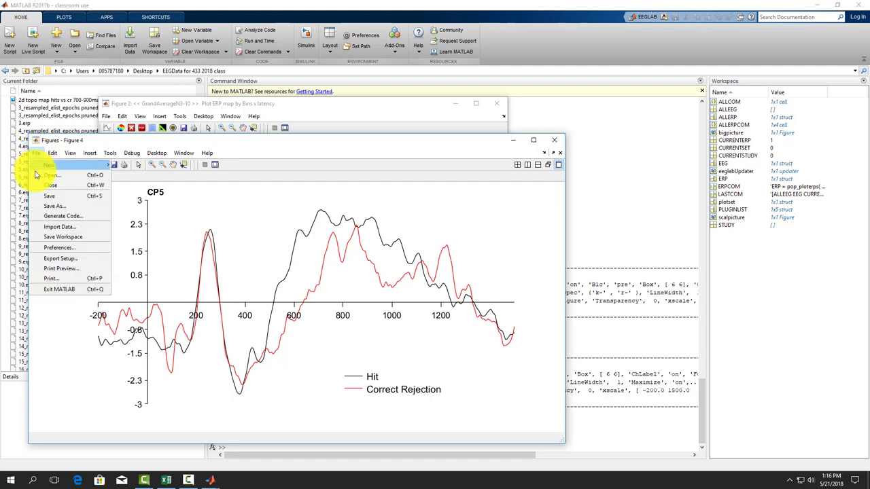
click(55, 207)
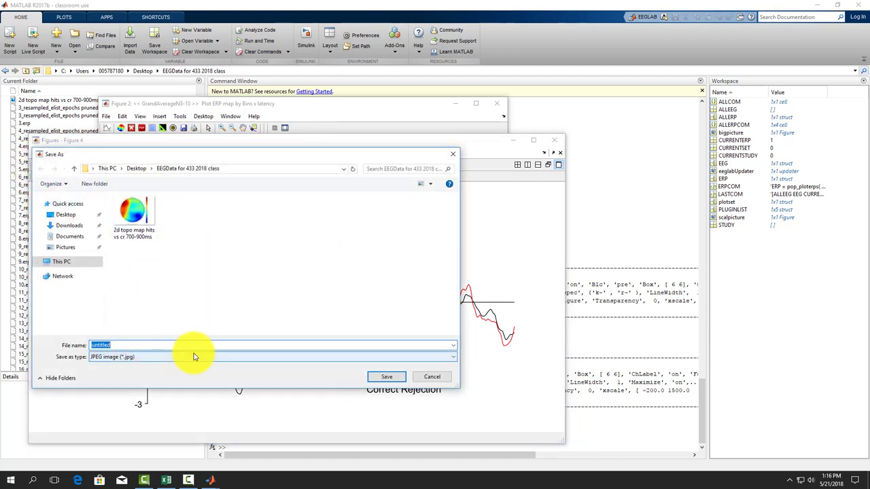
text(ERP hits c)
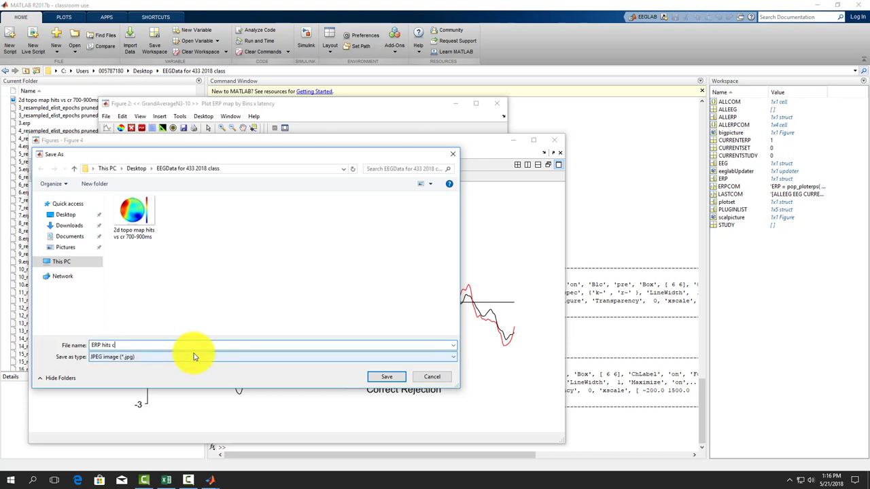
text(orrect rejectio)
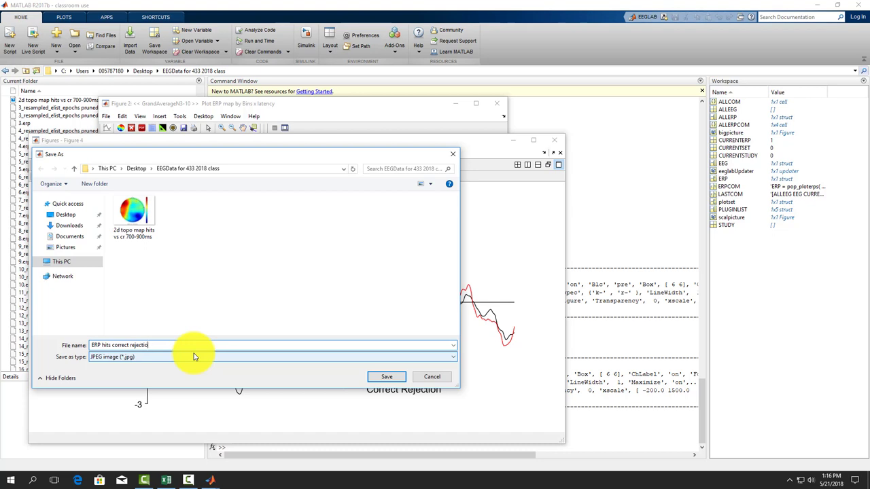
text(ns)
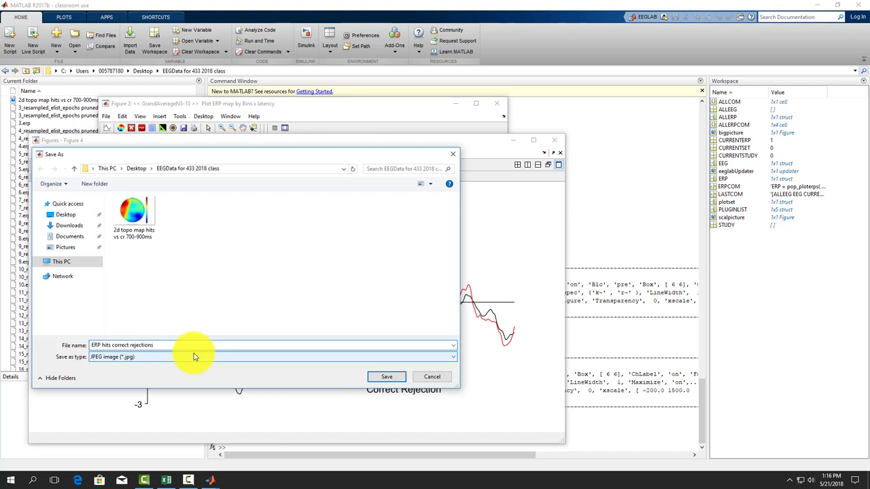
text(Cp5)
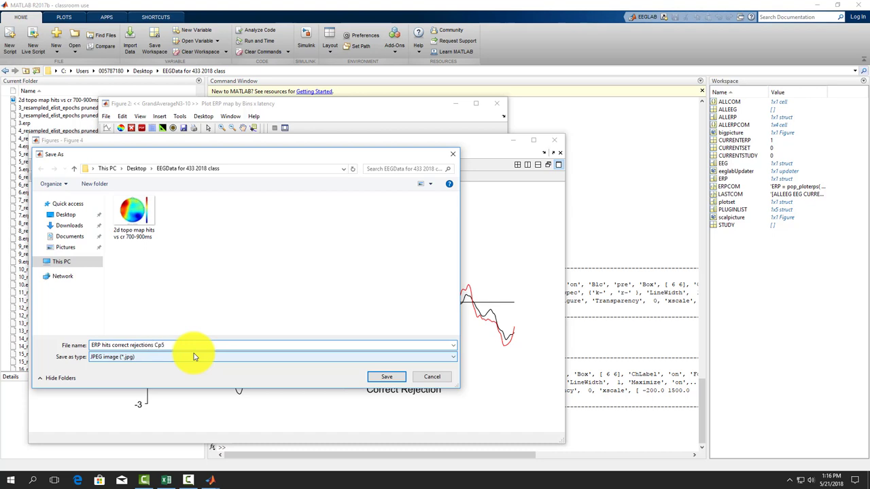
mouse_move(293, 389)
text(power)
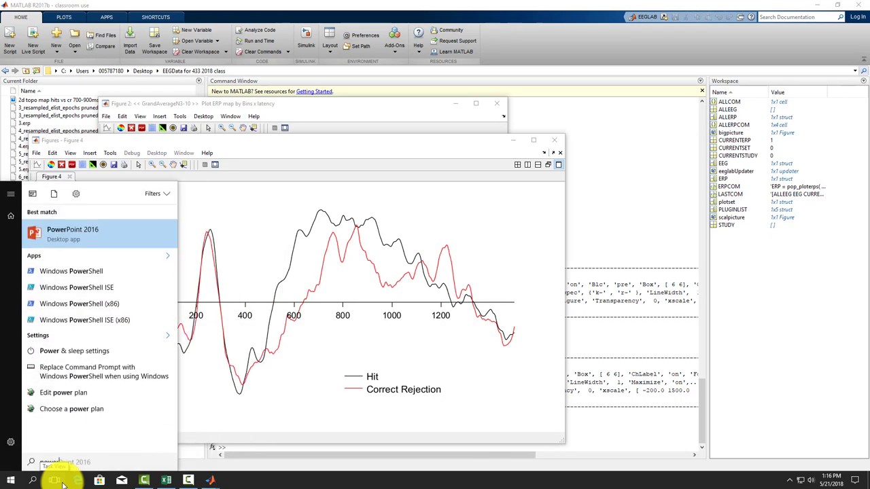
- Launch PowerPoint 2016 with a new blank presentation and set the slide layout to Blank
click(73, 234)
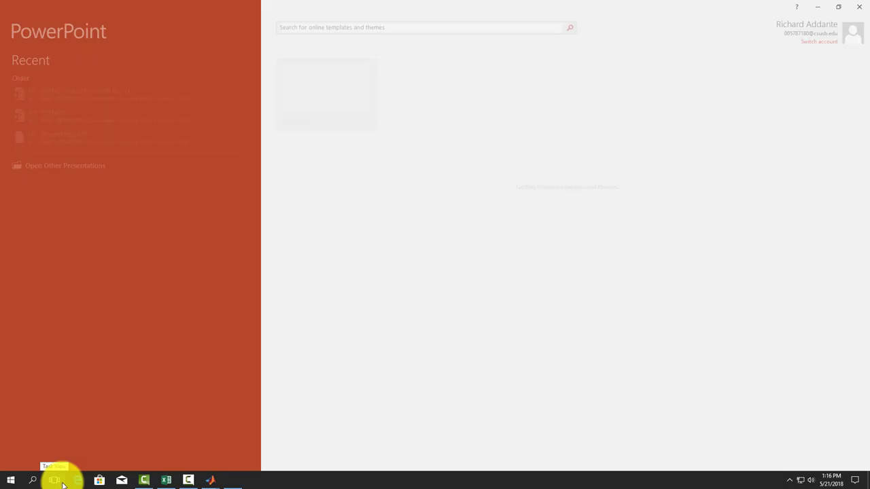
click(326, 95)
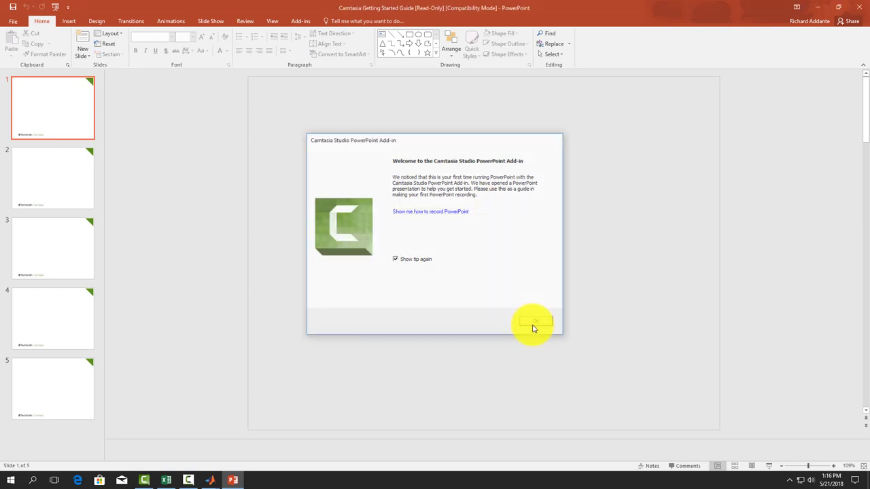
click(533, 321)
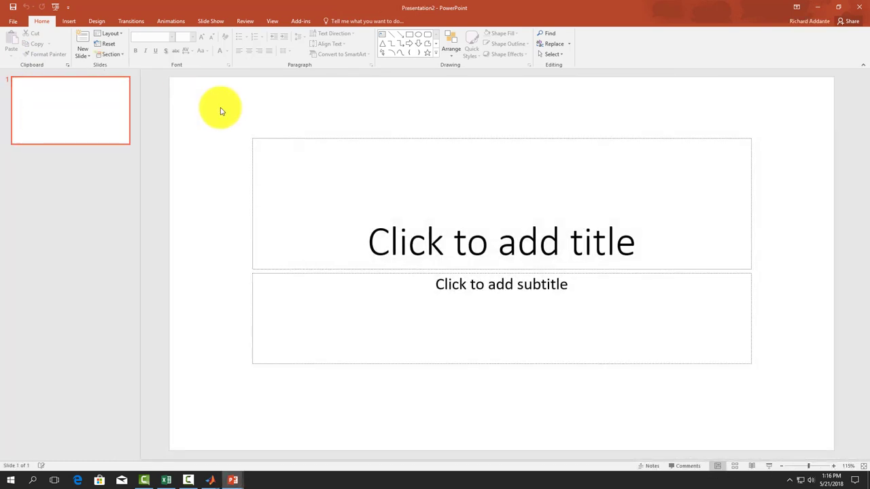
click(501, 242)
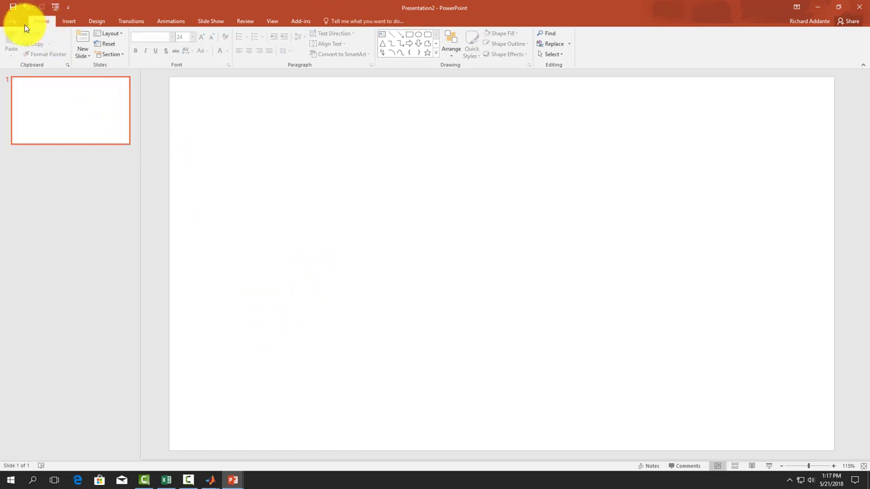
- Insert the saved figure images and keep only the CP5 Hit versus Correct Rejection plot
click(68, 22)
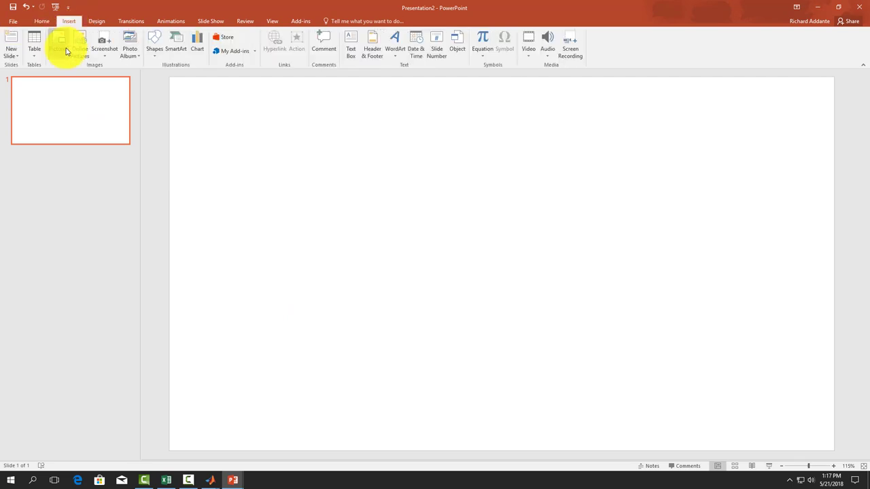
click(67, 42)
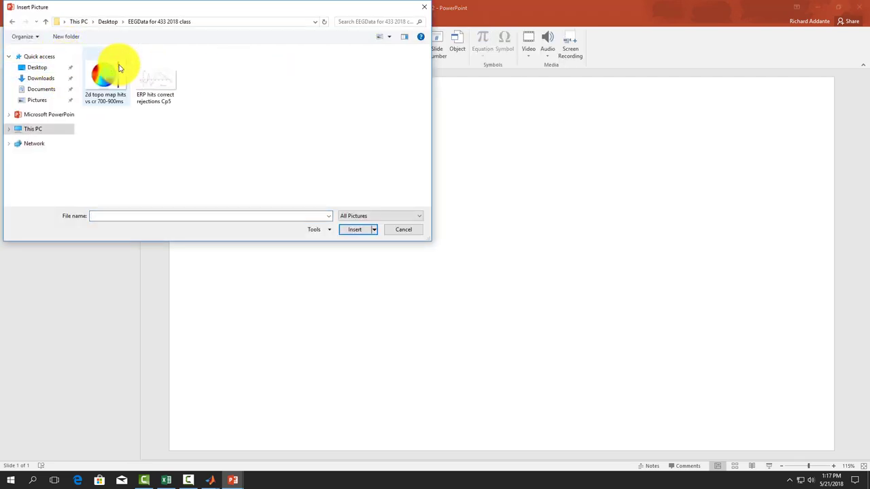
click(155, 76)
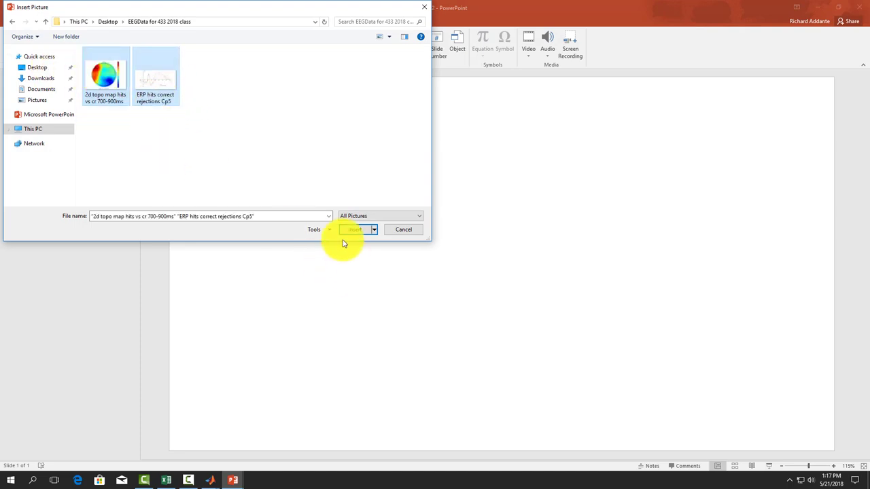
click(353, 229)
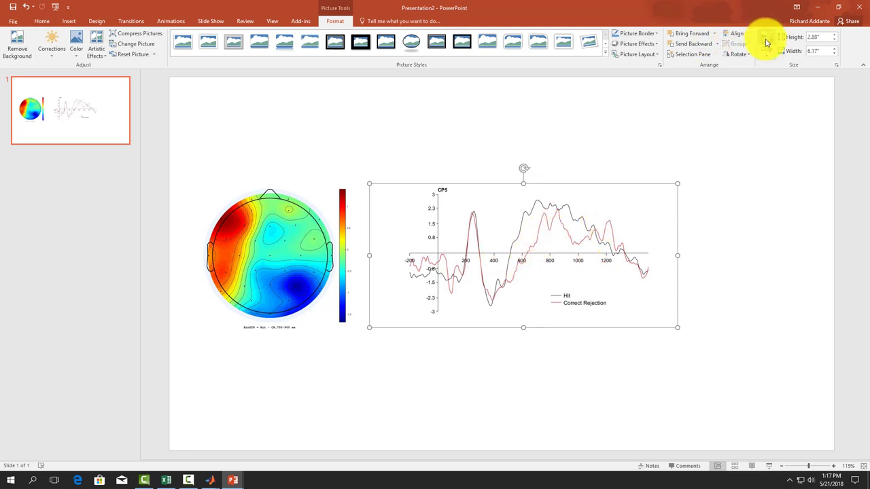
click(767, 41)
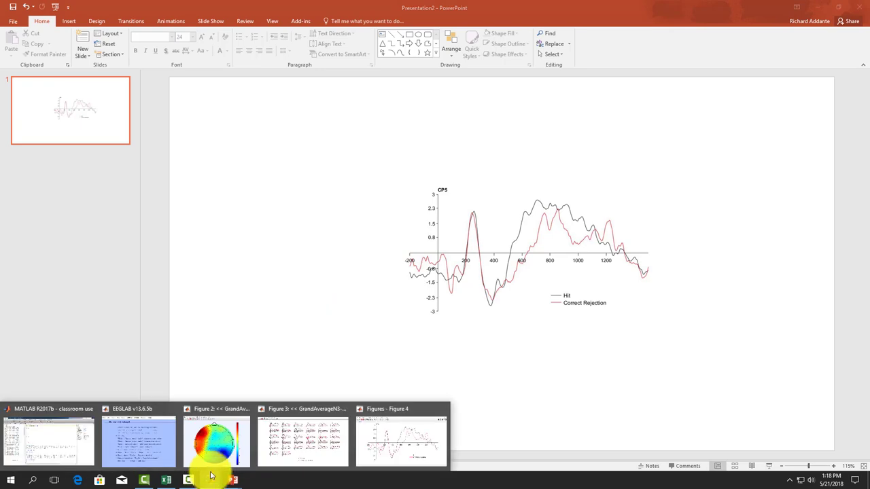
- Bring up the bin 228 topographic map figure with plot tools open and maximize it
click(216, 442)
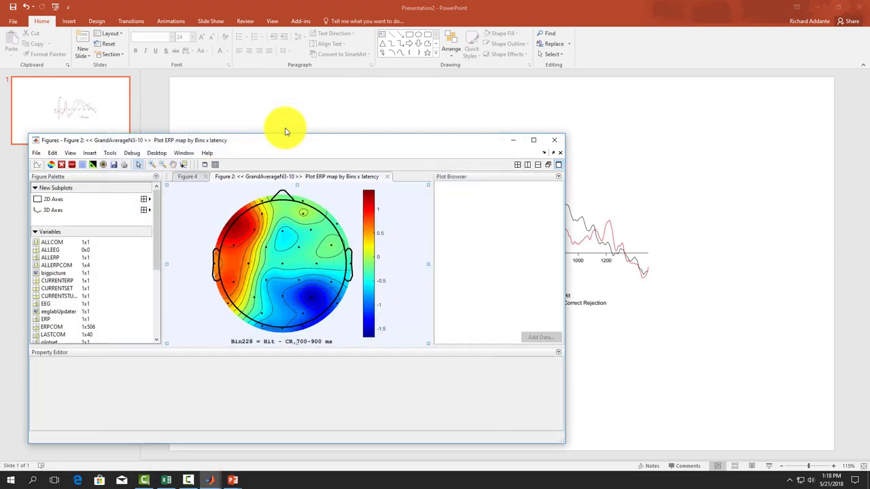
click(370, 234)
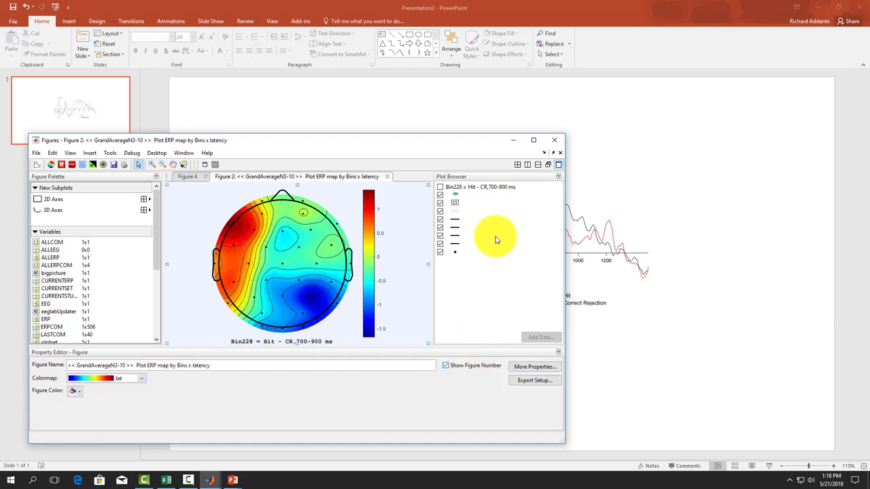
click(533, 140)
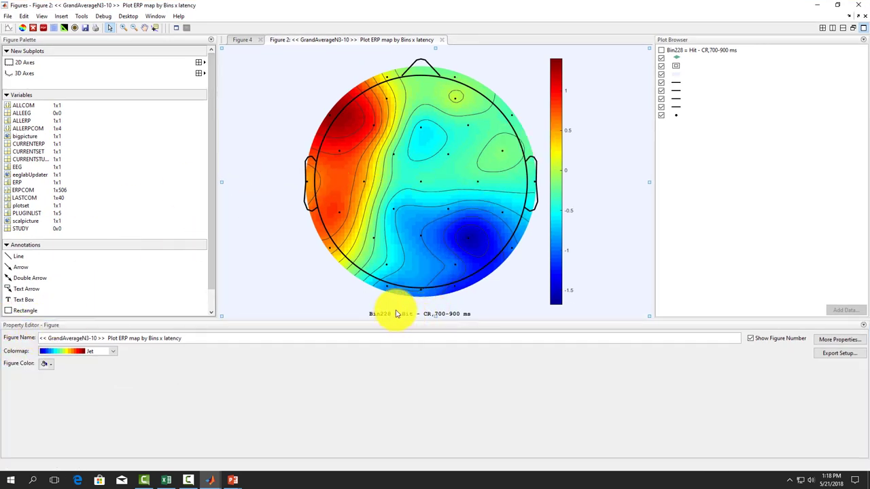
- Select the scalp map and browse its full property list
click(558, 156)
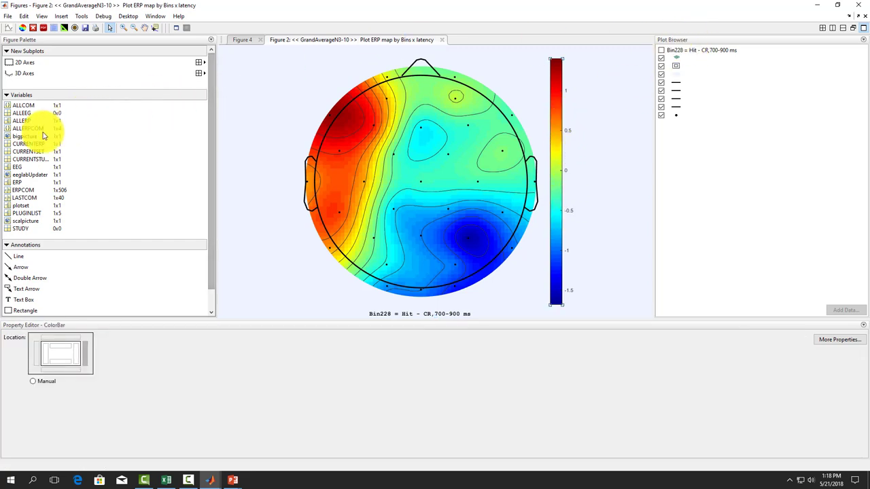
mouse_move(88, 294)
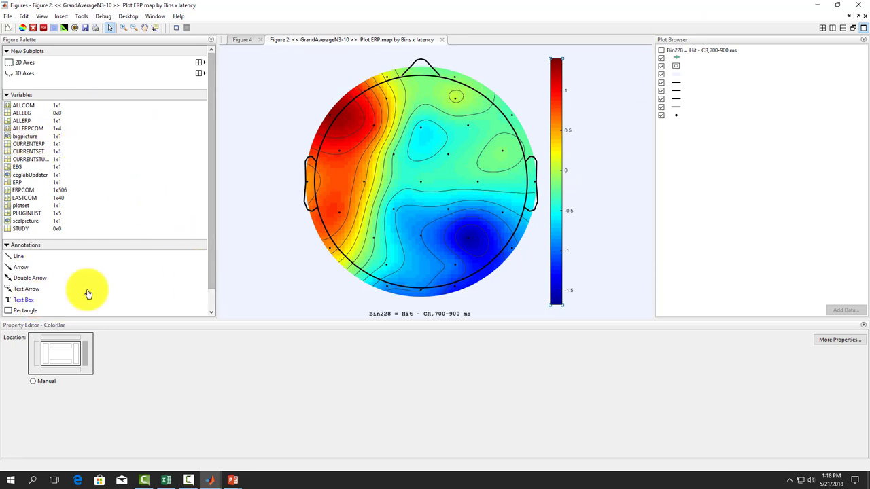
scroll(down, 3)
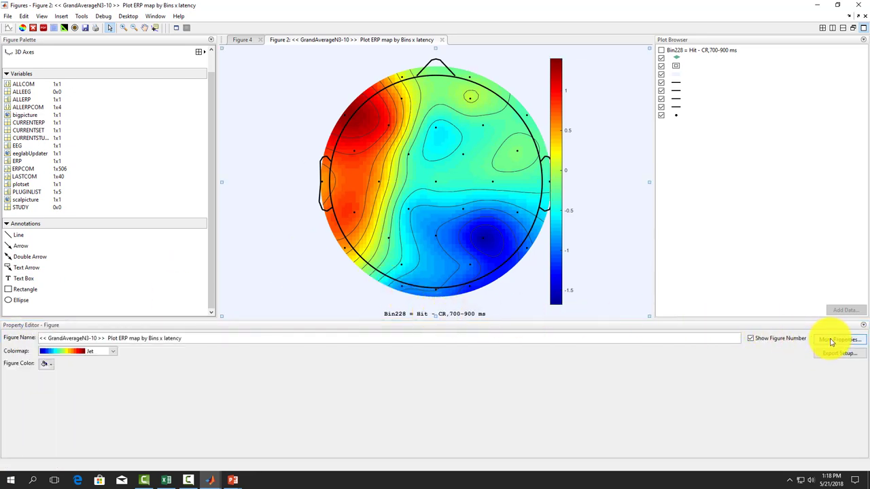
click(840, 340)
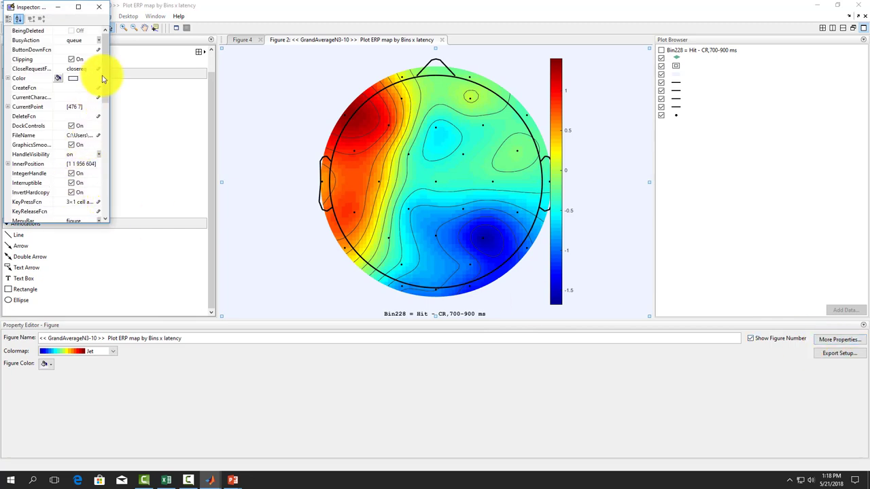
scroll(down, 3)
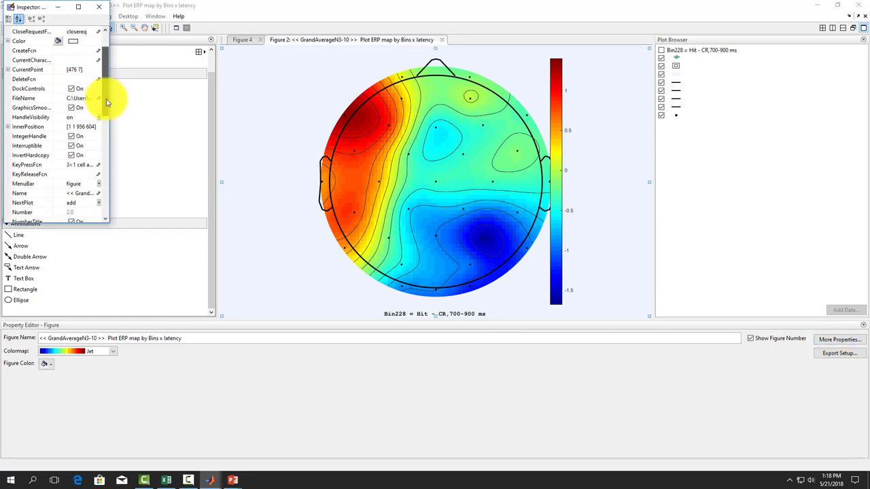
scroll(down, 3)
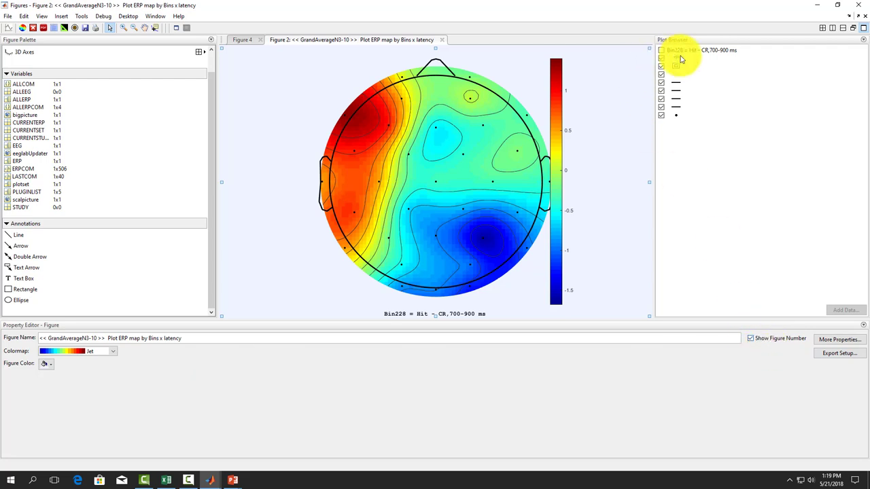
- Retitle the map axes 'Hit - Correct Rejections 700-900 ms' and review the font settings
click(694, 49)
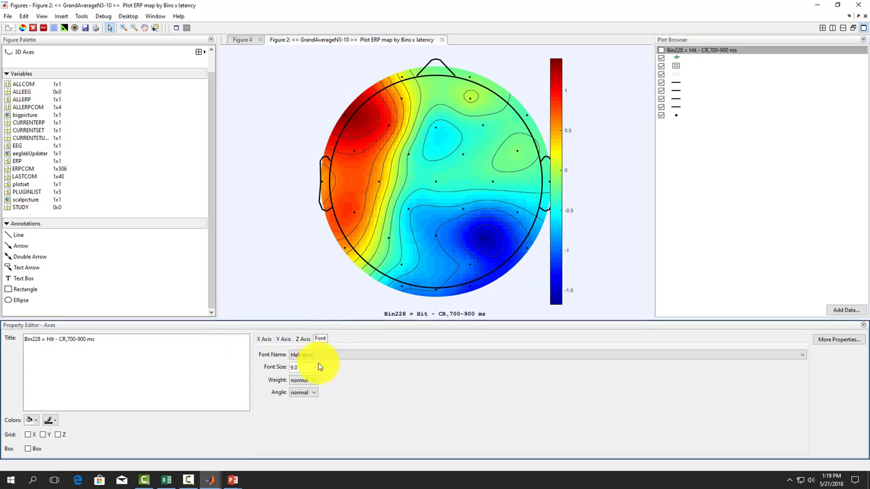
click(314, 367)
text(20)
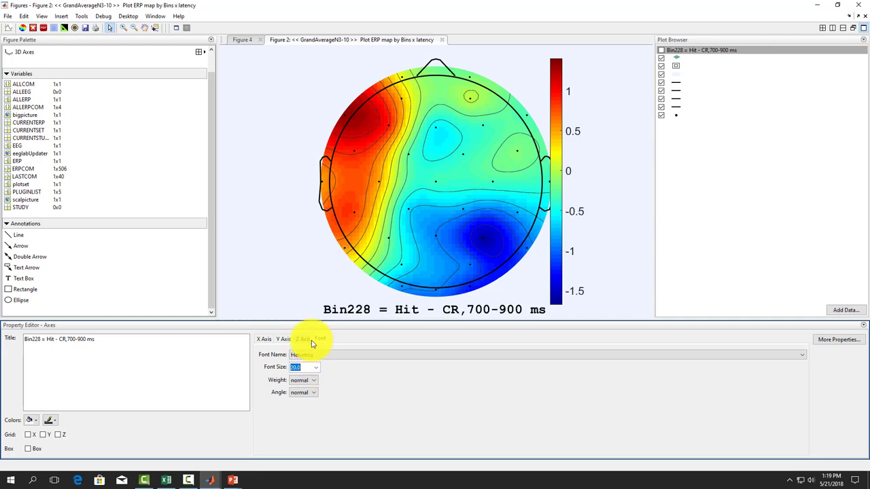
click(392, 312)
text(Hit - C)
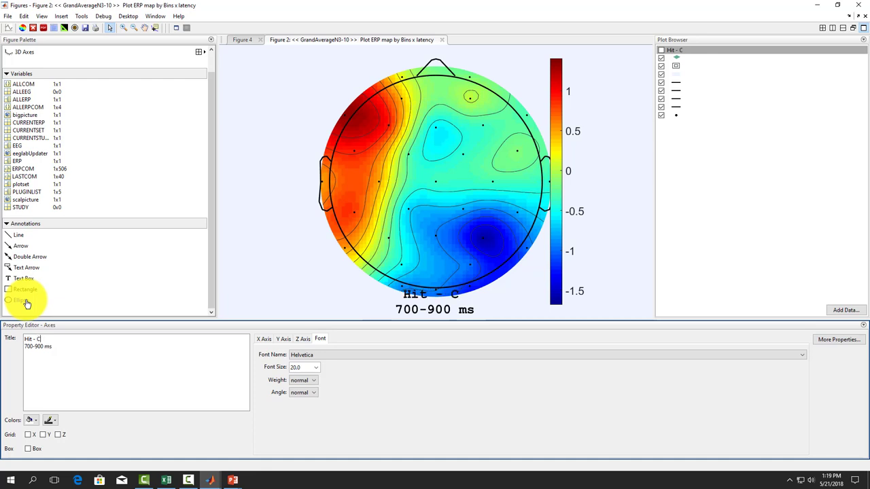
text(orrect Rejections 700-900 ms)
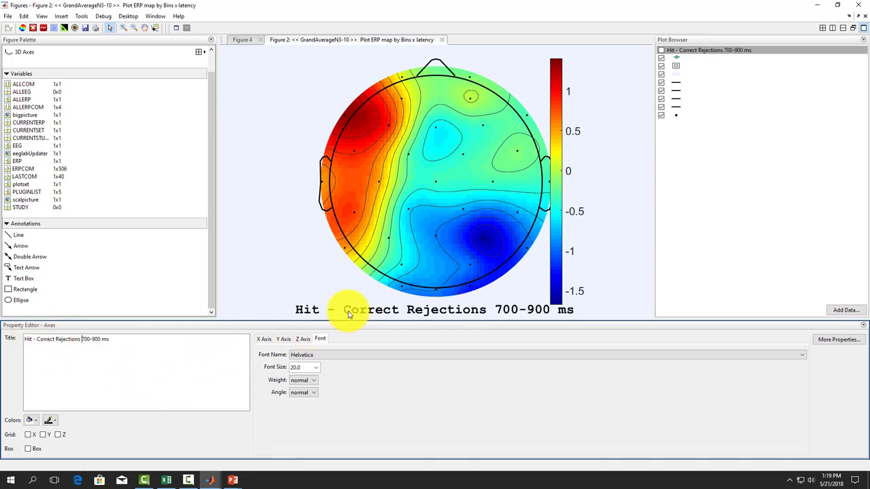
mouse_move(340, 282)
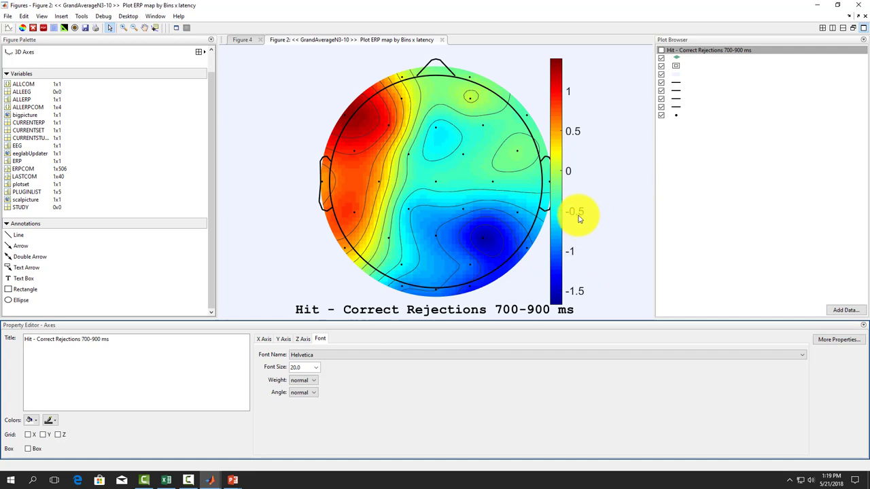
click(556, 211)
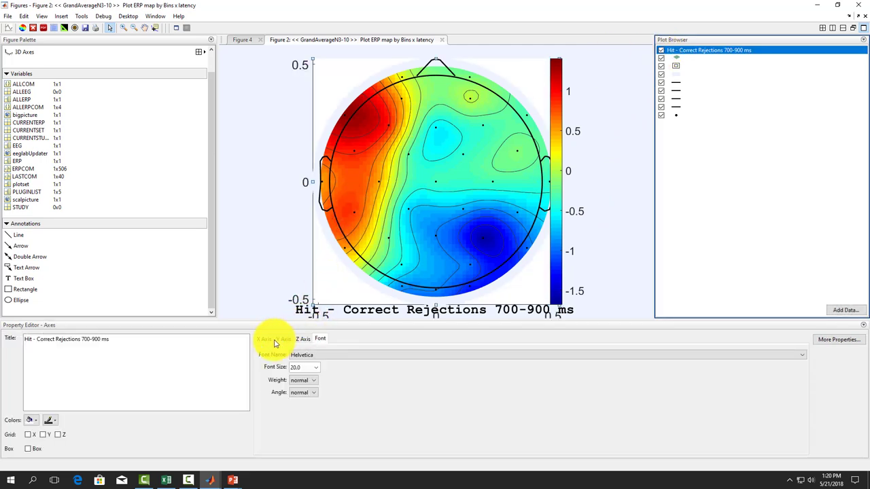
click(304, 339)
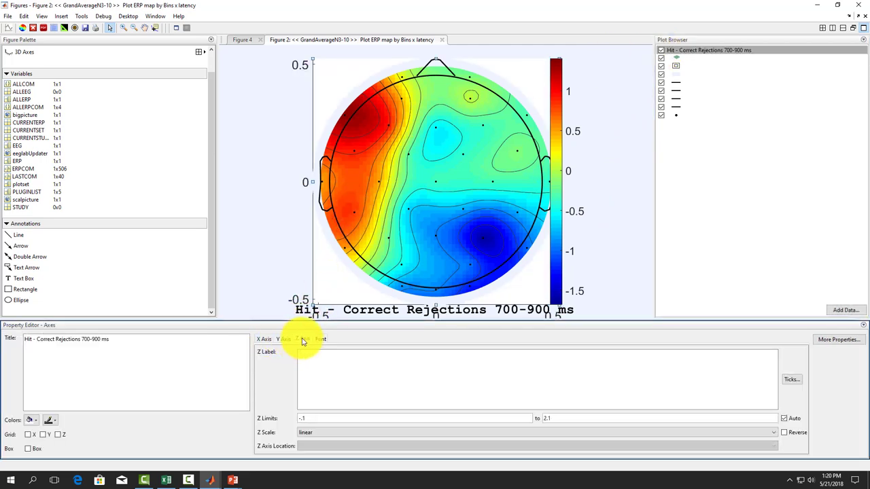
click(264, 340)
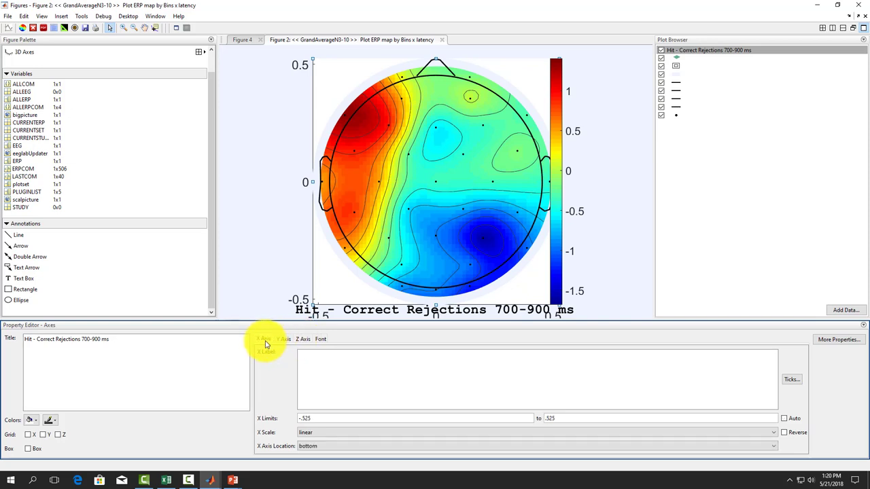
click(321, 340)
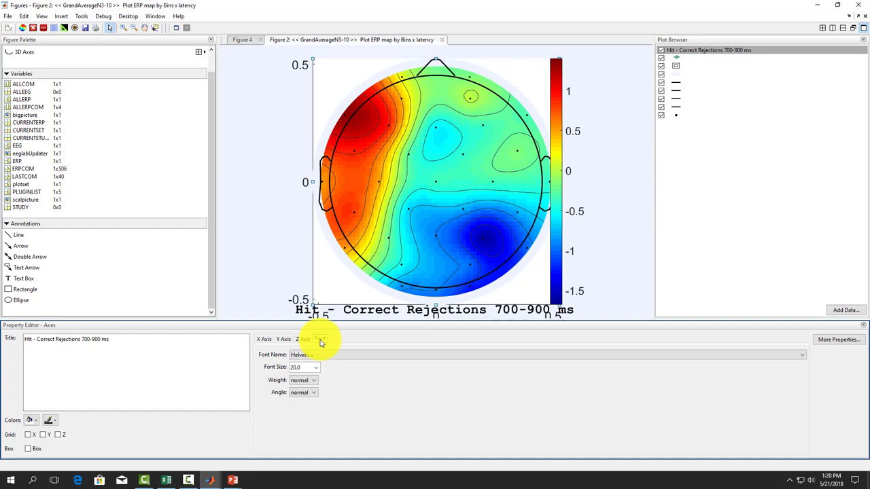
click(283, 340)
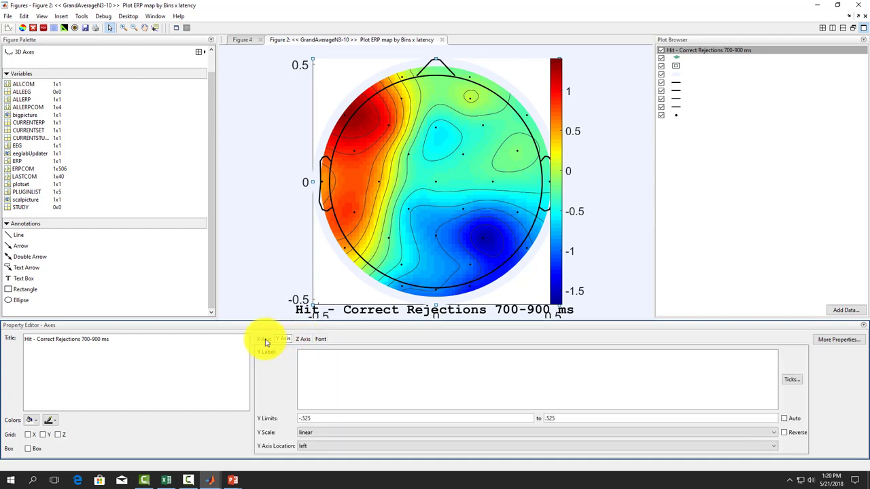
click(262, 339)
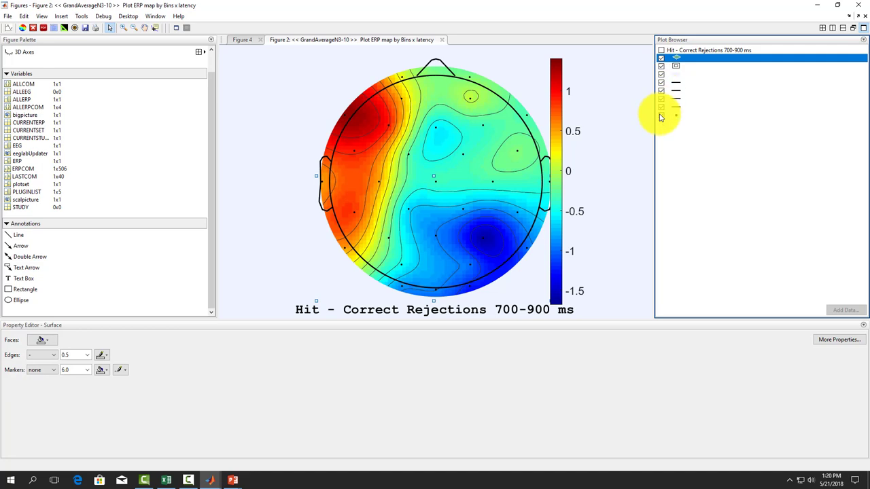
click(677, 115)
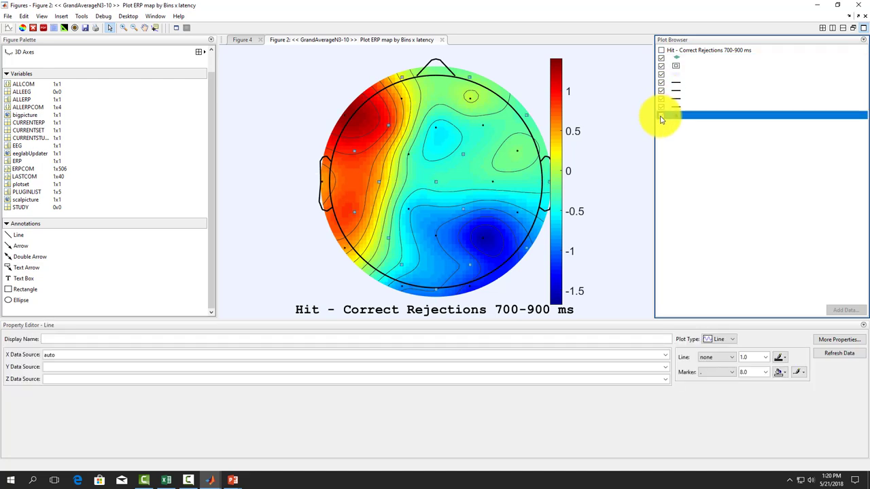
click(677, 114)
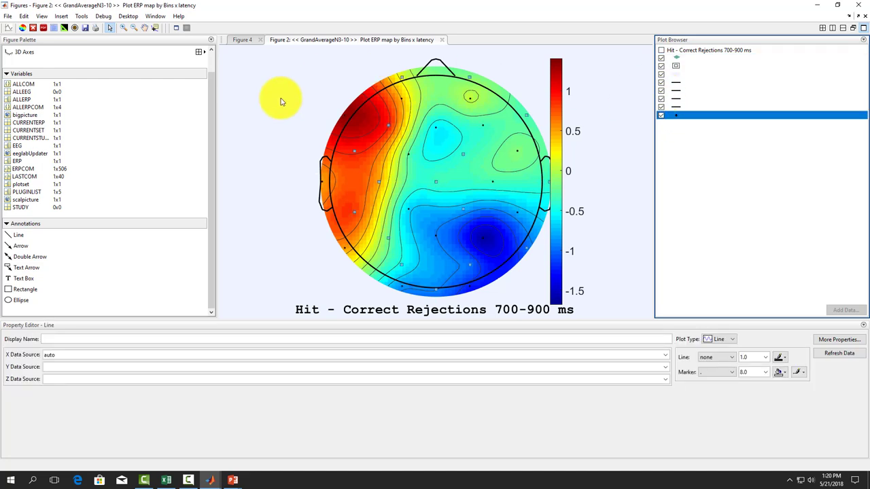
mouse_move(21, 281)
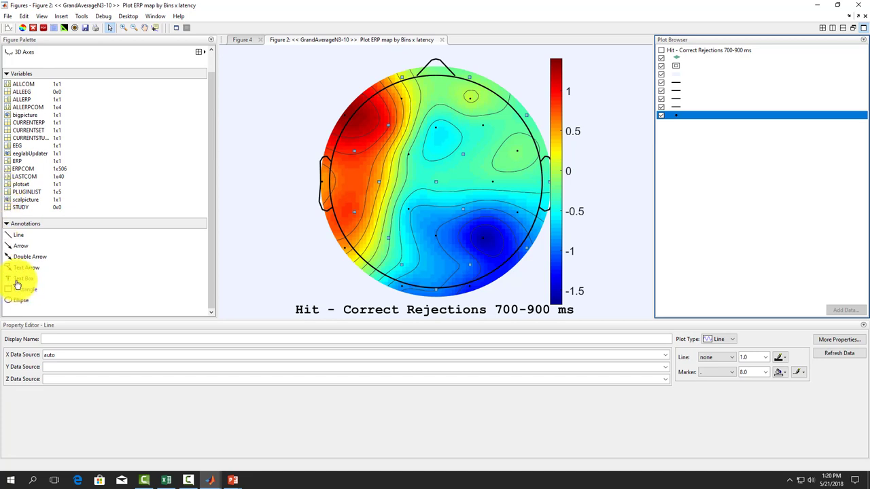
mouse_move(229, 101)
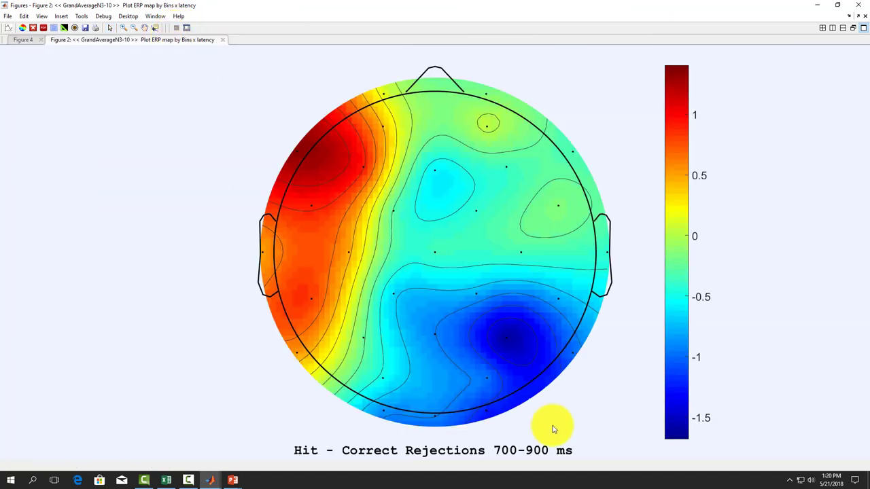
mouse_move(687, 112)
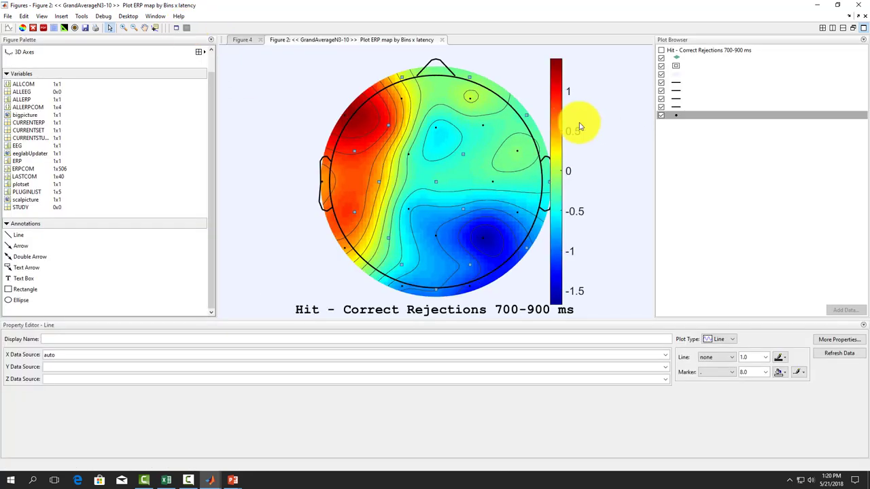
click(556, 129)
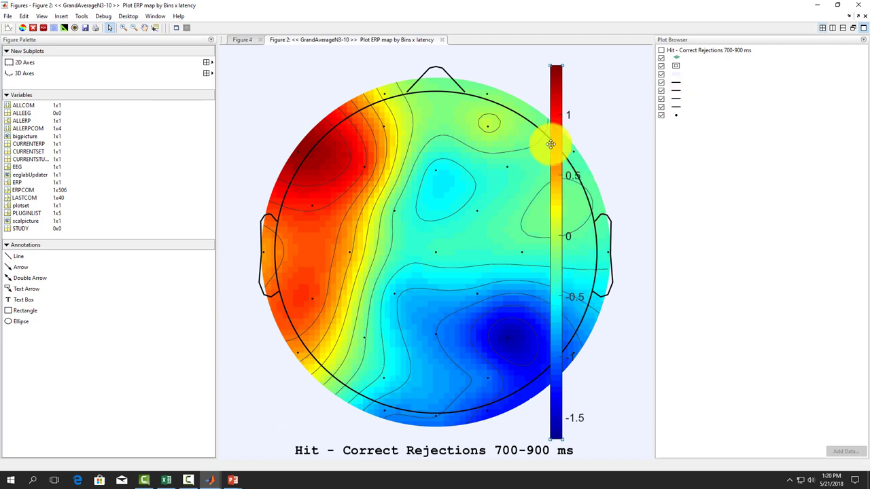
- Drag the colour scale further right of the map and inspect its properties
drag(550, 144, 633, 97)
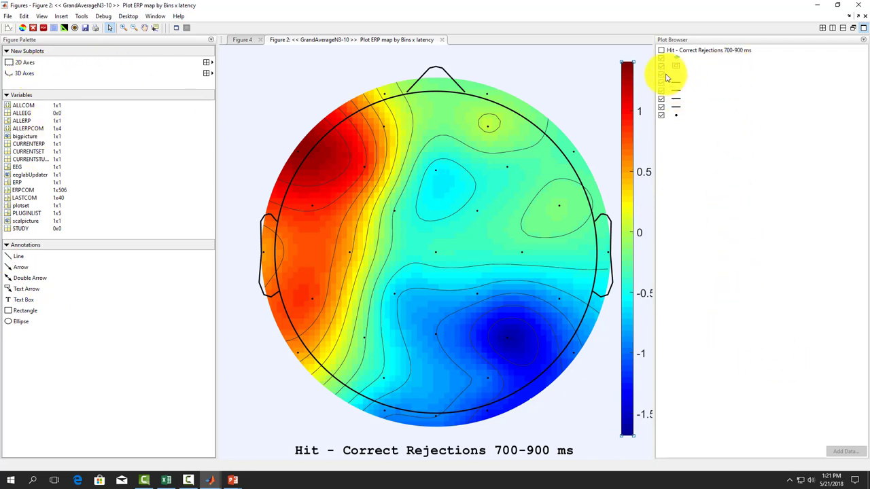
click(661, 49)
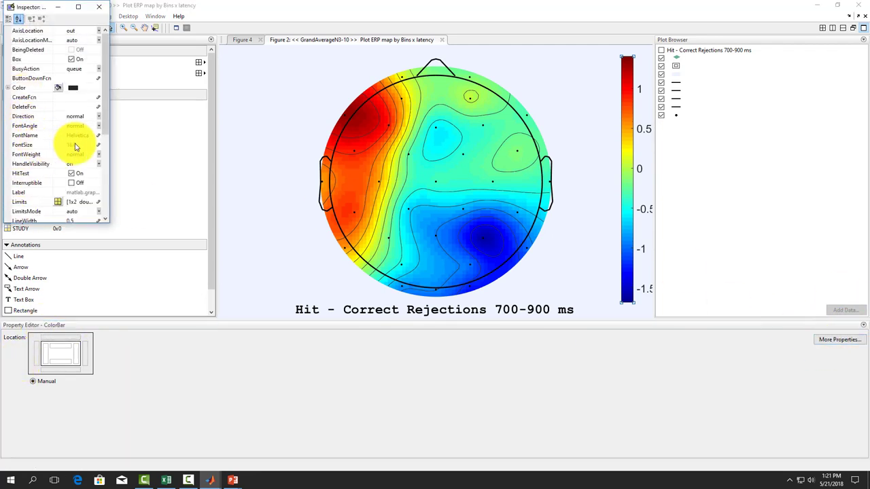
click(30, 144)
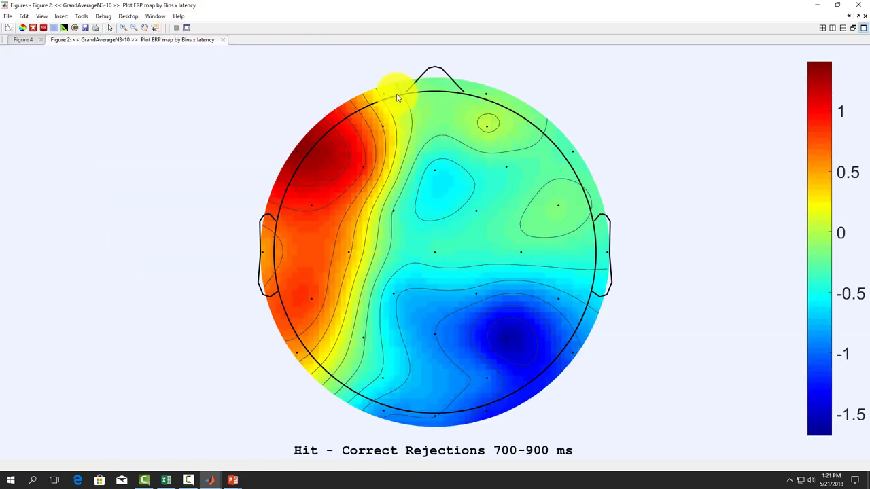
mouse_move(823, 280)
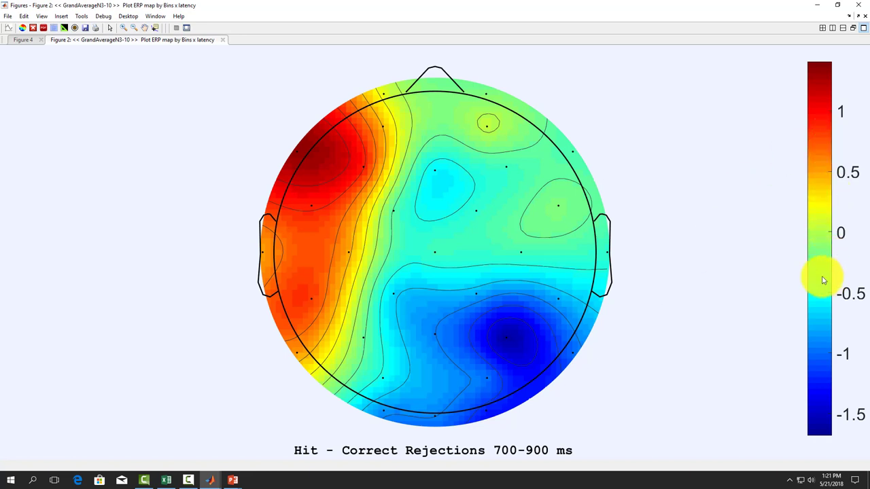
mouse_move(852, 161)
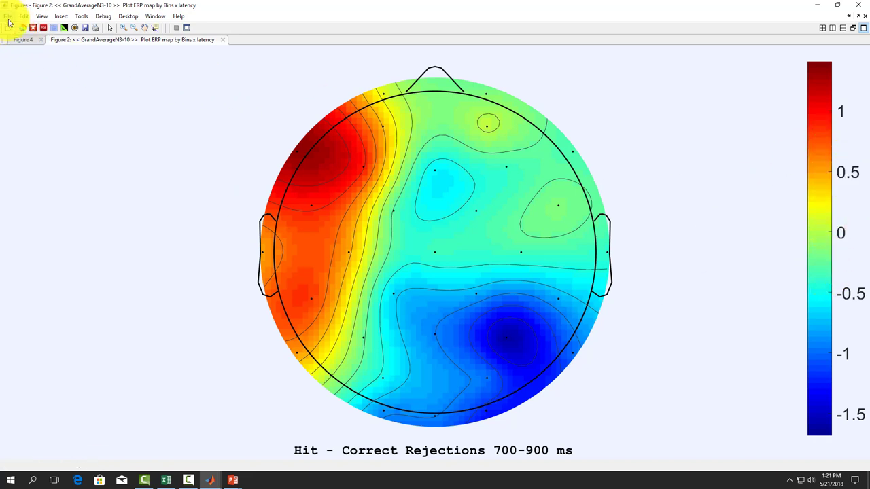
- Save the scalp map as JPEG '2d topo map hits vs cr 700-900ms' and switch to PowerPoint
click(33, 27)
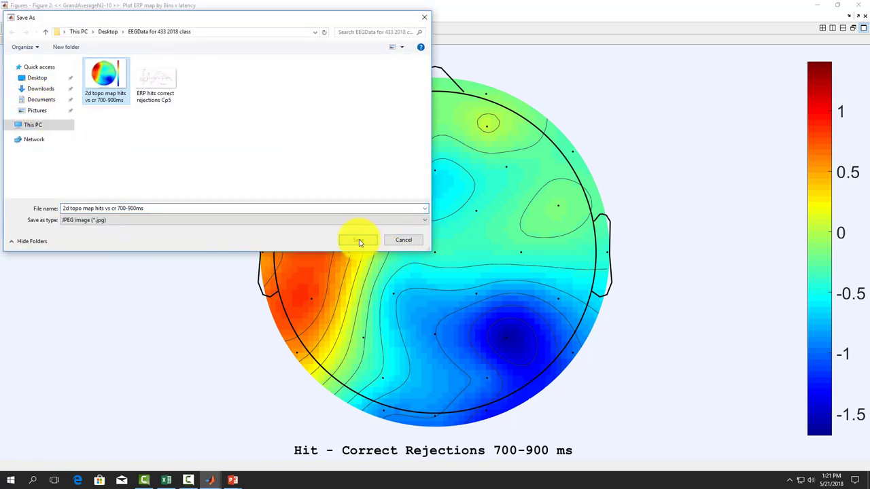
click(359, 239)
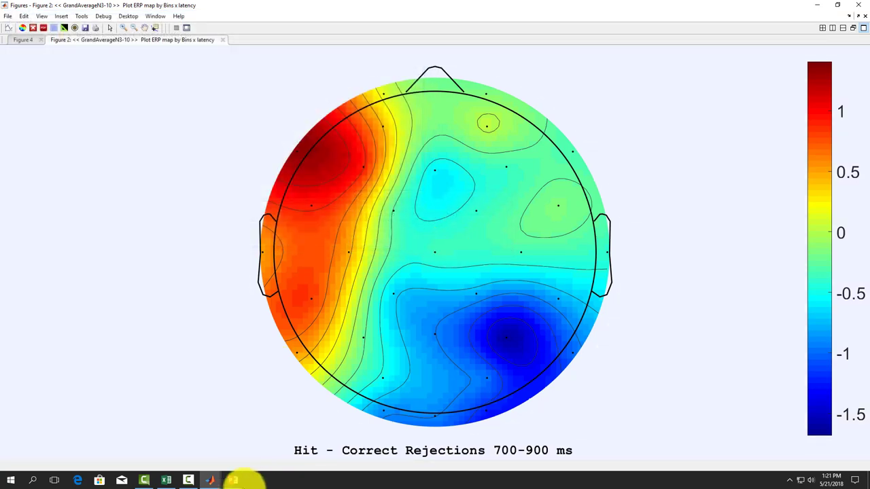
click(233, 482)
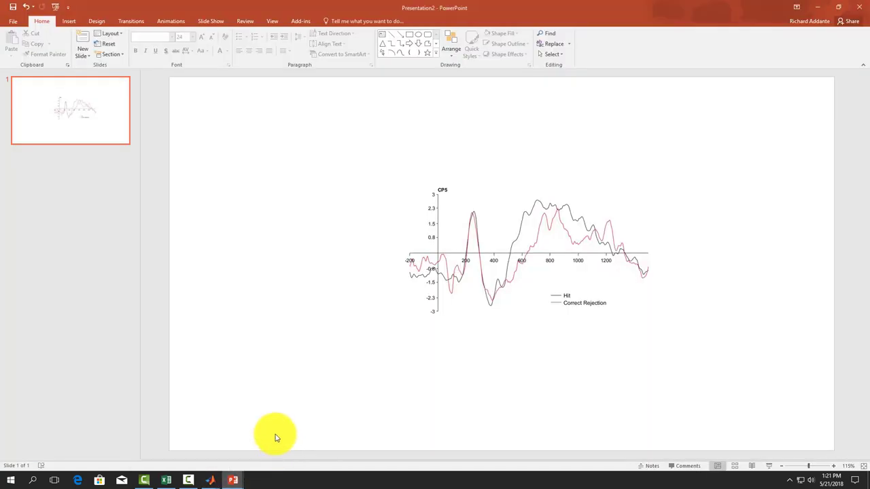
- Place the scalp map on the slide and crop the empty margin off its edges
click(68, 22)
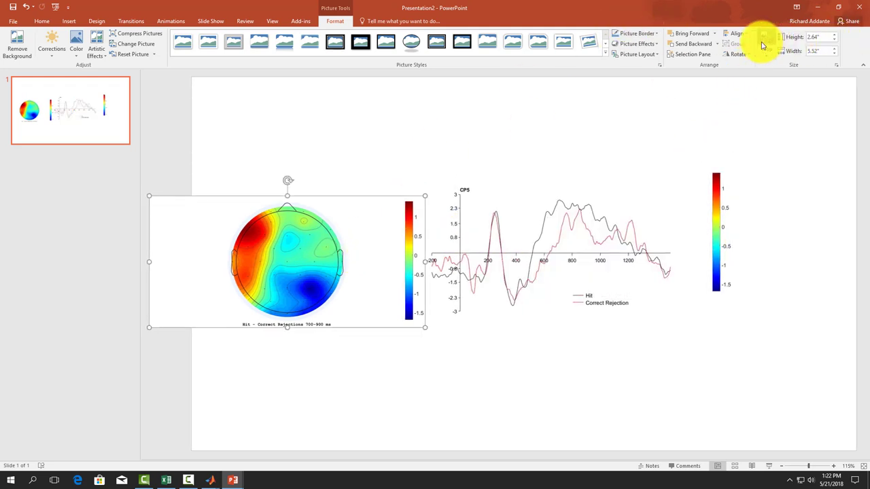
click(767, 41)
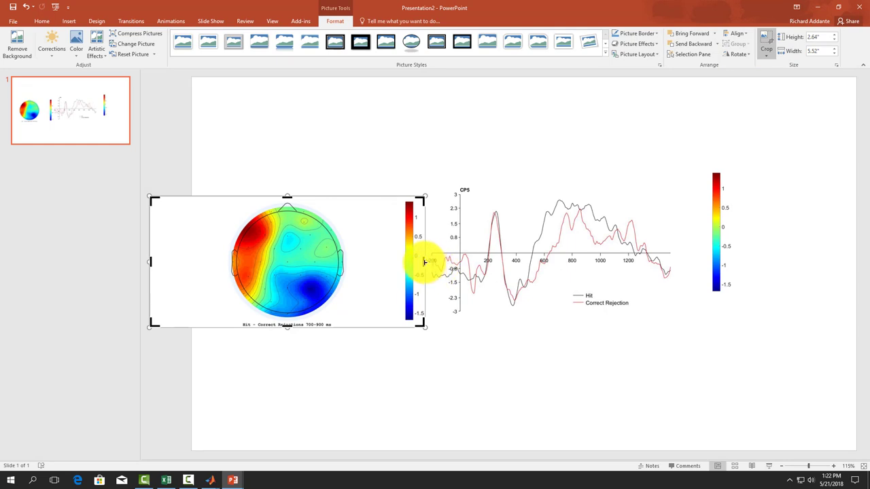
drag(424, 261, 351, 261)
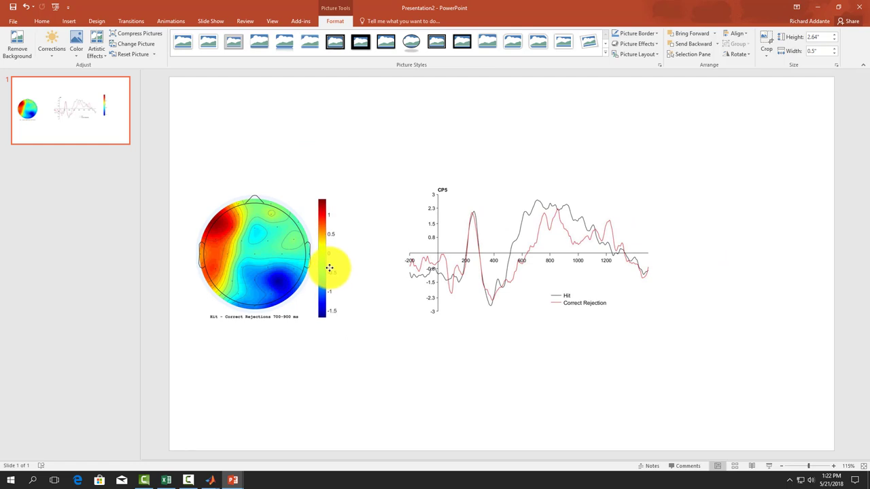
click(324, 261)
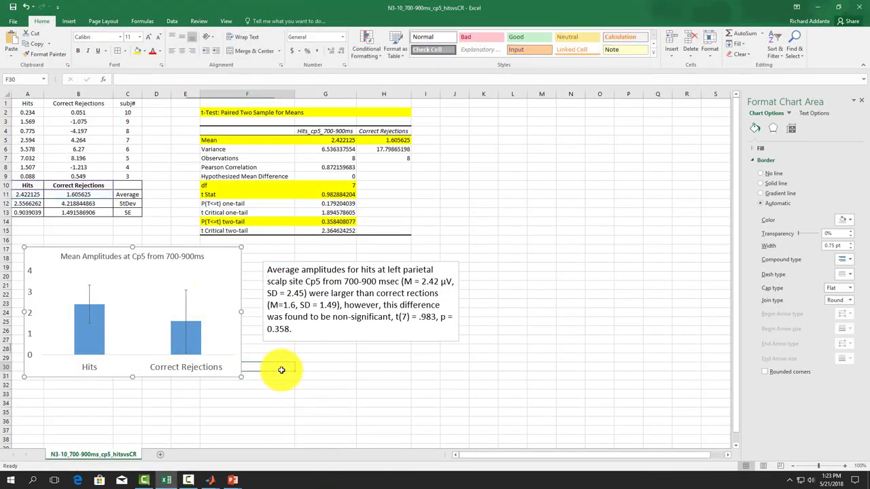
- Copy the Mean Amplitudes at Cp5 bar chart from the Excel workbook
click(242, 333)
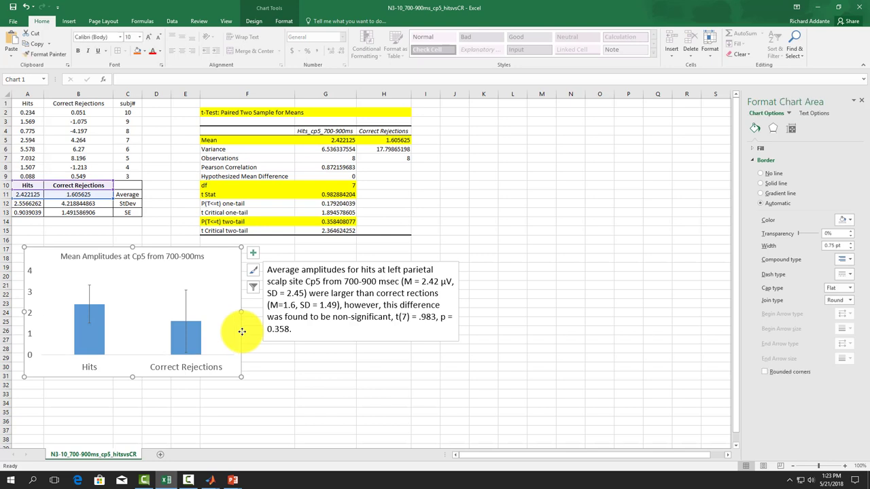
right_click(242, 331)
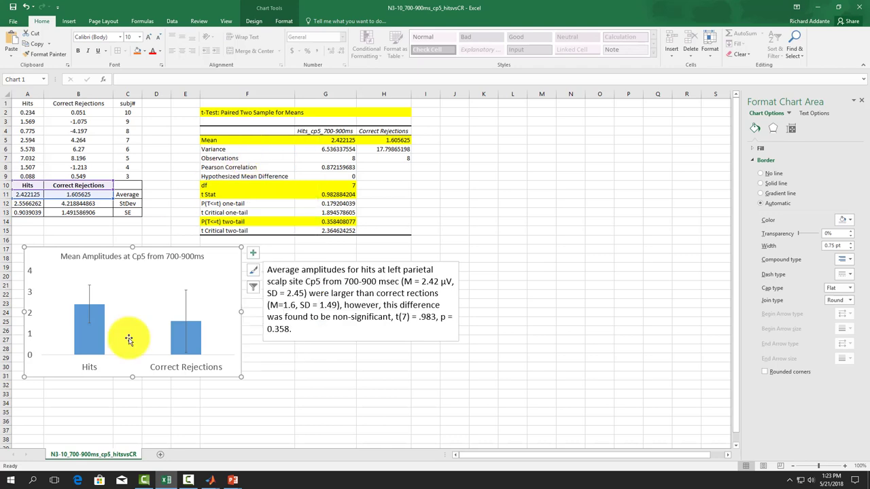
click(11, 482)
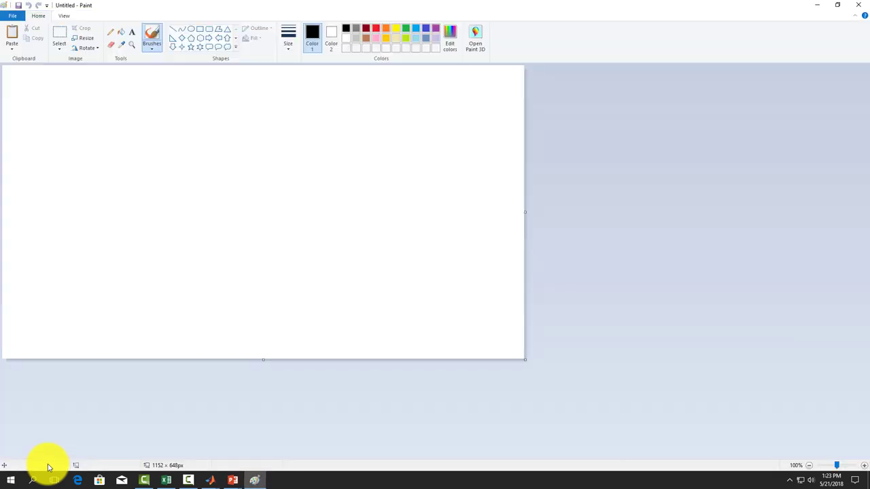
- Paste the bar chart onto the slide beside the waveform plot and scalp map
click(10, 34)
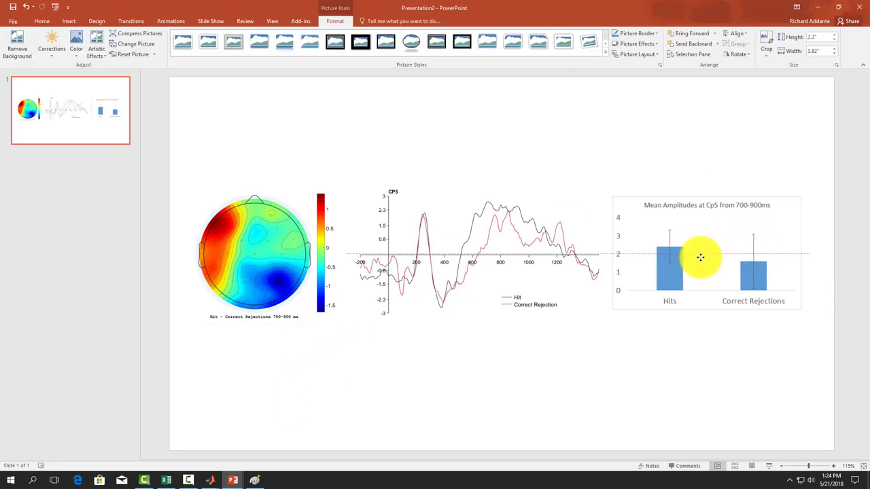
- Draw a rectangle over the 700–900 ms peak window on the CP5 waveform
click(664, 351)
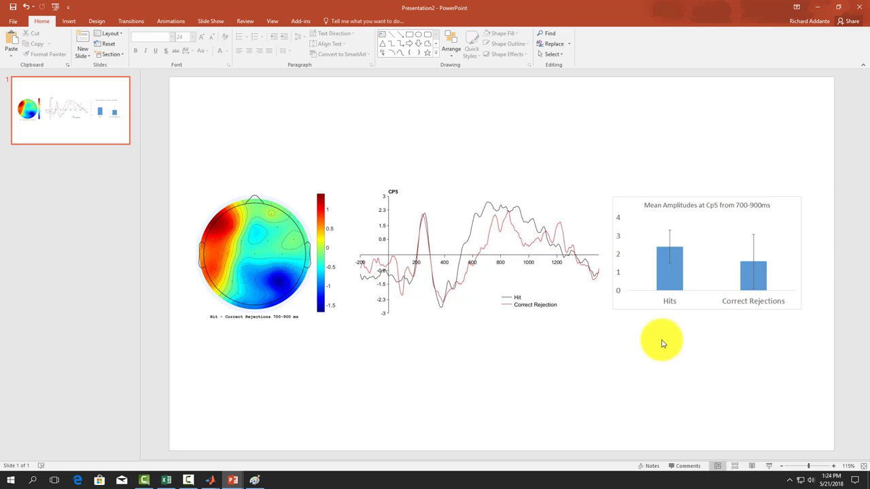
mouse_move(590, 378)
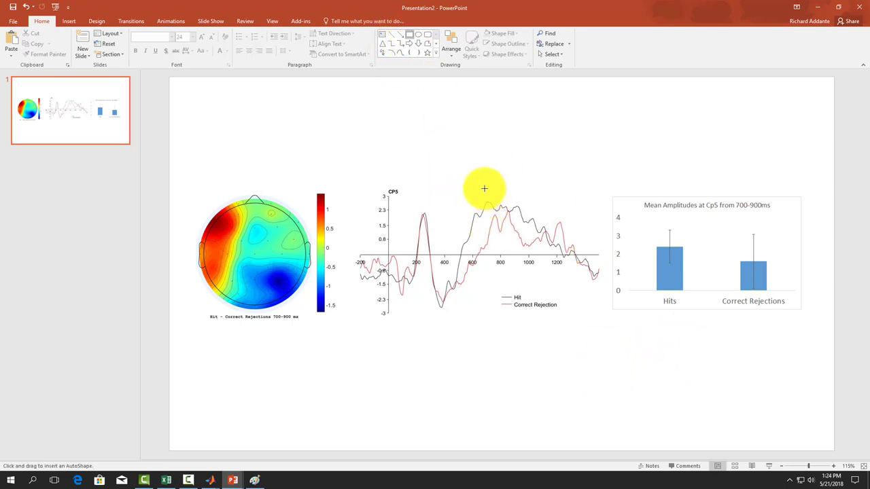
drag(484, 188, 498, 285)
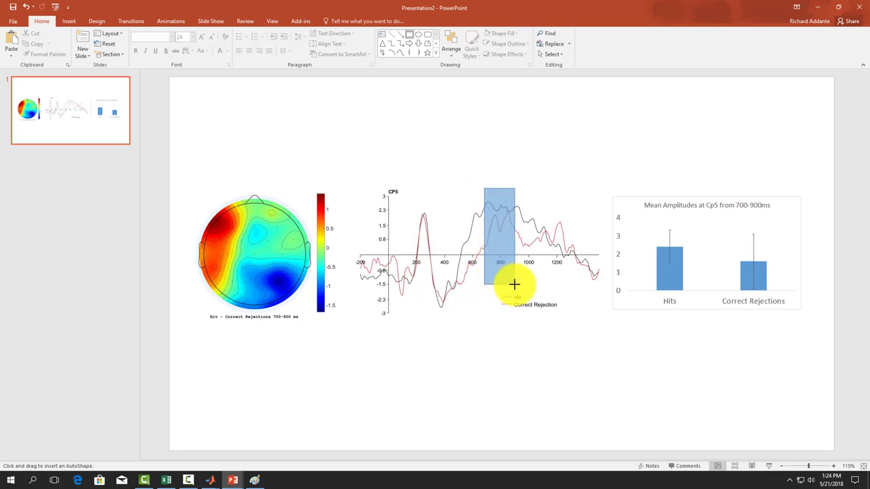
click(499, 236)
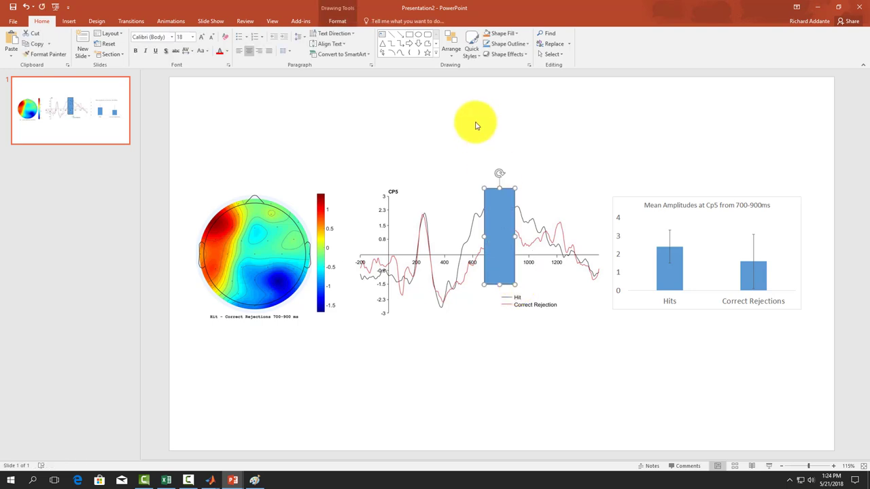
drag(475, 123, 509, 246)
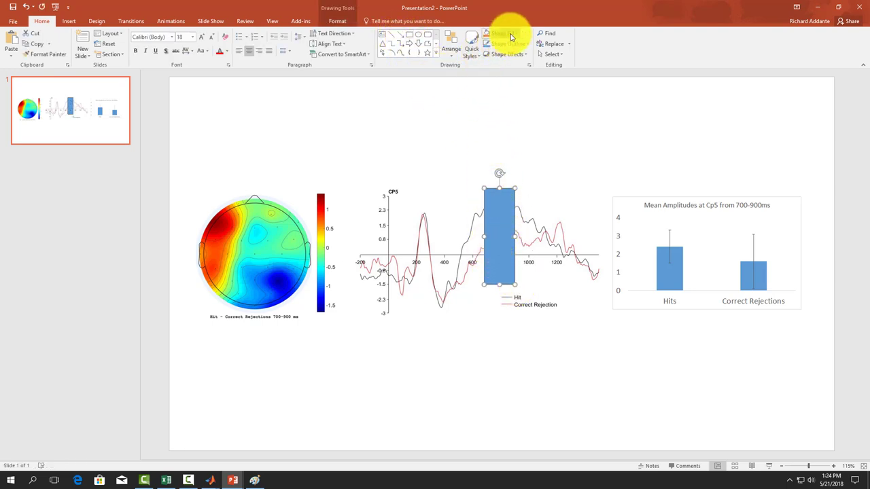
- Give the box No Fill and a dashed outline
click(501, 33)
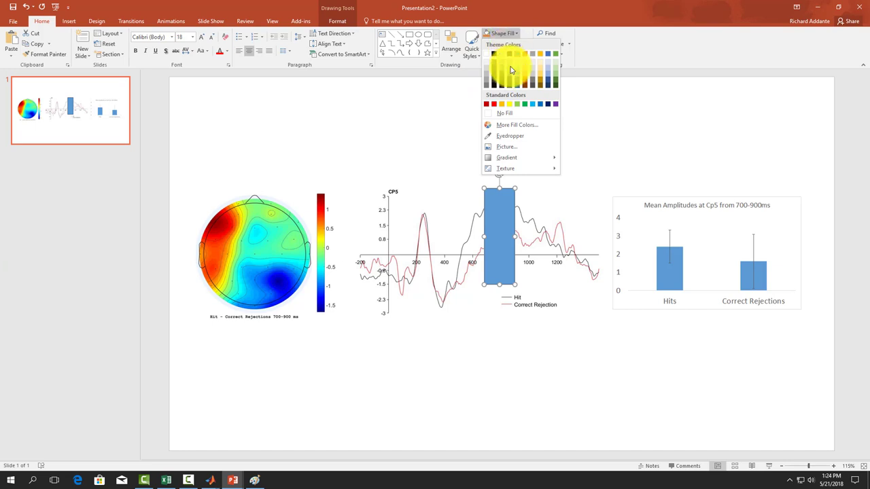
click(506, 113)
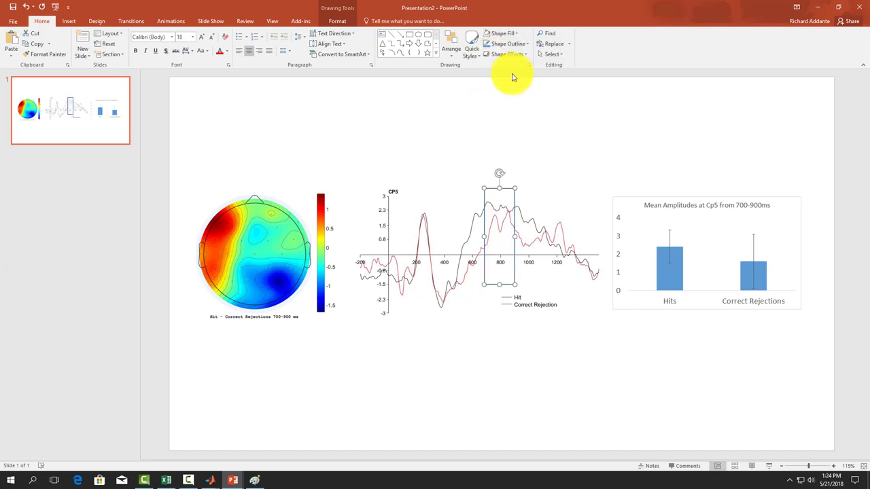
click(506, 44)
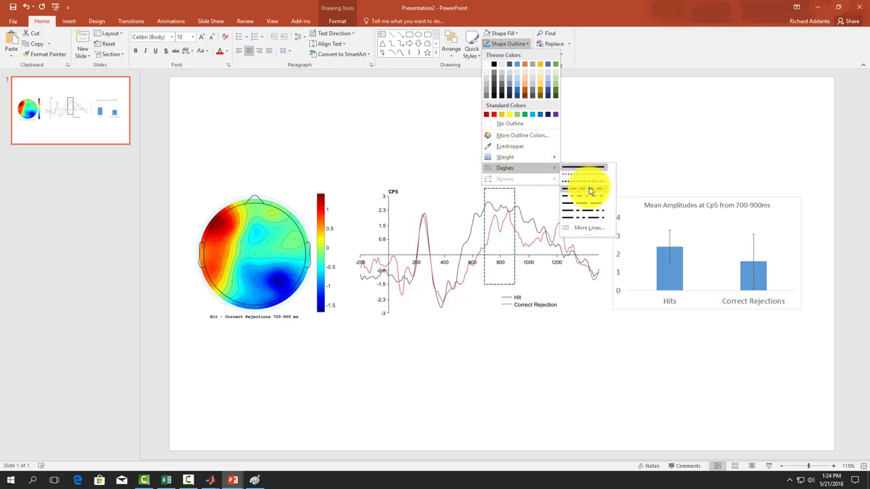
click(584, 184)
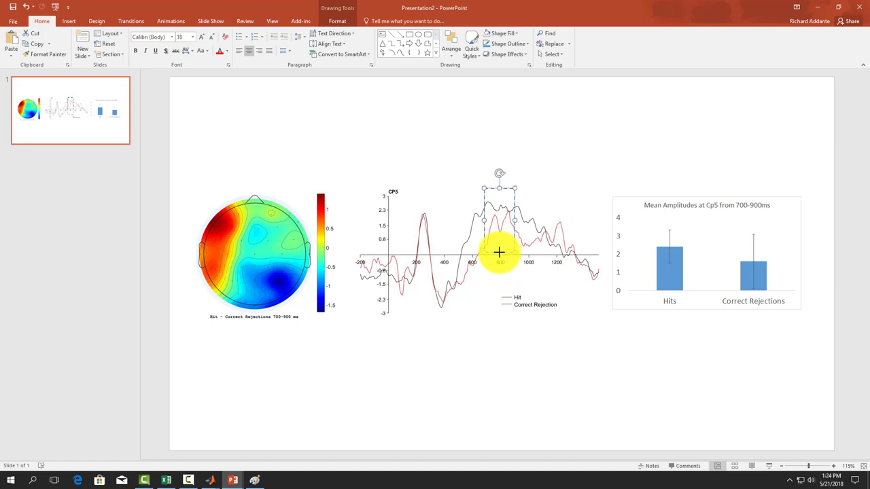
mouse_move(503, 392)
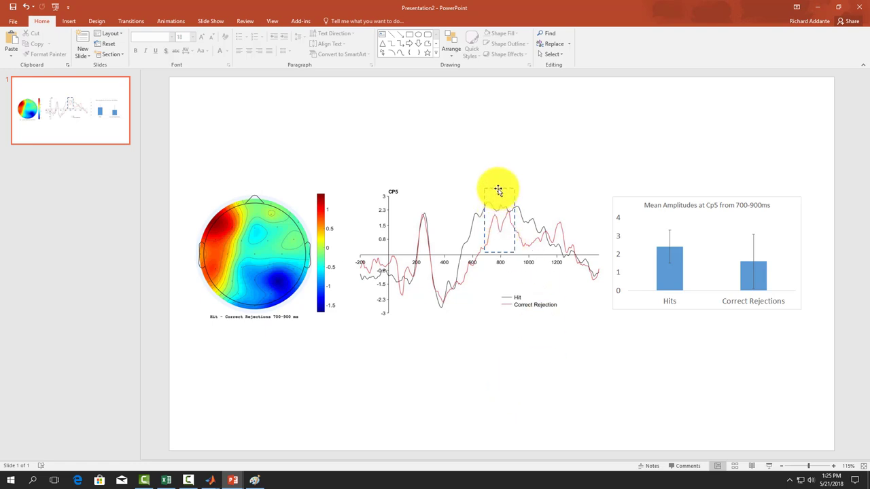
- Select the dashed box together with the waveform plot for grouping
click(499, 190)
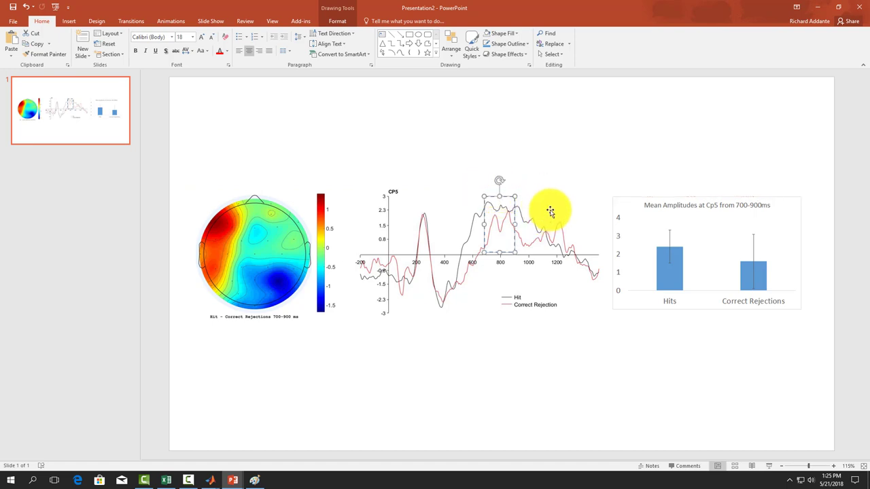
click(552, 211)
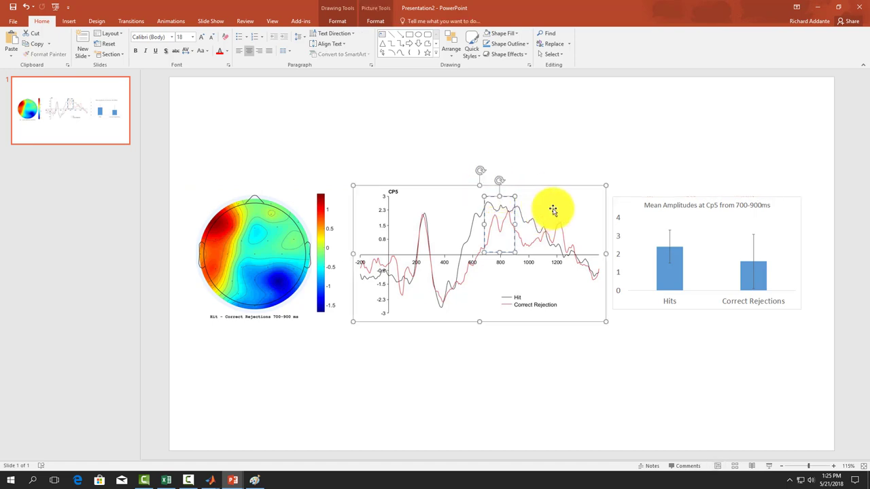
right_click(553, 210)
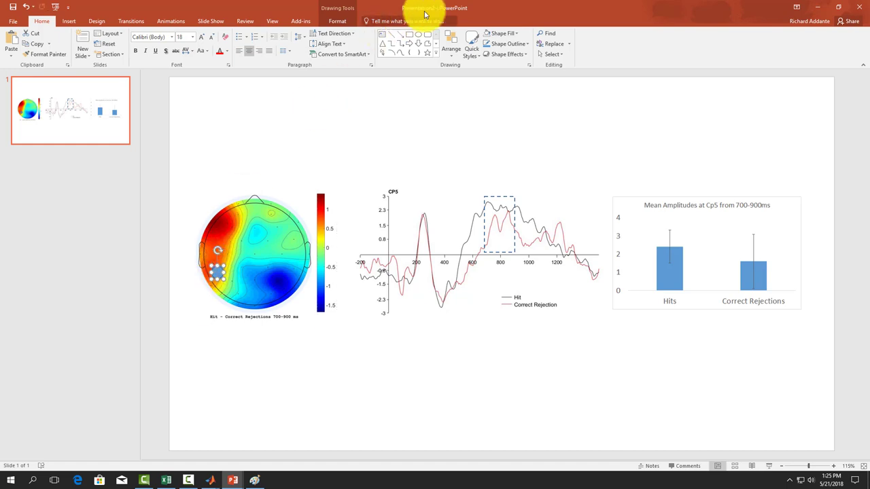
- Style the oval over the left electrode with No Fill and a black outline
click(500, 32)
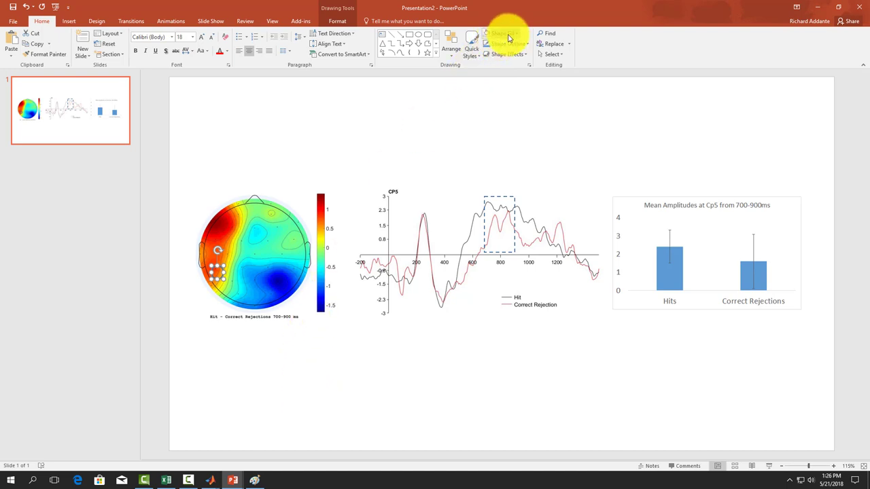
click(506, 44)
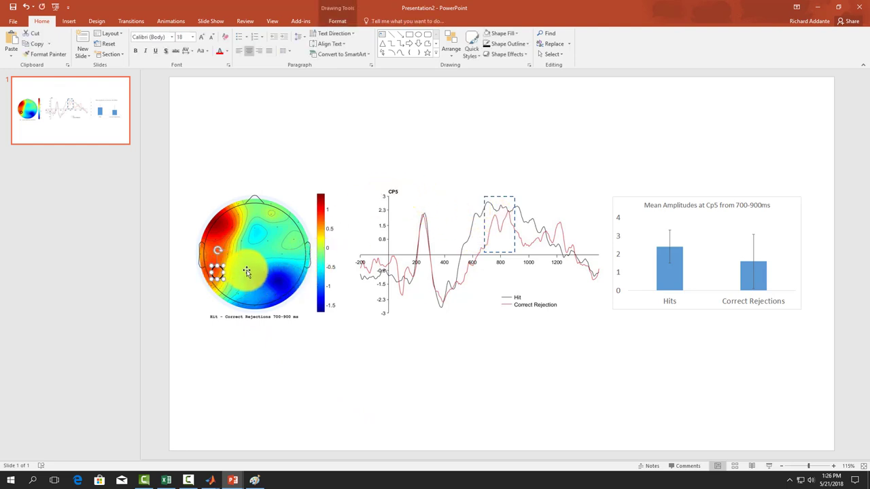
right_click(247, 272)
text(A)
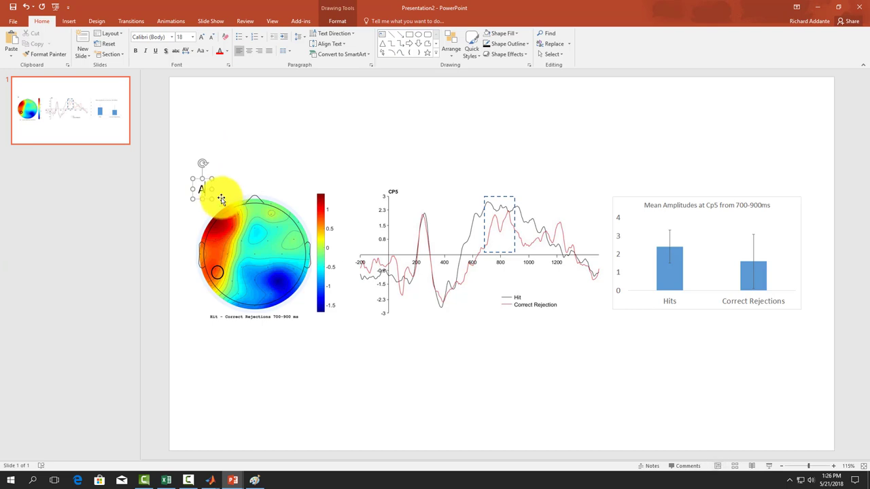
- Place label A on the scalp map and copy labels over the waveform and bar chart panels
drag(220, 197, 212, 184)
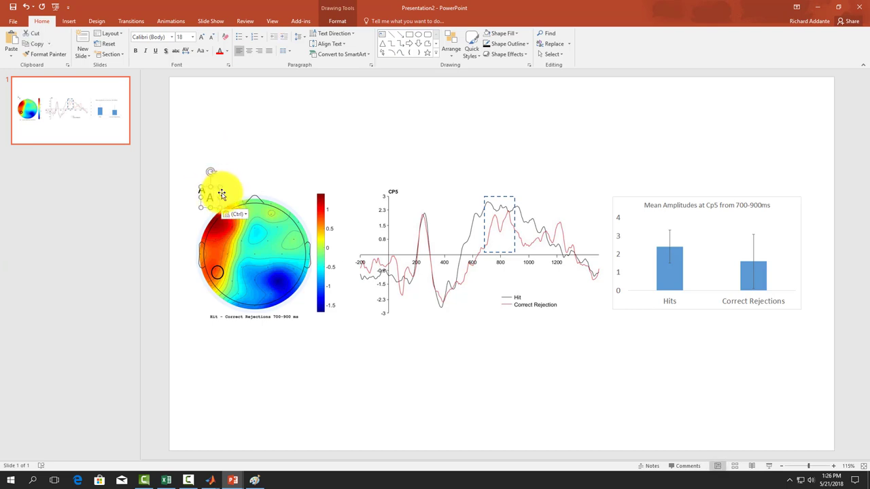
drag(221, 193, 378, 180)
text(B)
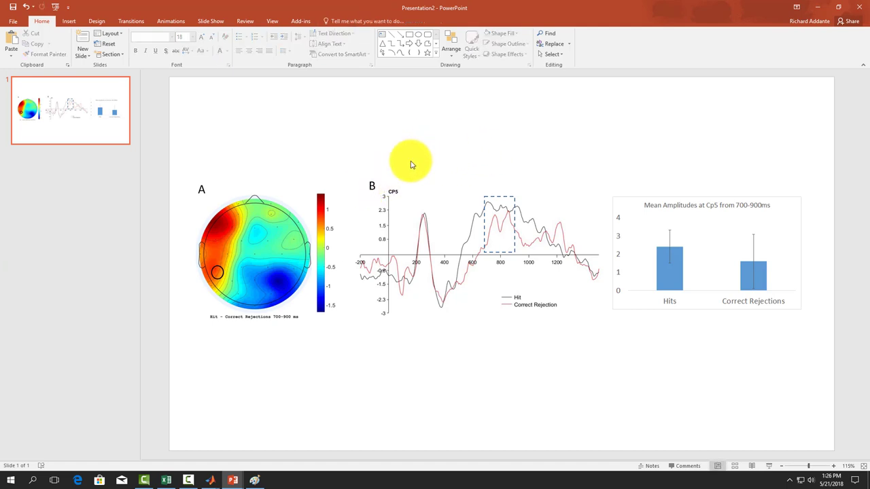
drag(411, 162, 217, 193)
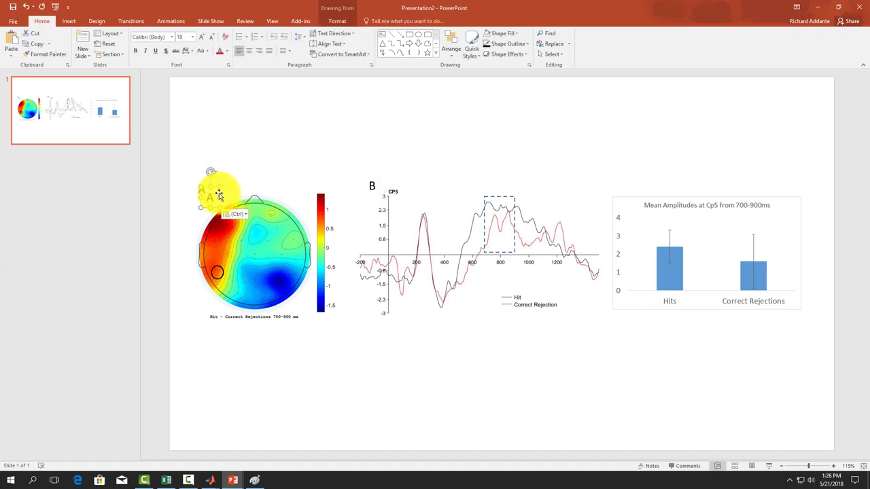
drag(217, 193, 615, 183)
text(C)
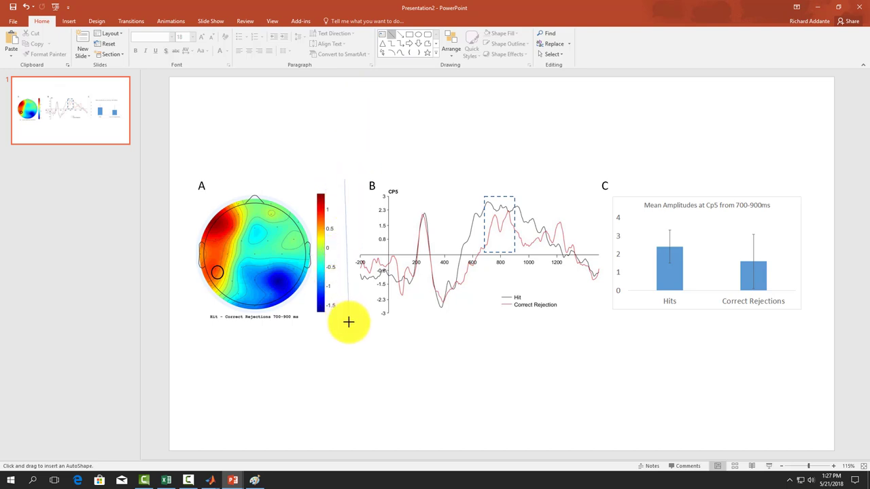
mouse_move(346, 322)
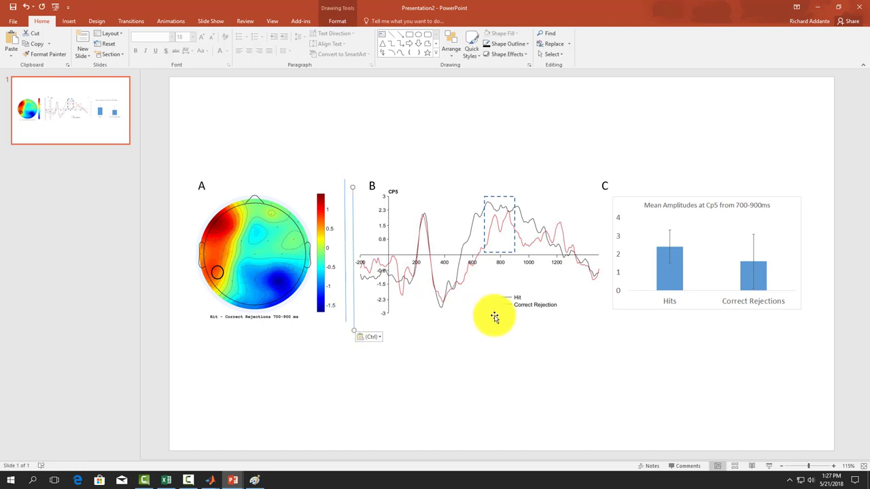
- Copy a divider line between panels B and C and frame all three panels with an unfilled rectangle
drag(495, 316, 557, 244)
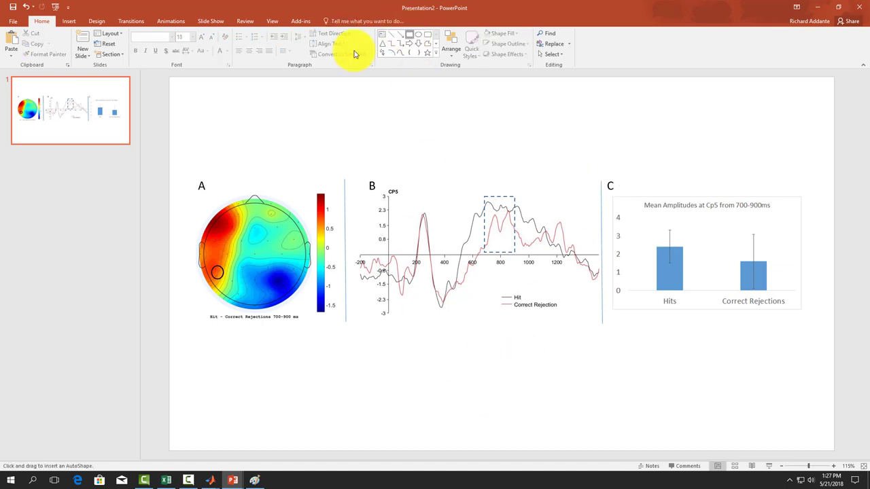
click(374, 265)
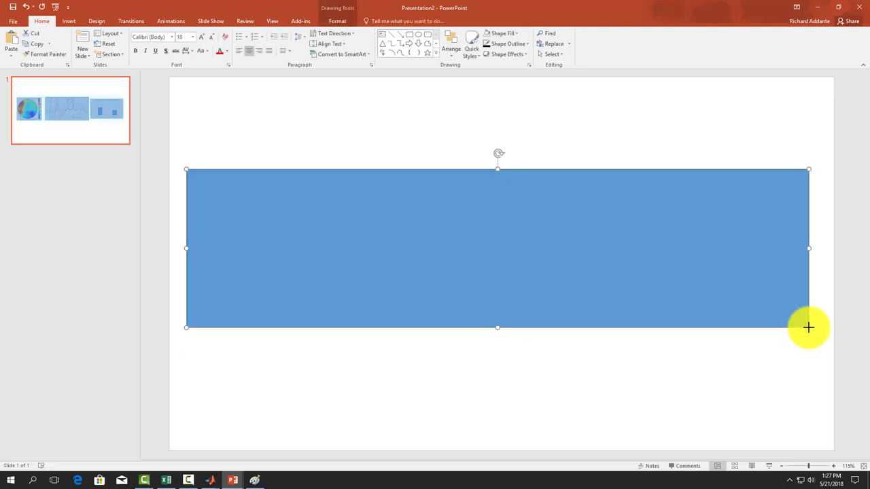
click(501, 33)
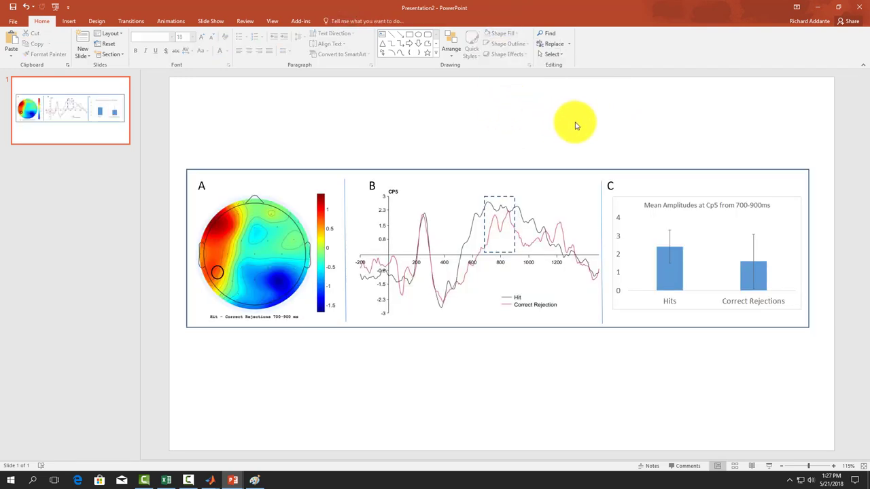
mouse_move(571, 111)
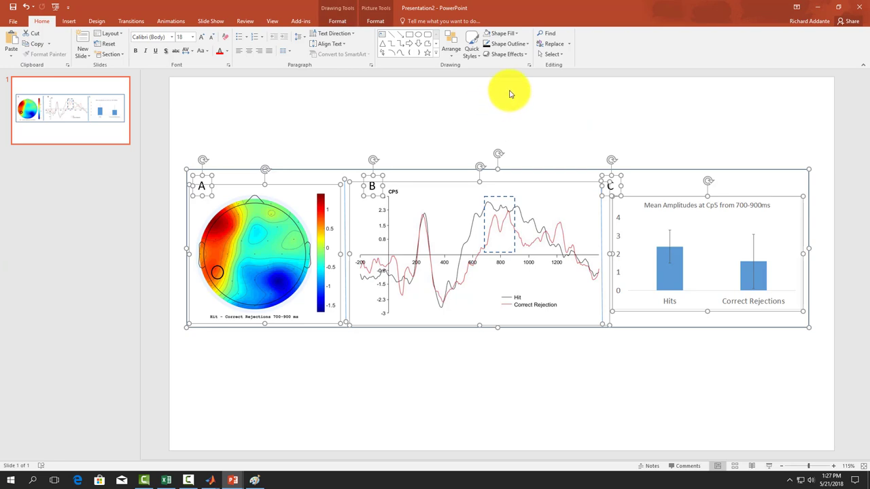
mouse_move(671, 169)
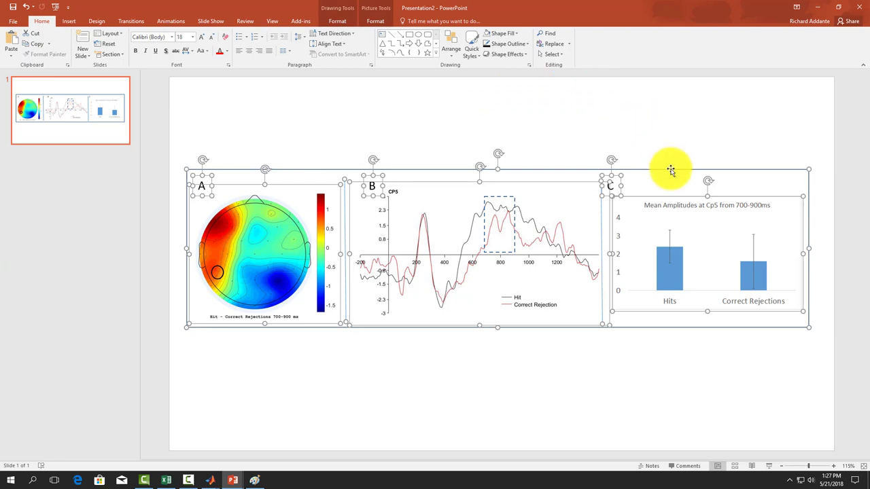
- Save the grouped figure as a JPEG named 'Figure 2 Hits vs Correct Rejections 700-900ms'
right_click(672, 169)
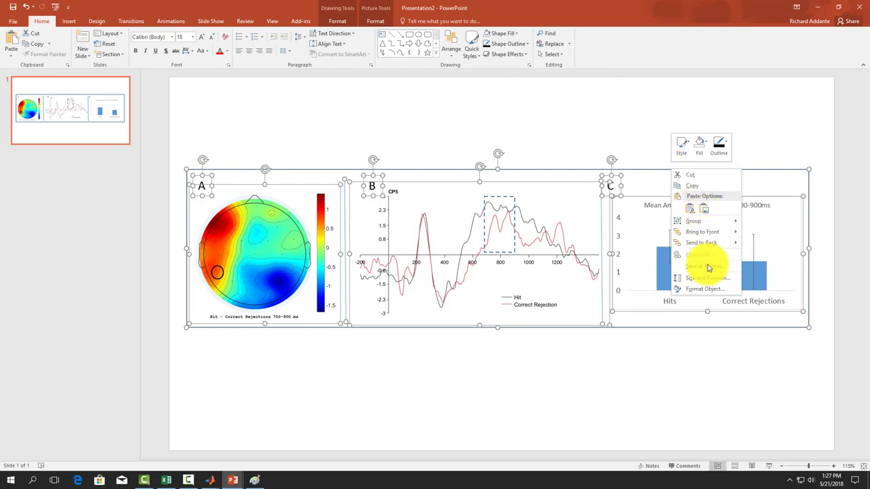
click(707, 256)
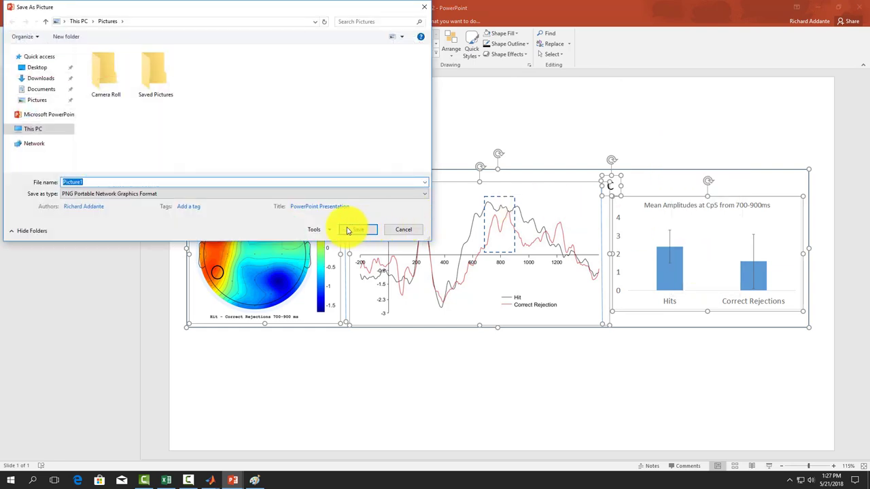
click(424, 193)
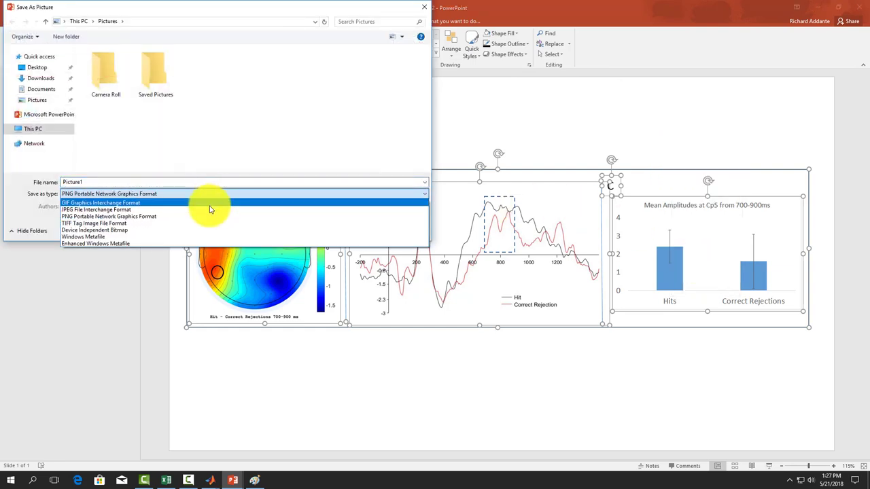
click(95, 209)
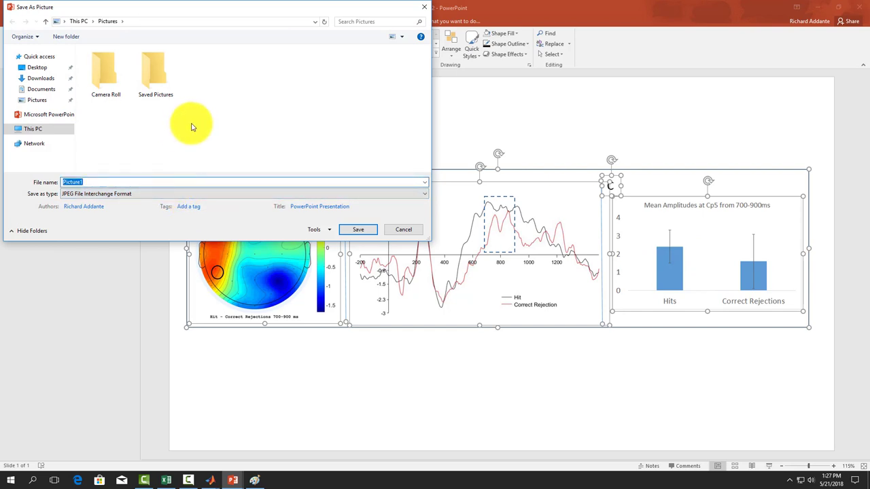
text(Figure)
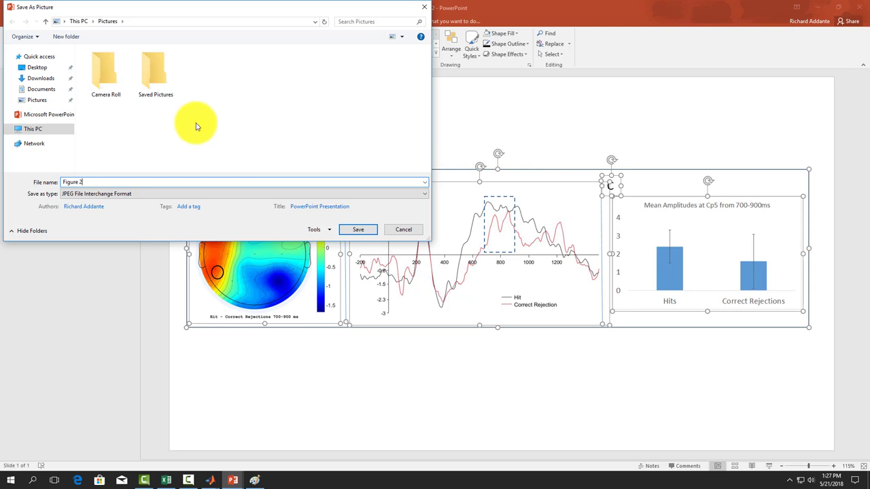
- Store the picture in the EEGData for 432 2018 class folder on the Desktop
click(37, 67)
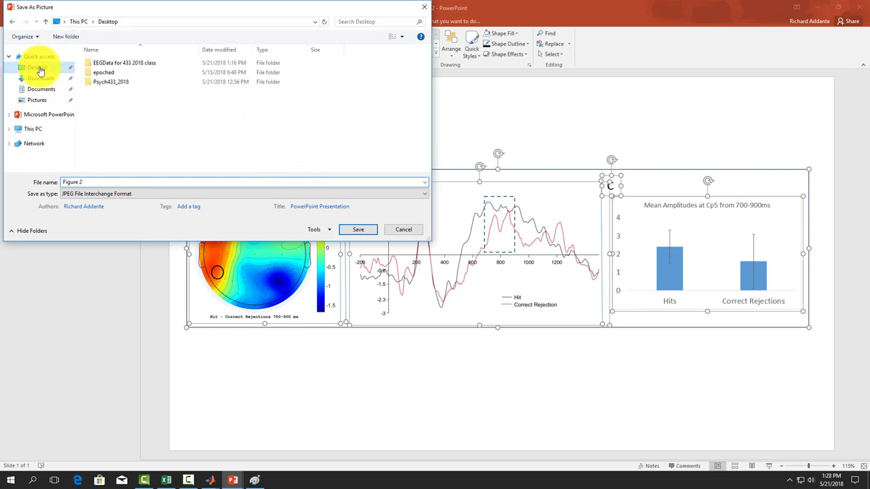
double_click(124, 63)
text( Hits vs Correct Rejections 700-900ms)
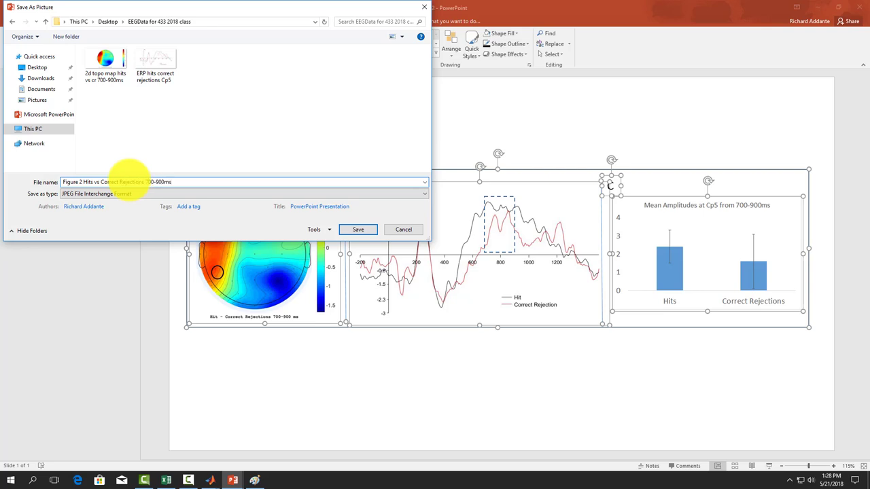
click(359, 229)
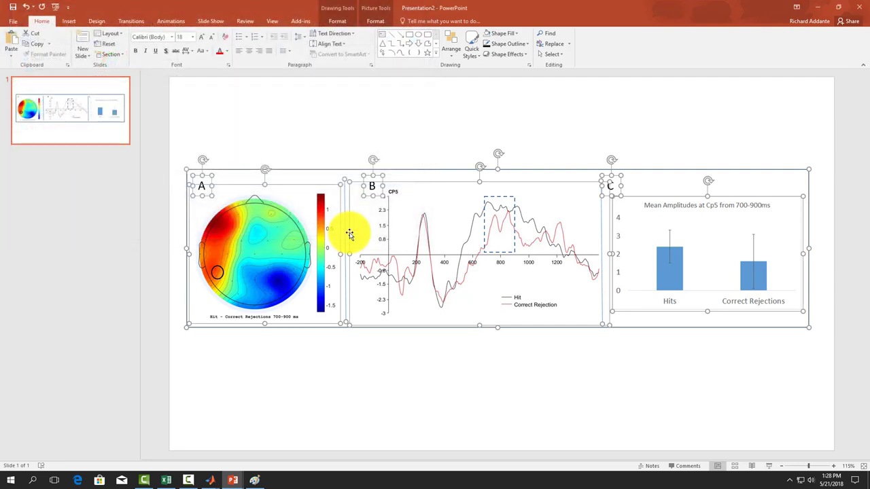
mouse_move(144, 455)
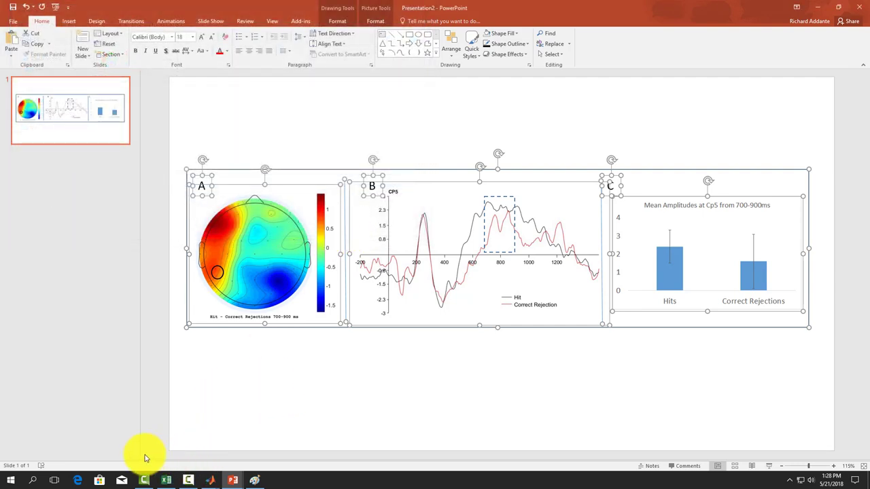
- Start a blank Word document with a 'Results Section' heading and begin the statistics paragraph
click(11, 481)
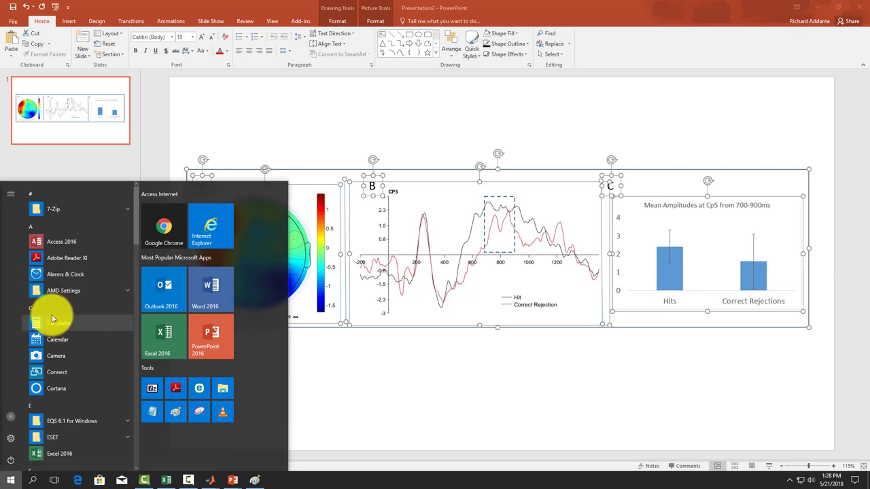
click(58, 319)
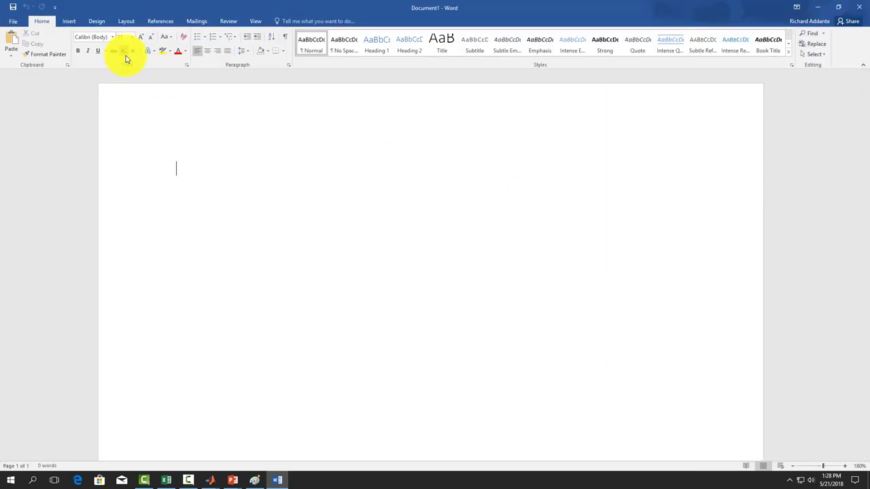
text(Reults)
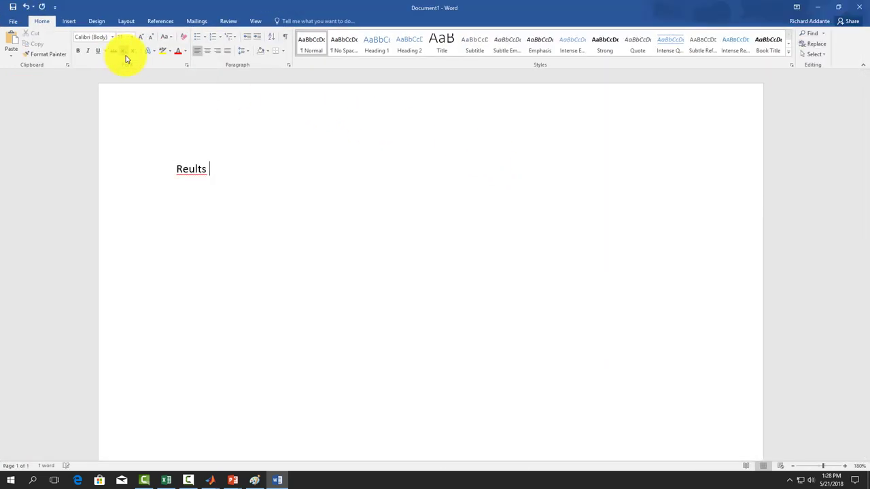
text(s)
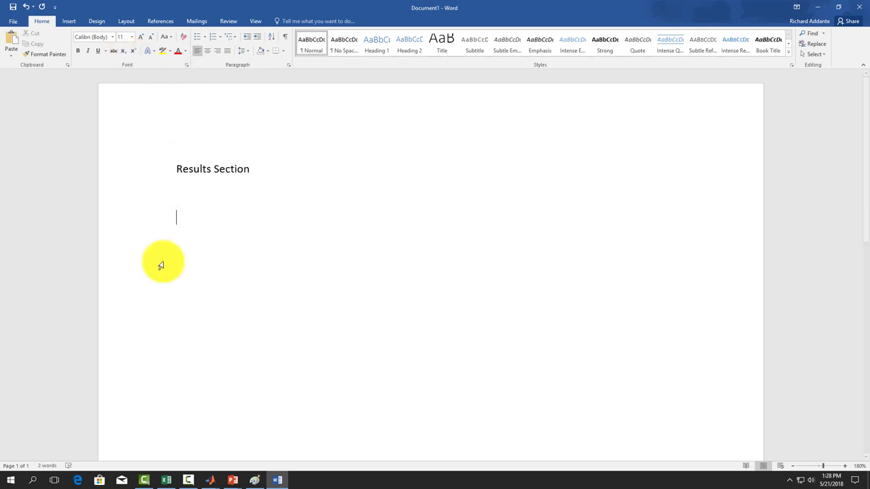
click(165, 482)
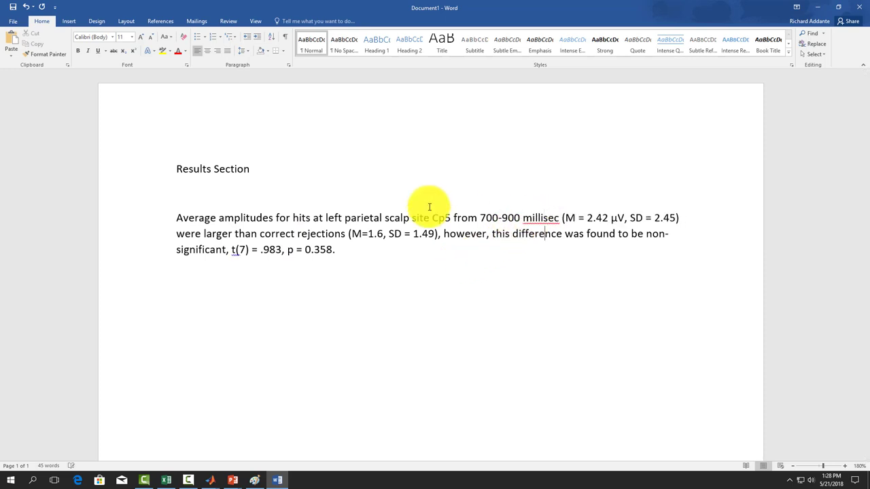
mouse_move(569, 217)
text(onds)
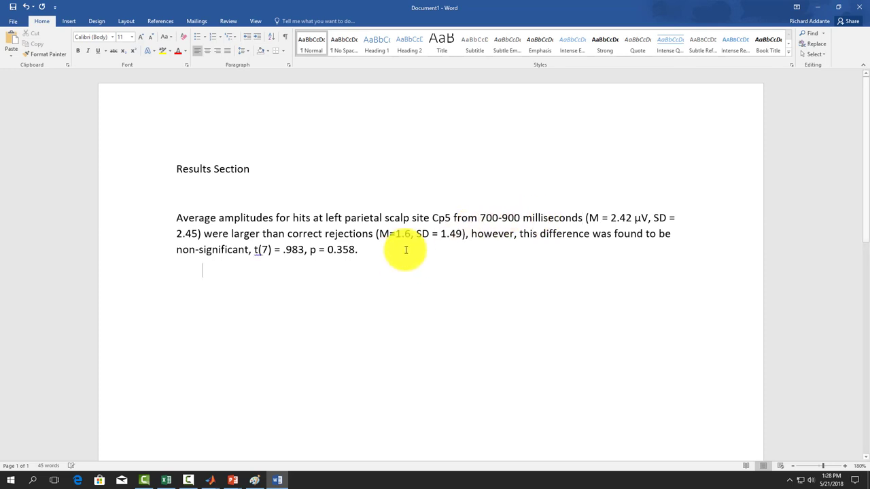
- Insert the saved Figure 2 JPEG below the results paragraph
click(68, 22)
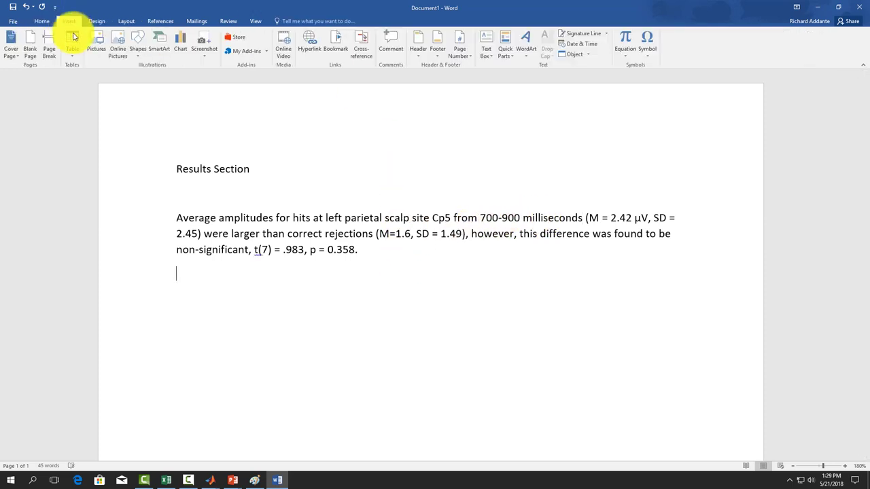
click(96, 44)
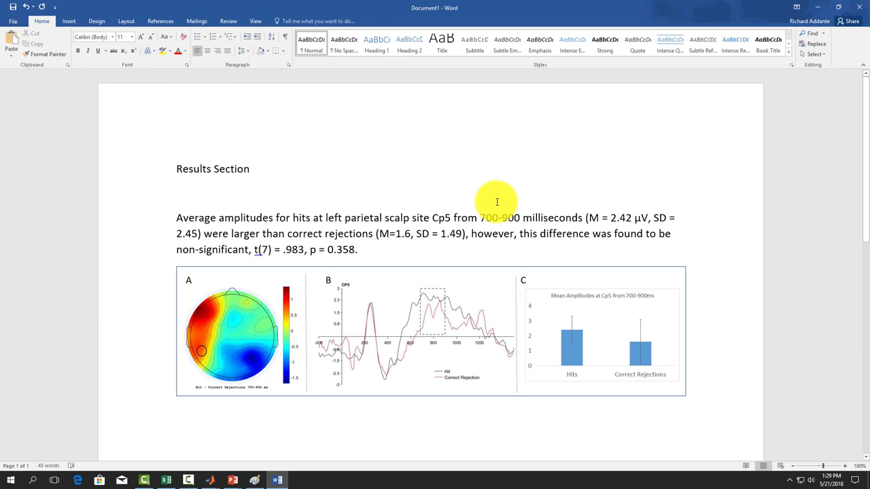
click(446, 234)
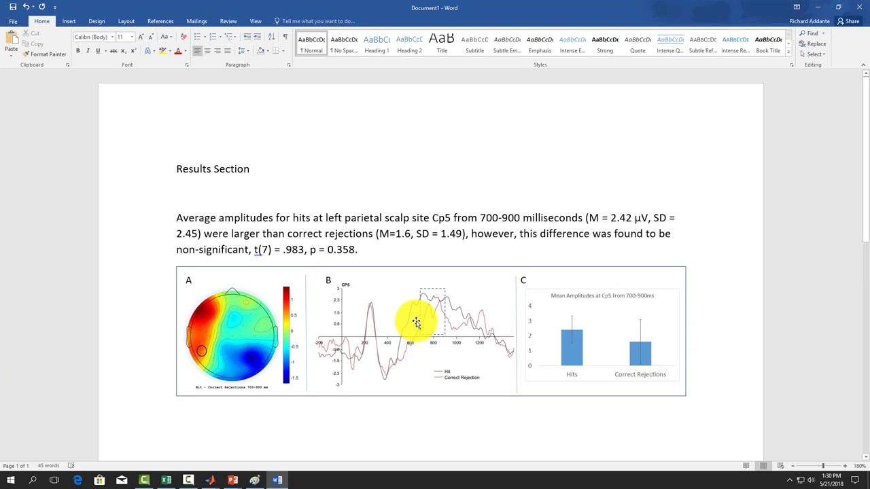
- Write 'Notes:' and a note that bar graphs need asterisks if the comparison is significant
click(446, 234)
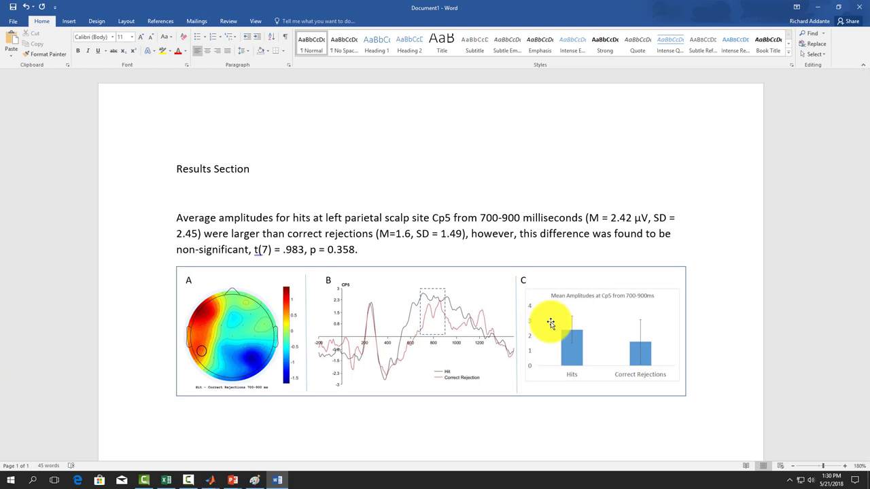
mouse_move(370, 403)
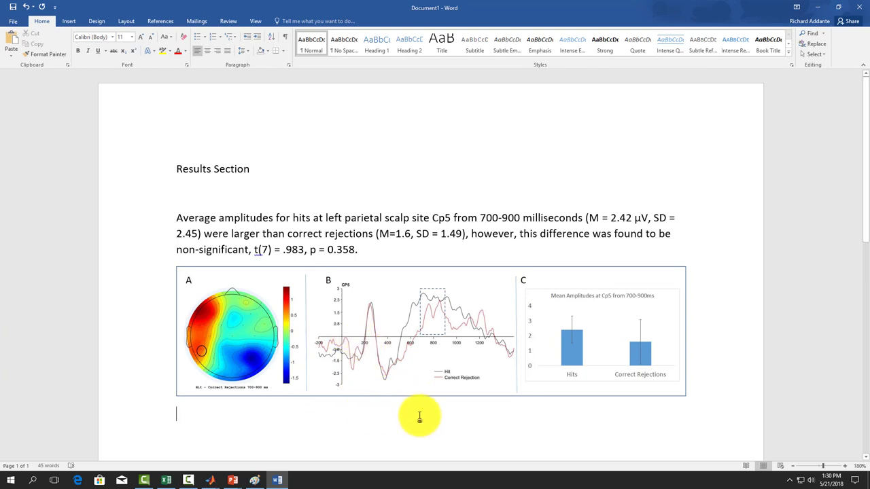
text(Notes:)
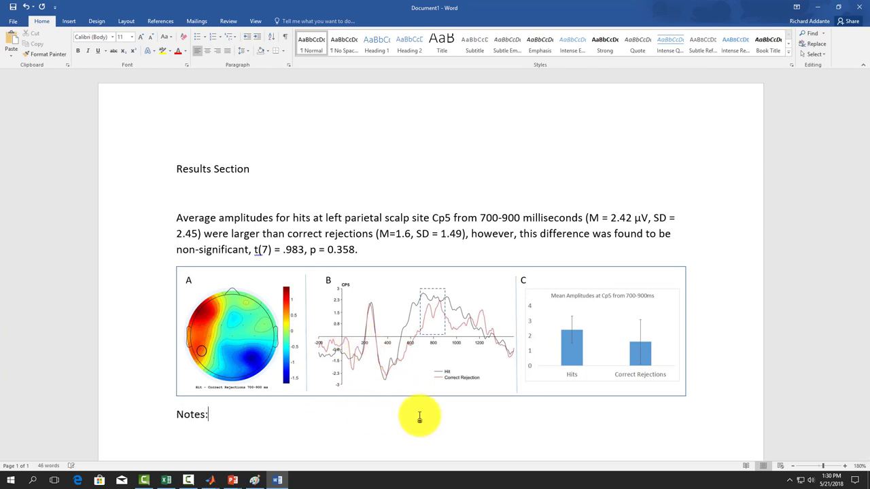
text(Bar)
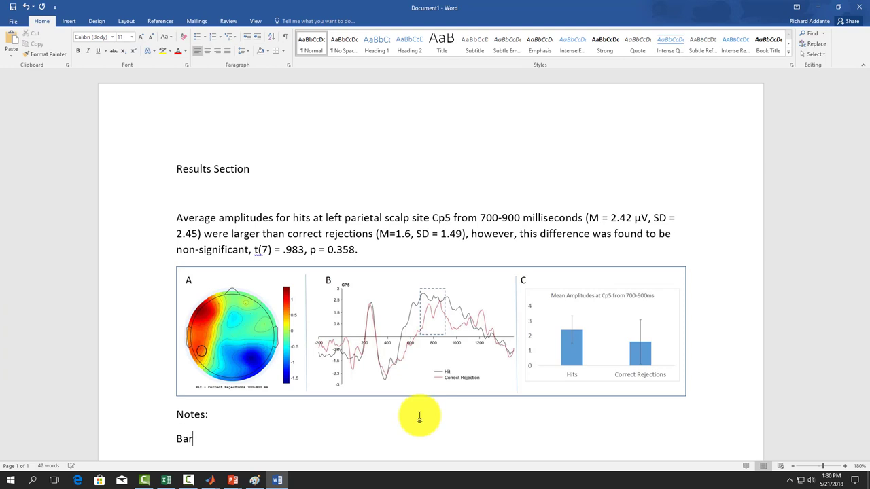
text(graps)
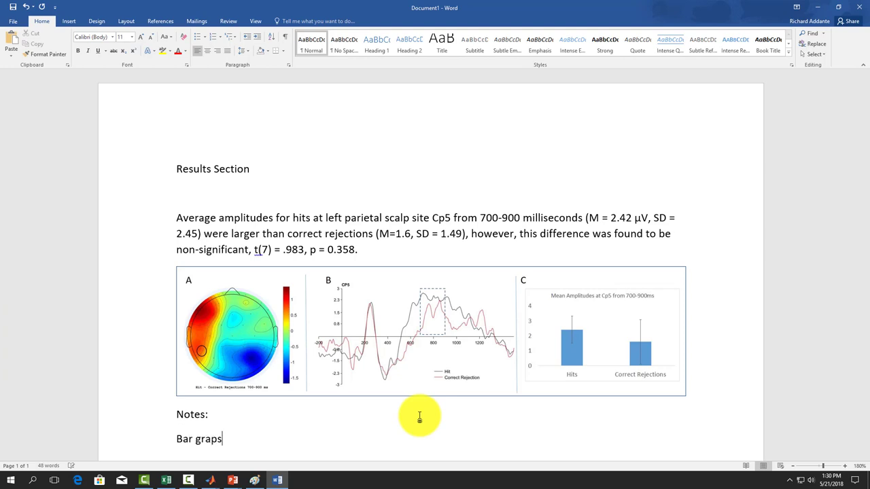
text(hs)
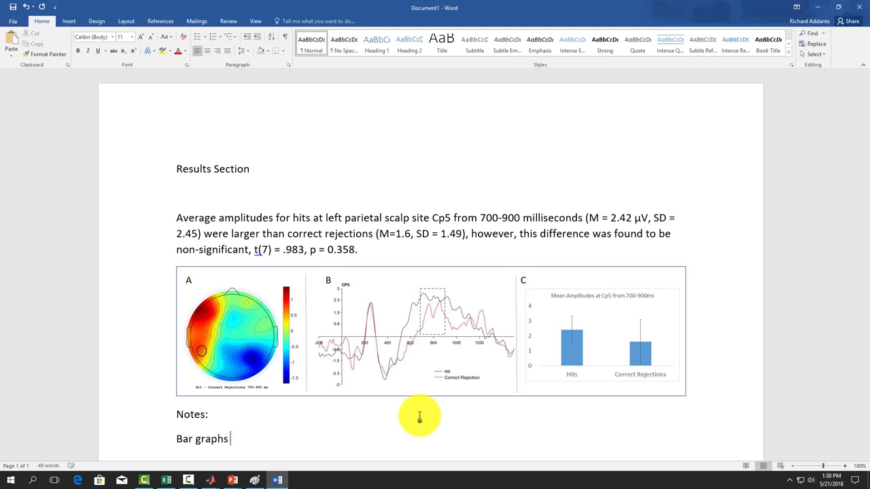
text(: aster)
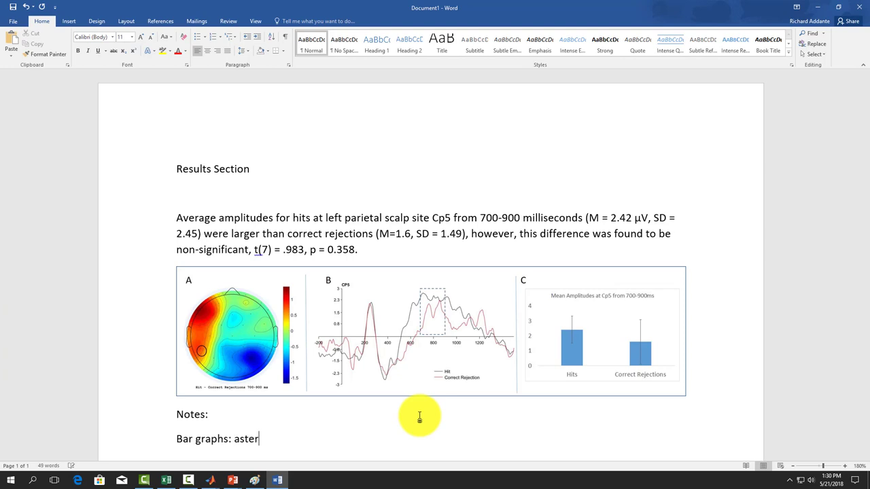
text(isks if)
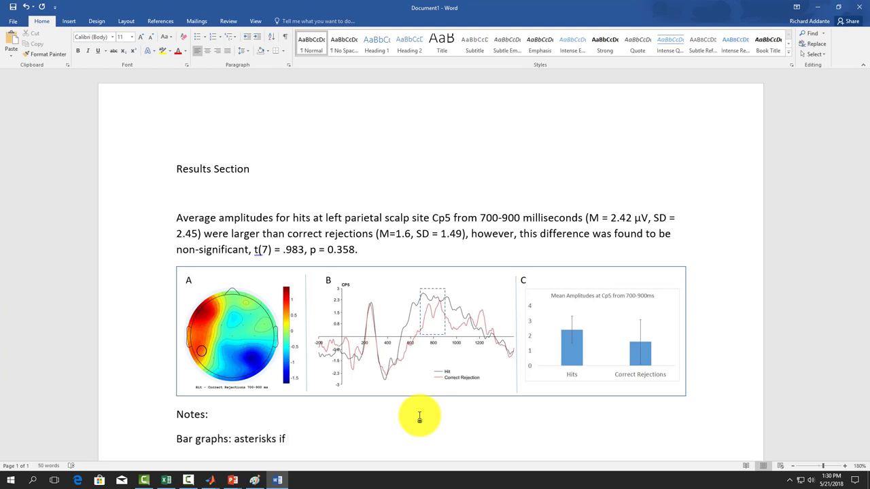
text(comparison)
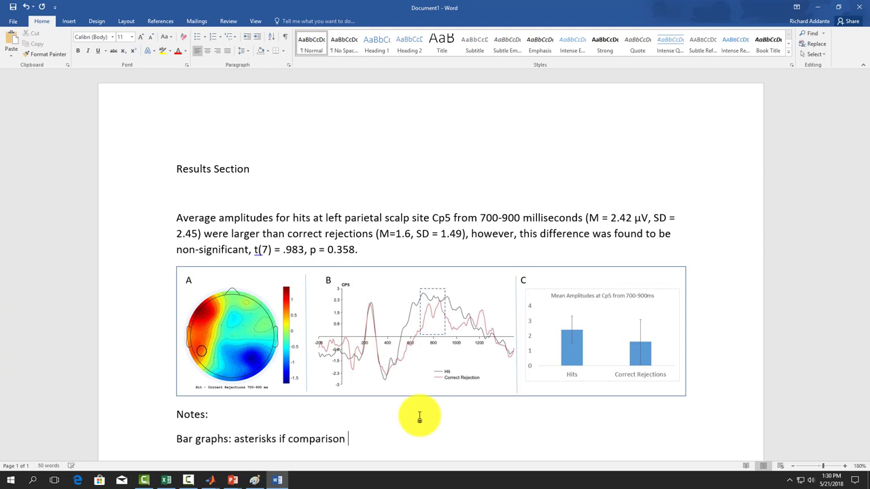
text(is sign)
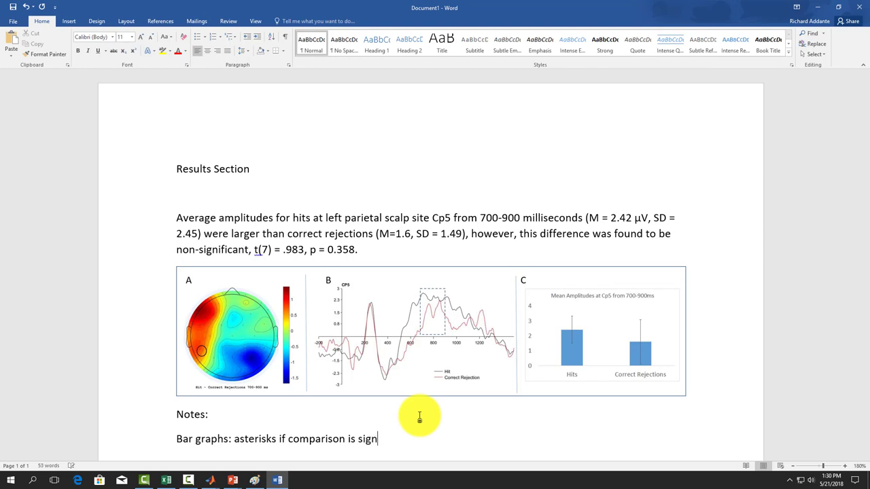
text(ificant)
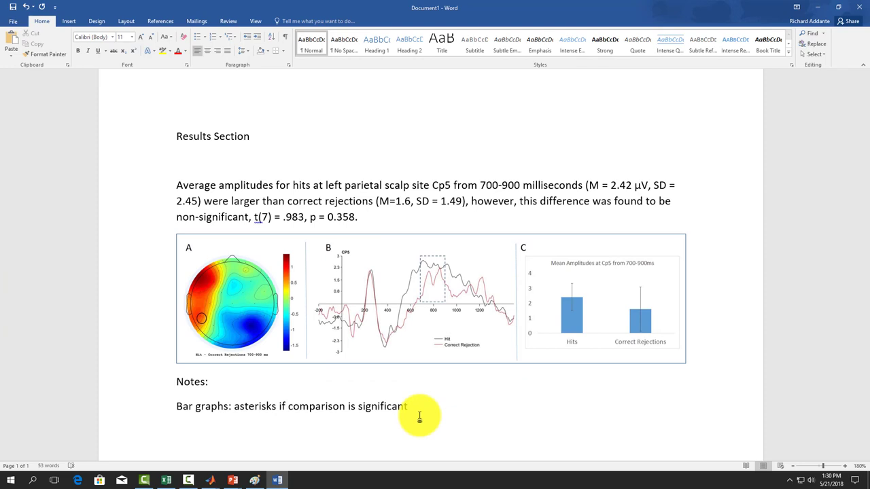
- Add notes on a larger font size on the topo map and a scale legend for the topo map
text(Large)
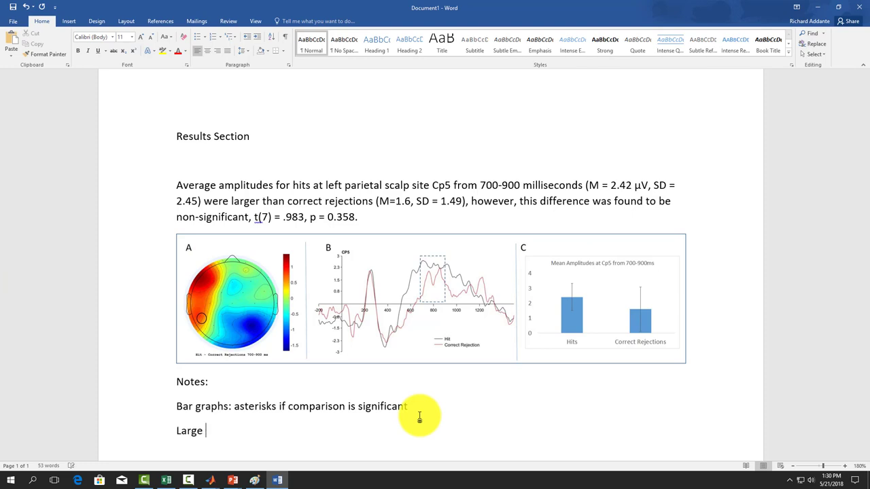
text(font size for top)
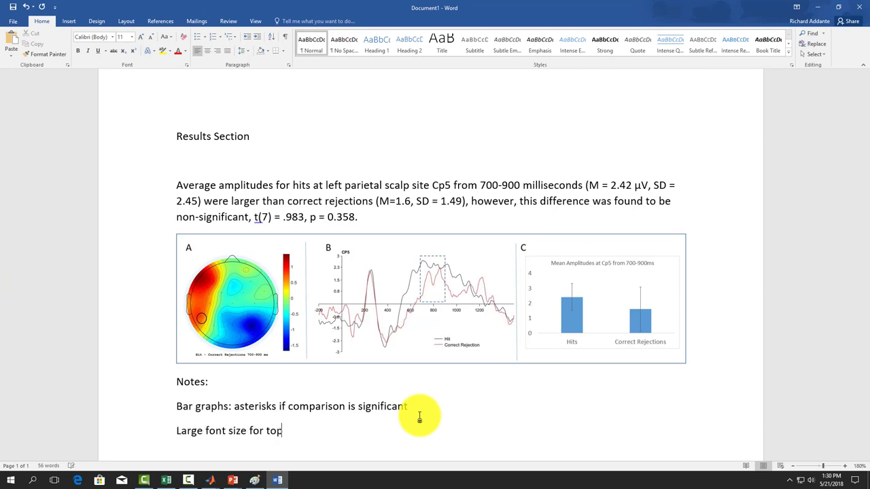
text(o map)
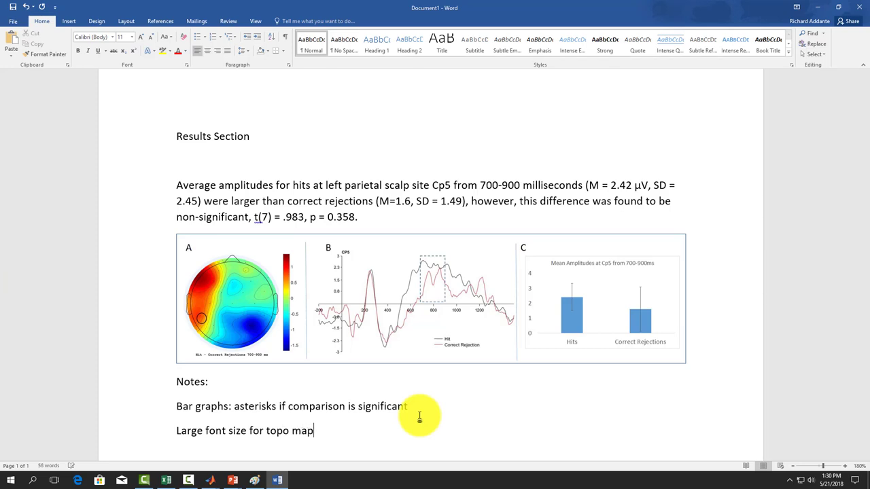
key(enter)
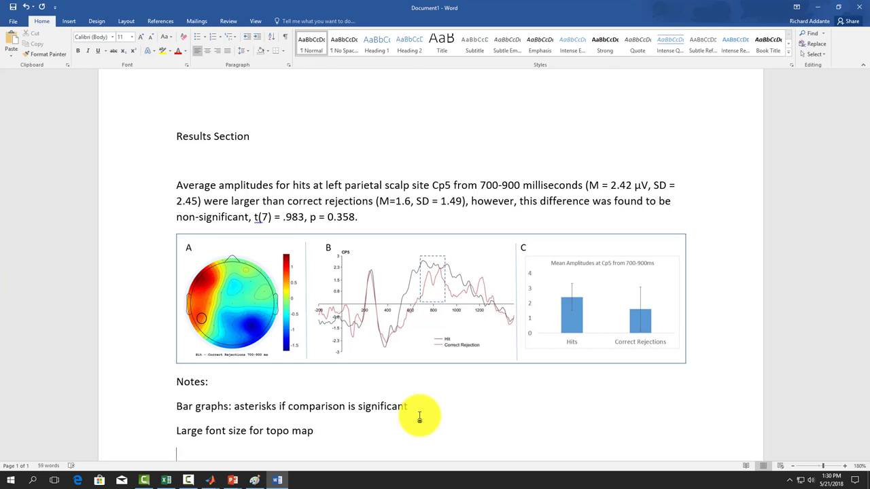
text(Scale legends for colors on)
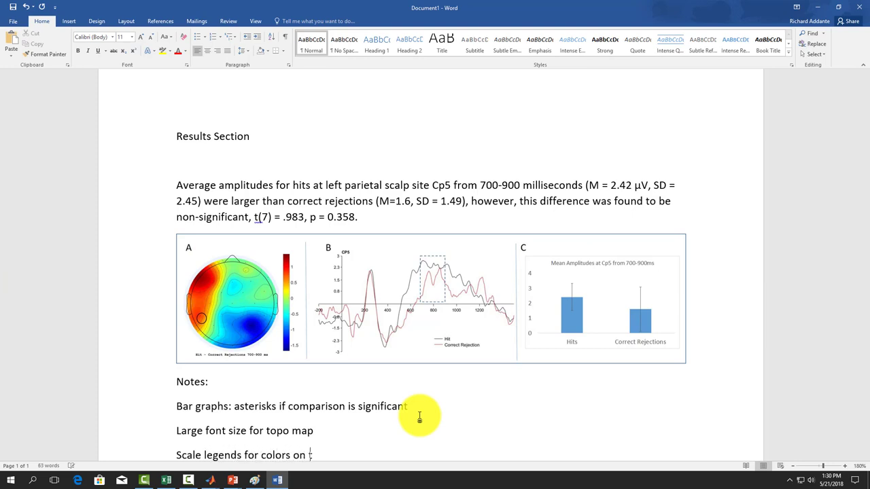
text(topo)
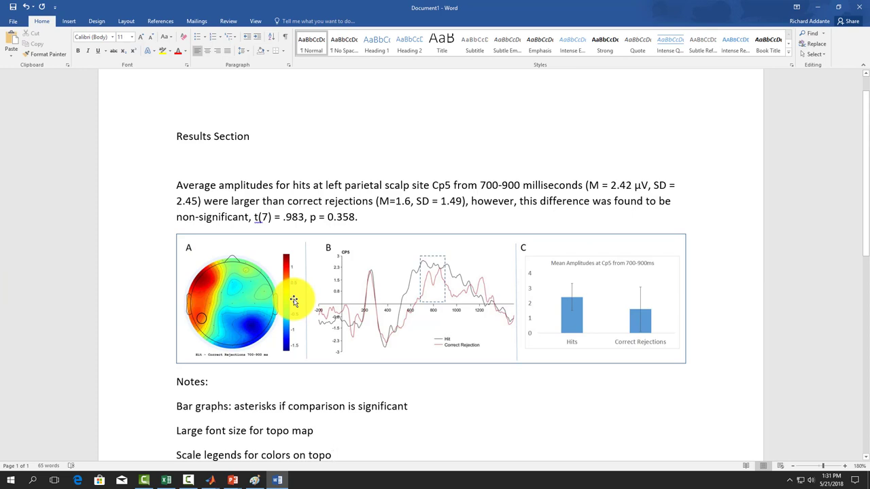
- Add a note to label ERP axes (x-axis = time, y-axis = voltage)
click(333, 454)
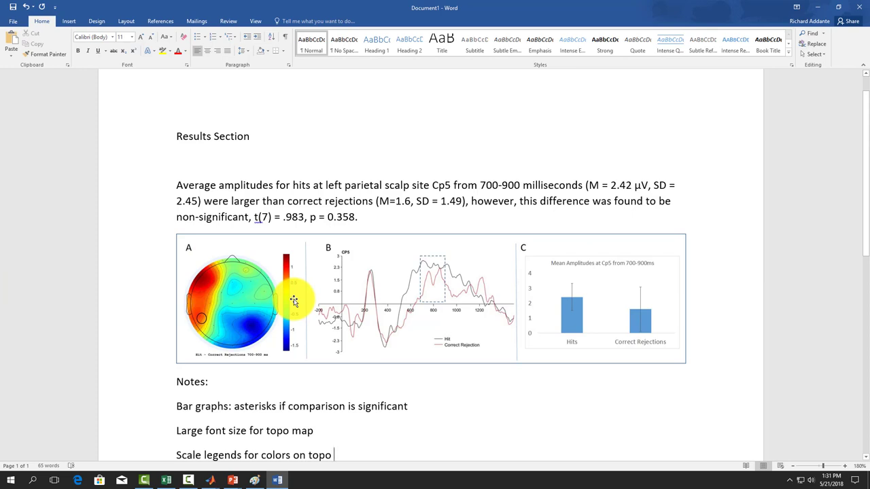
mouse_move(315, 294)
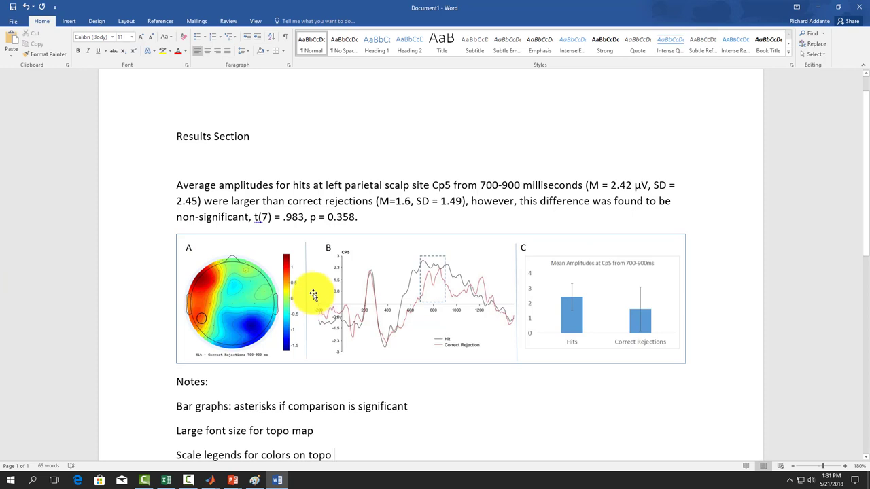
mouse_move(332, 310)
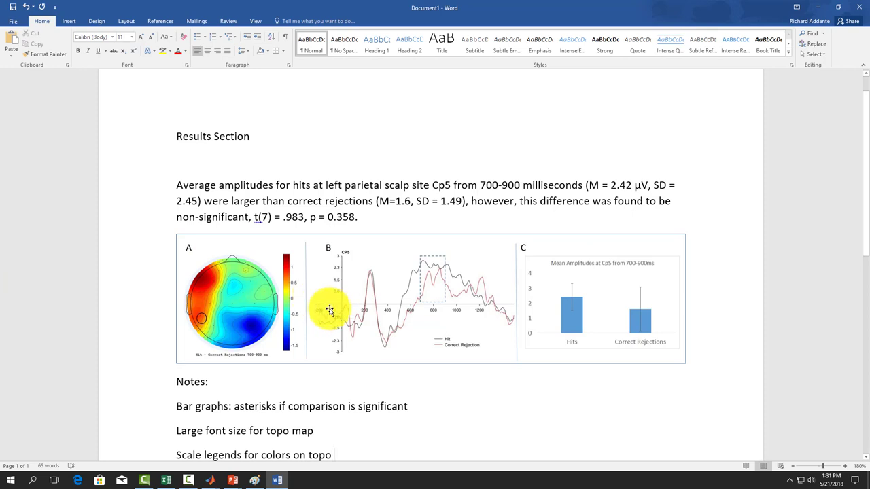
text(Label)
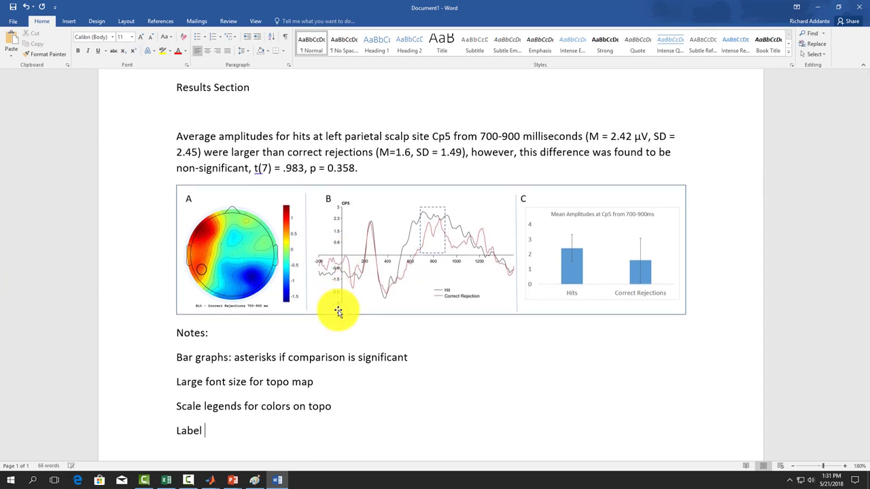
text(ERP axes)
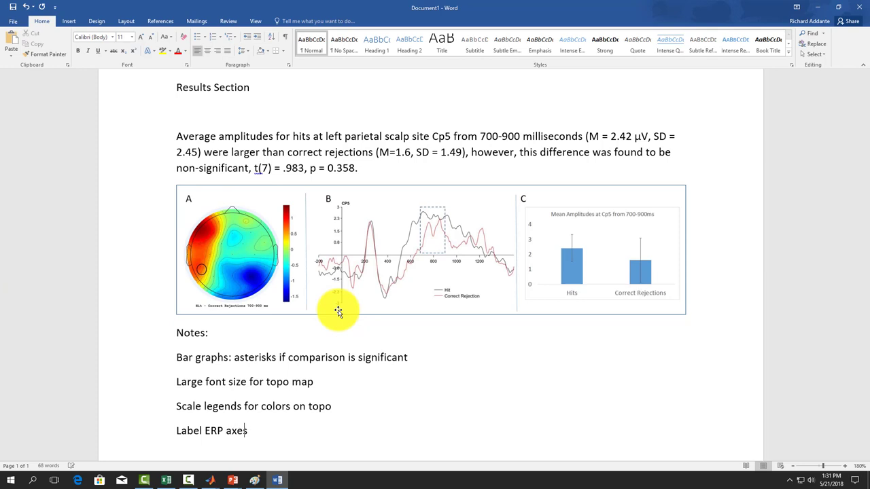
text((time)
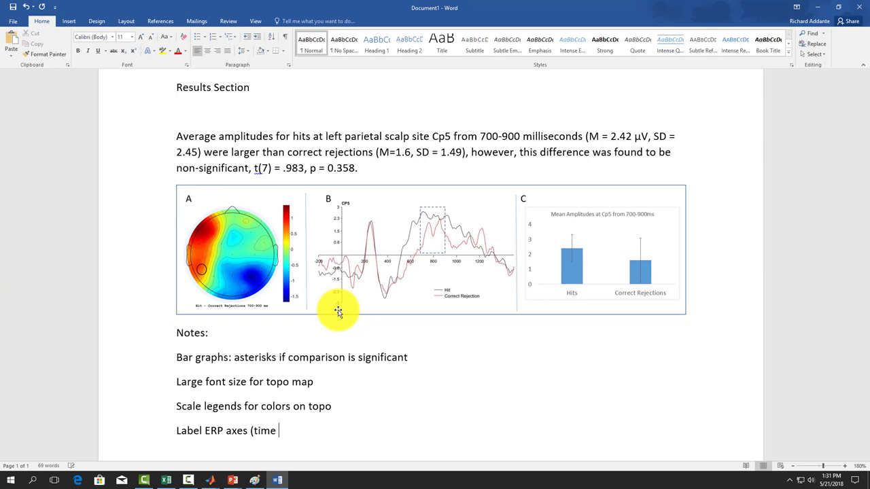
text() (v)
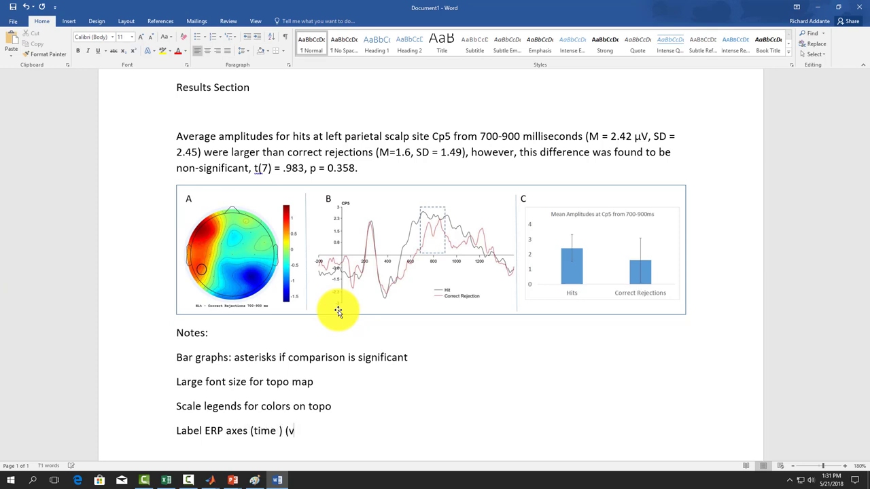
text(oltage))
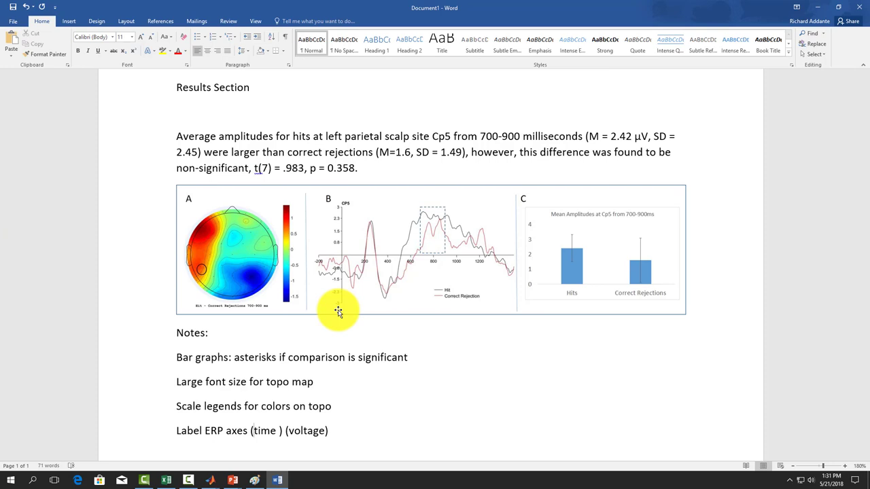
text(x-axis)
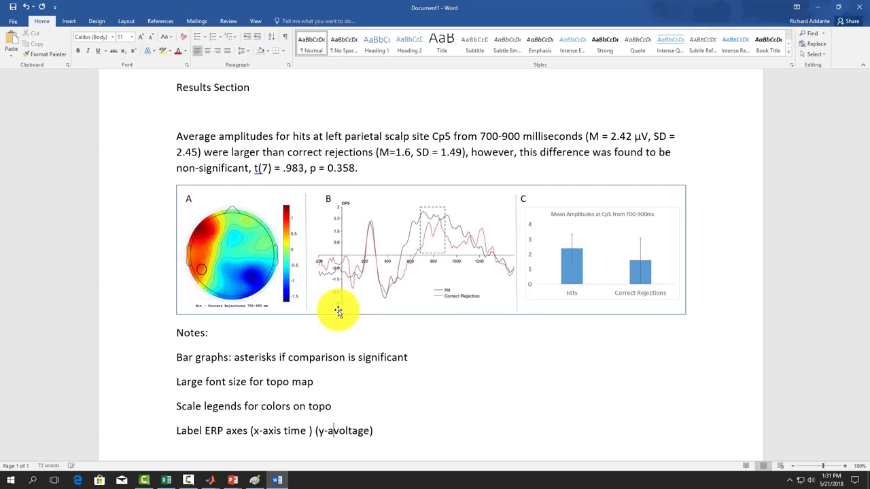
text(axis =)
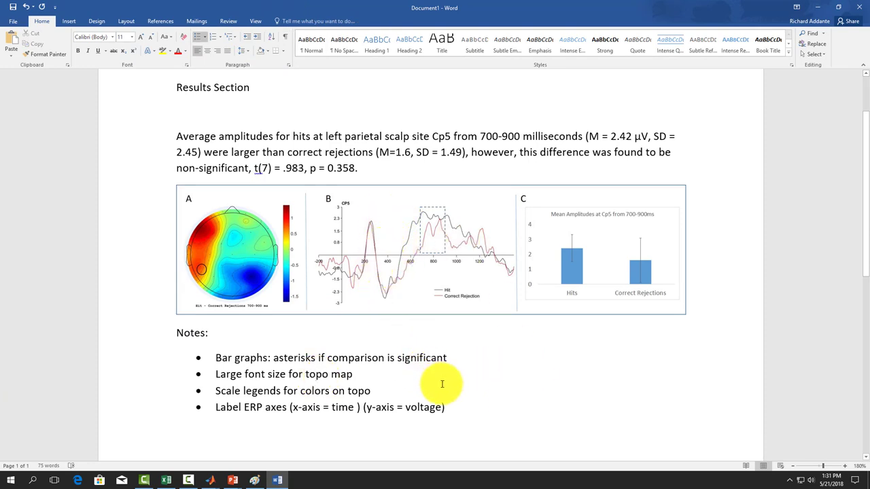
- Add a fifth bullet: 'Figure Caption, describing panels A, B, C, etc.'
key(enter)
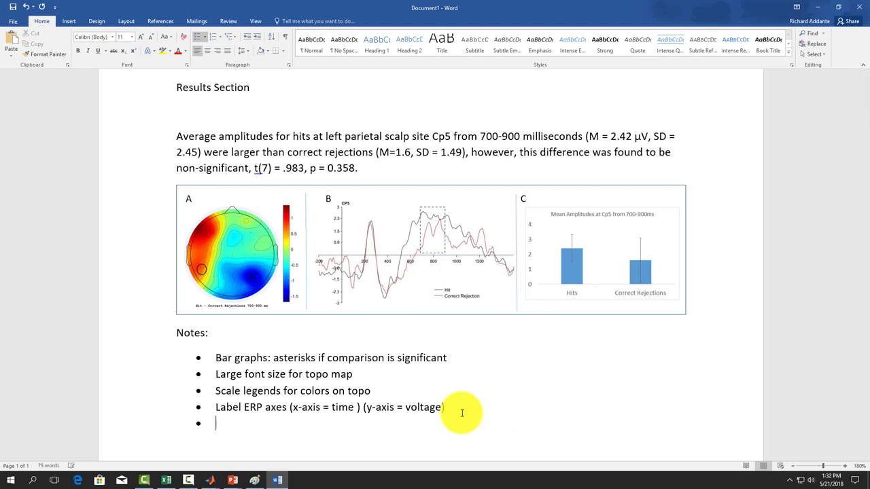
text(Figure Caption)
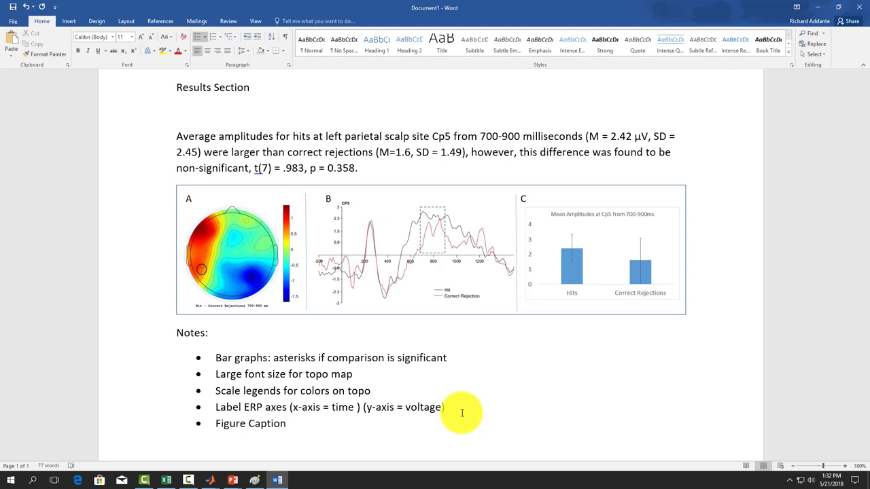
text(, describing)
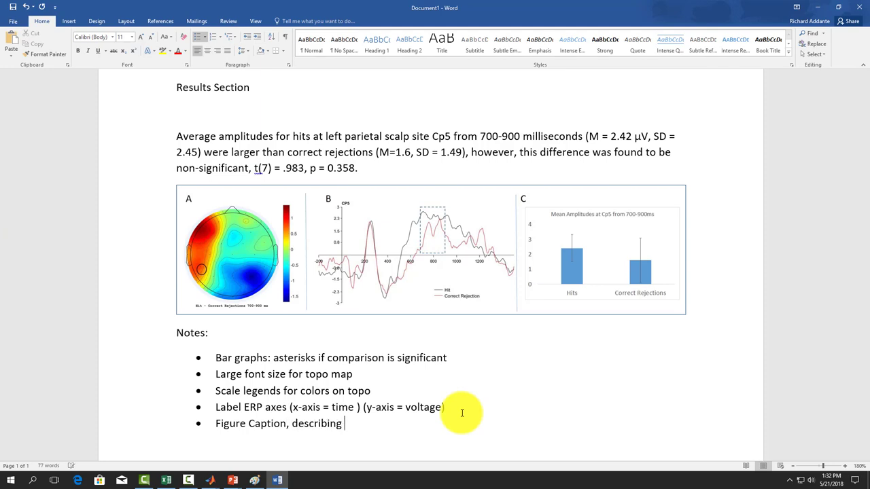
text(panels A,)
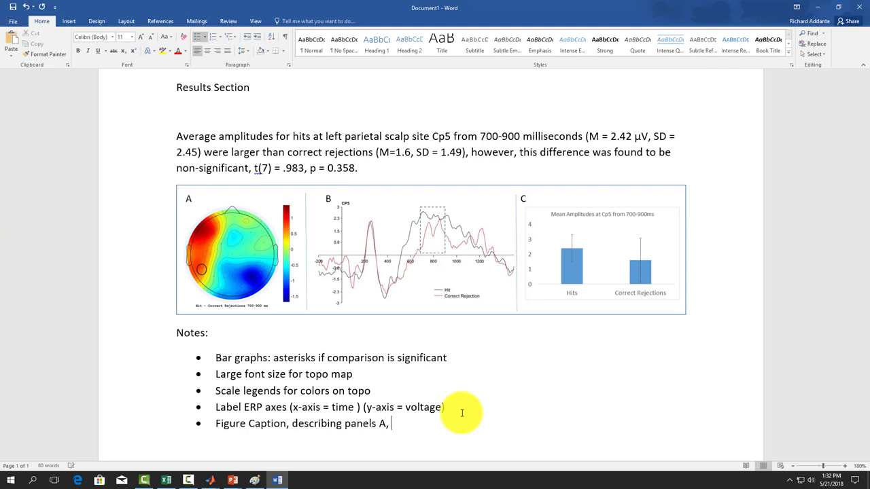
text(B, C, etc.)
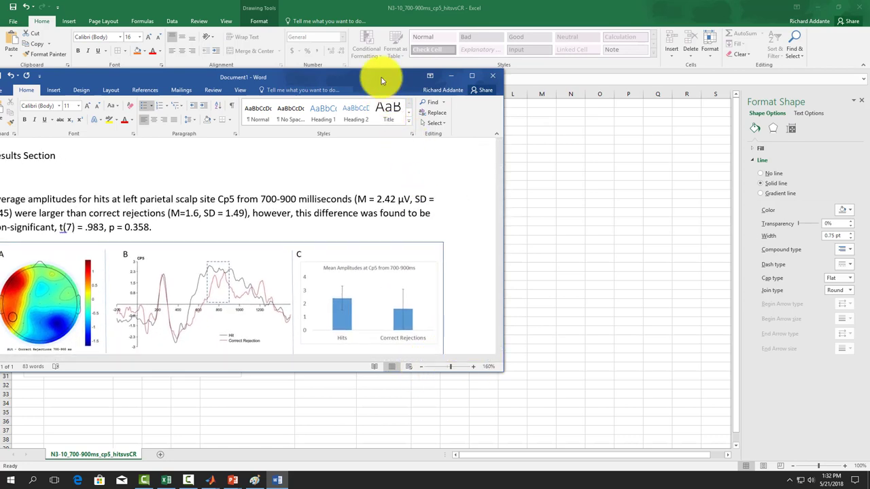
- Drag the Word window aside so the Excel workbook shows behind it
drag(381, 76, 415, 78)
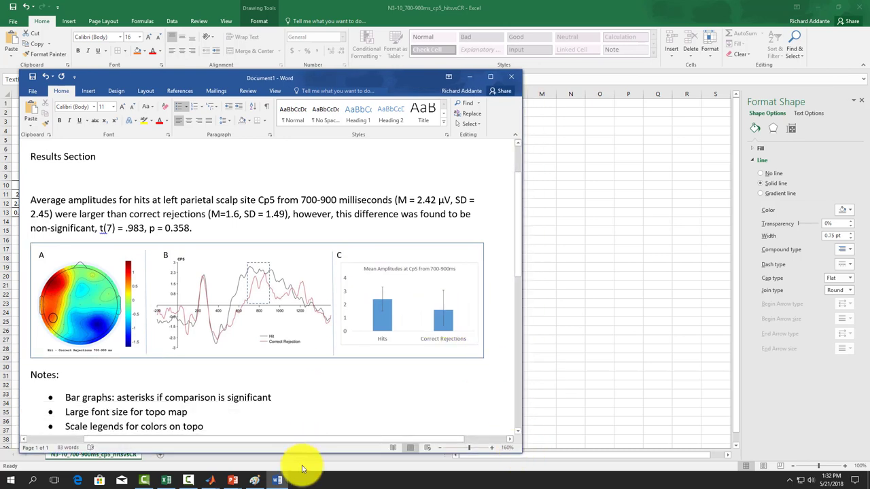
mouse_move(160, 356)
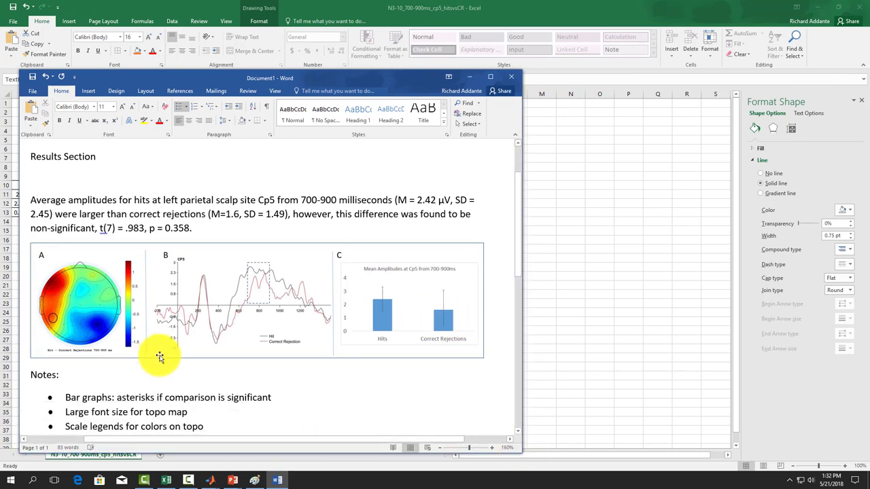
mouse_move(155, 342)
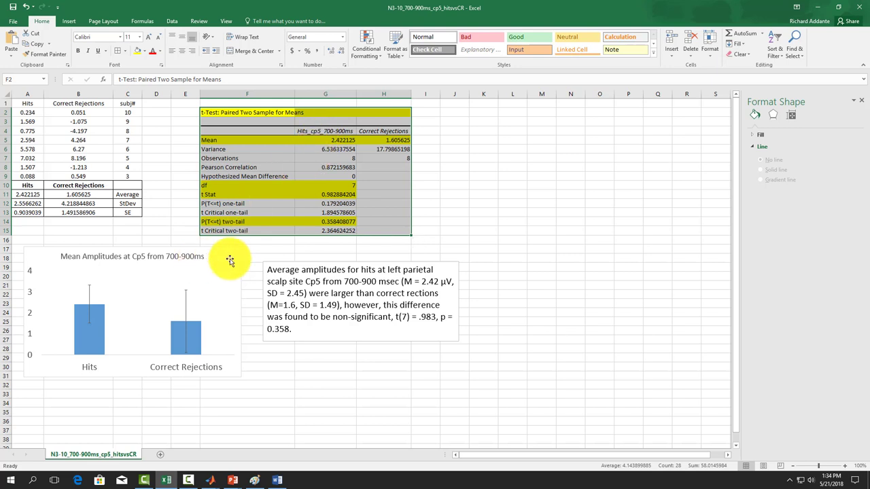
- Review the statistics text box and bar chart, then switch to the PowerPoint figure slide
click(310, 330)
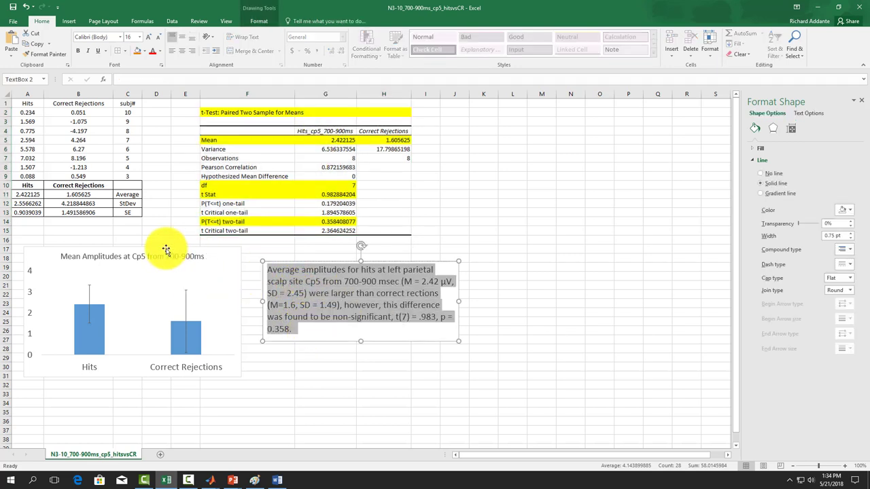
click(111, 310)
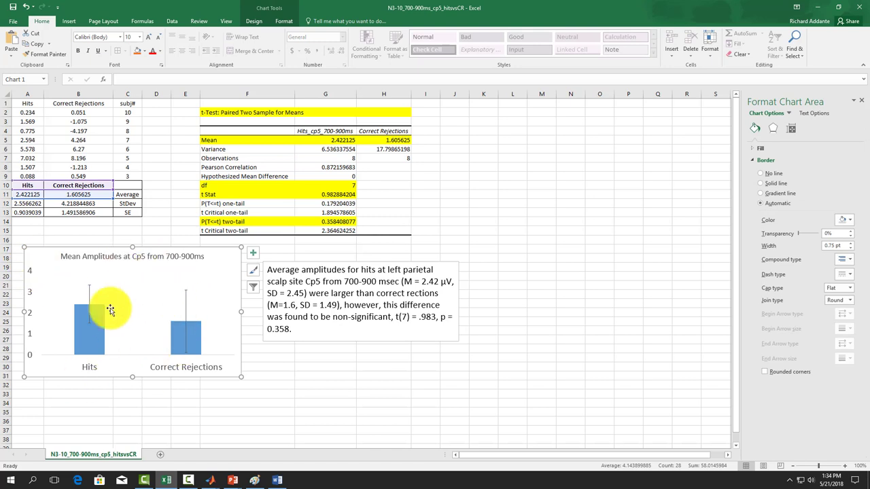
mouse_move(163, 300)
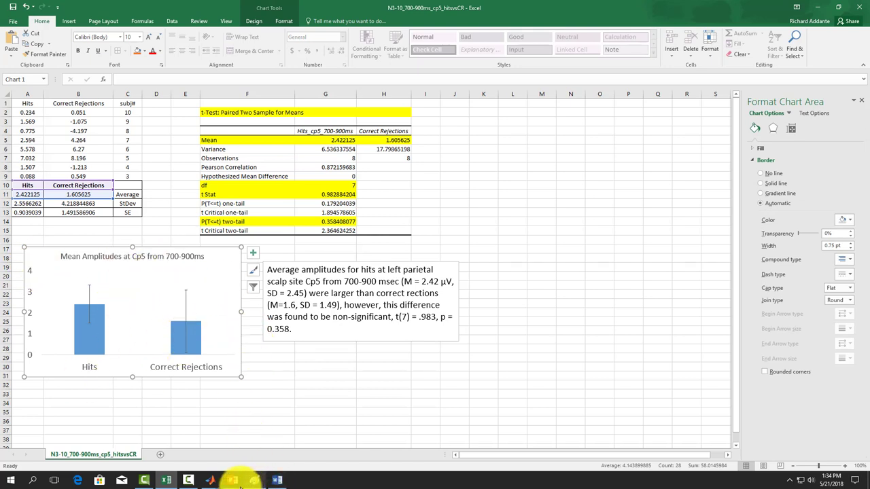
click(232, 481)
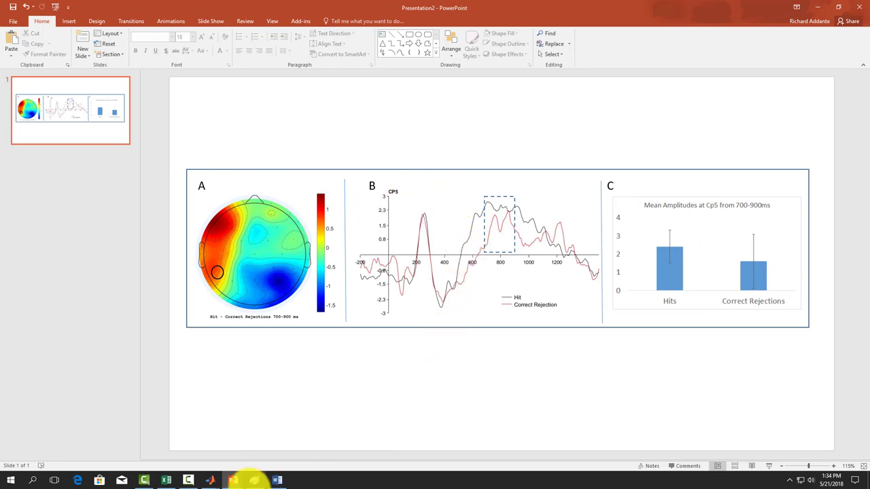
- Bring the Word results document back in front of the figure slide
click(277, 481)
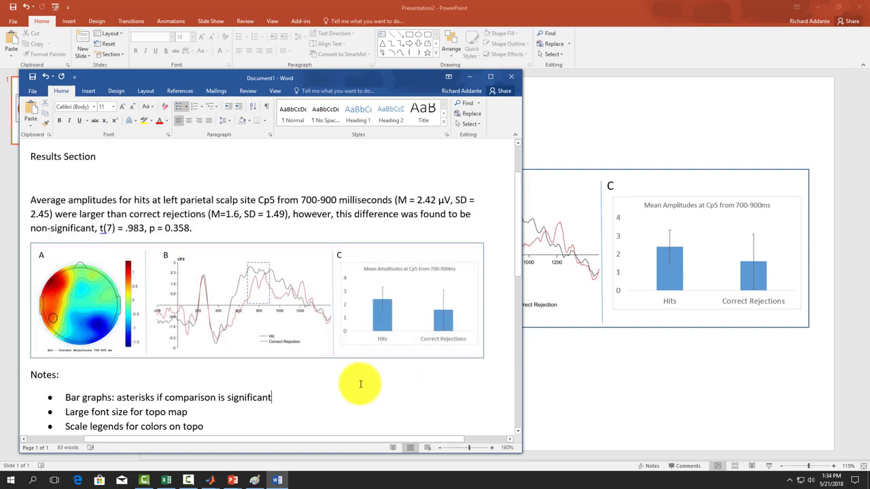
mouse_move(359, 384)
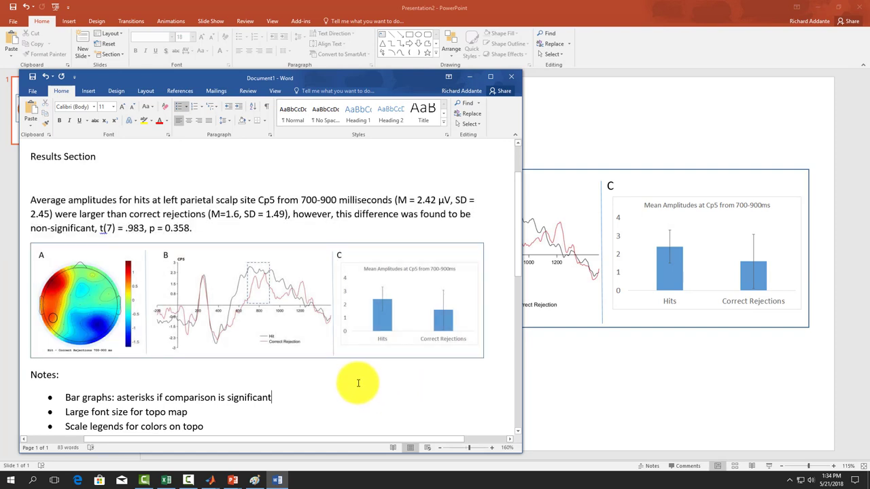